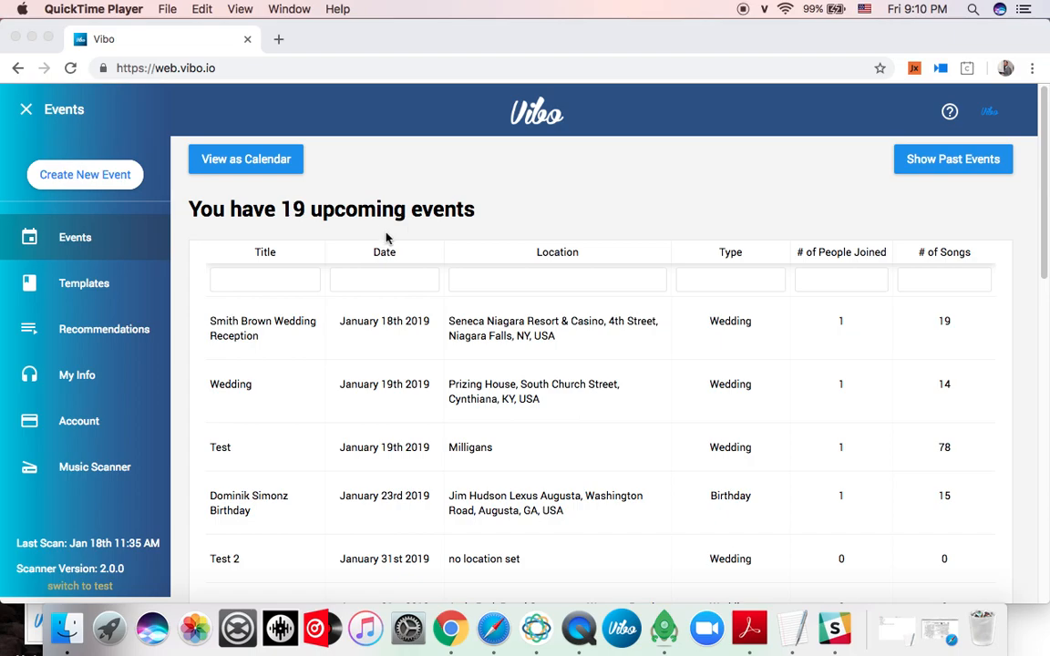
mouse_move(412, 259)
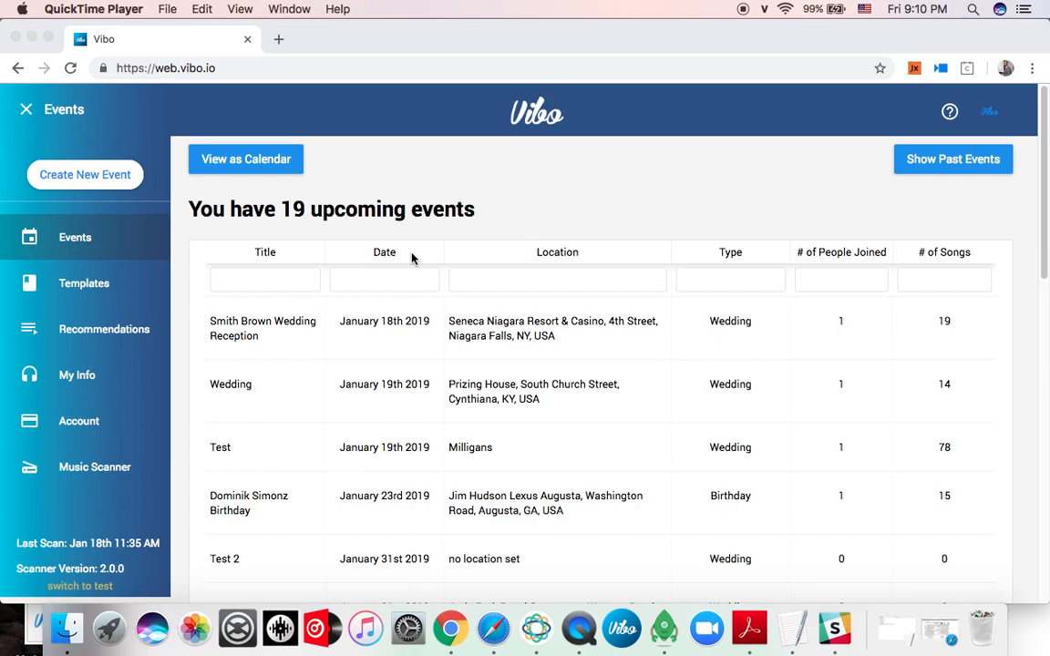
mouse_move(416, 280)
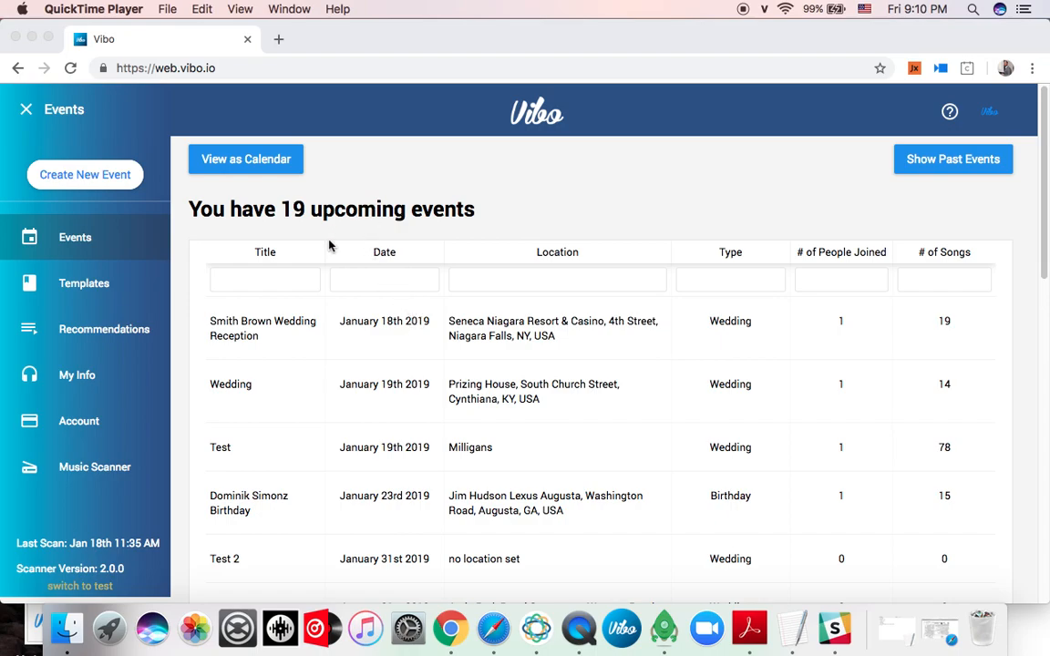
- Start a new Wedding event based on the Wedding + Planner V1 template
scroll(down, 3)
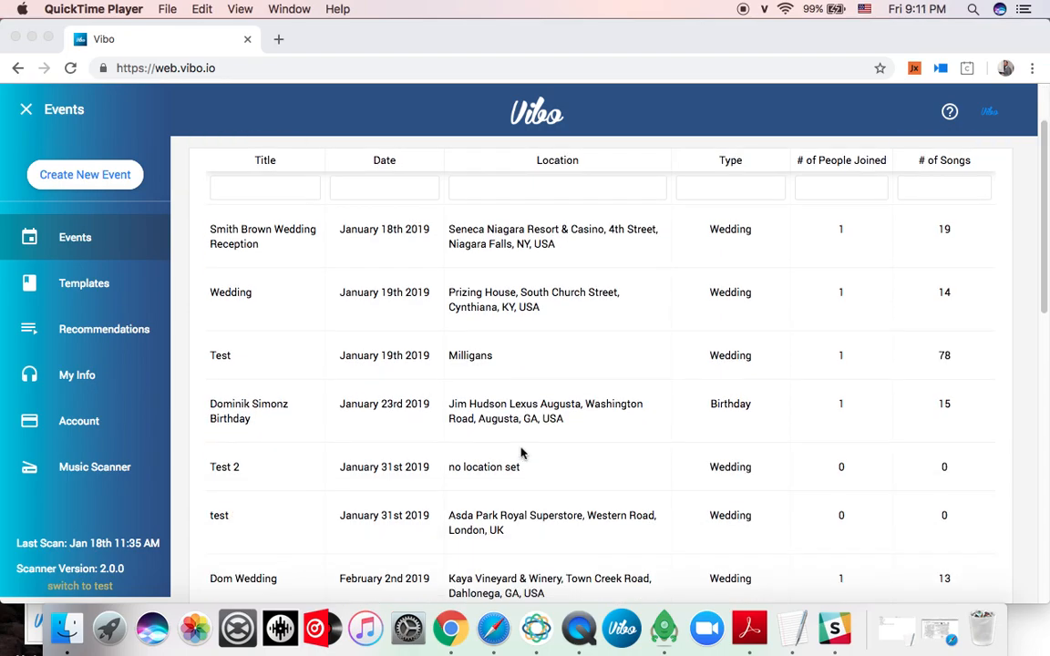
mouse_move(514, 441)
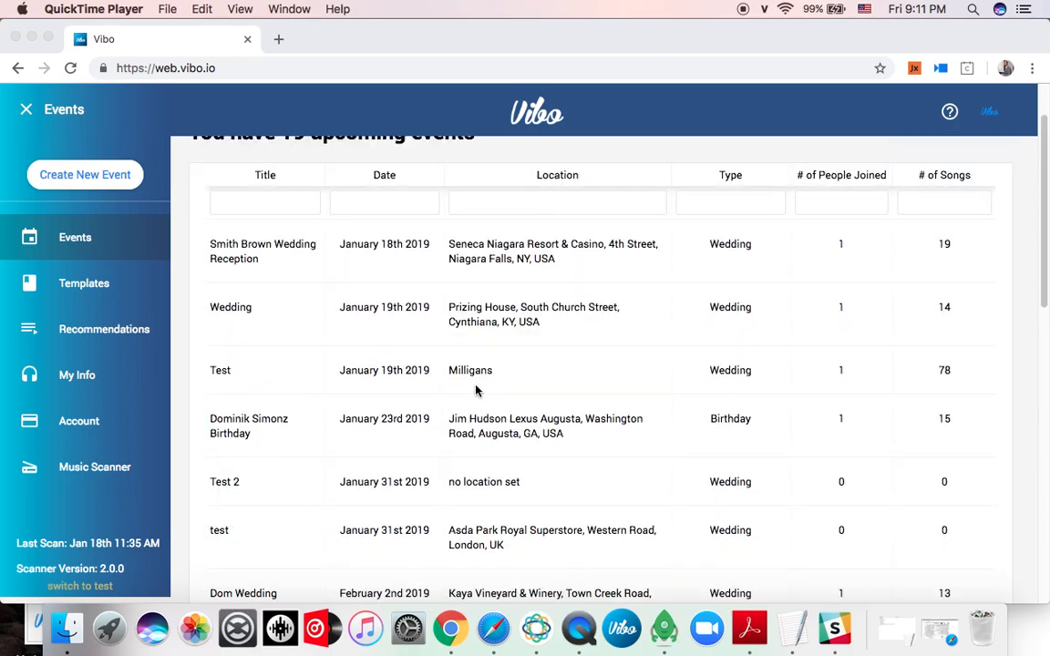
mouse_move(484, 412)
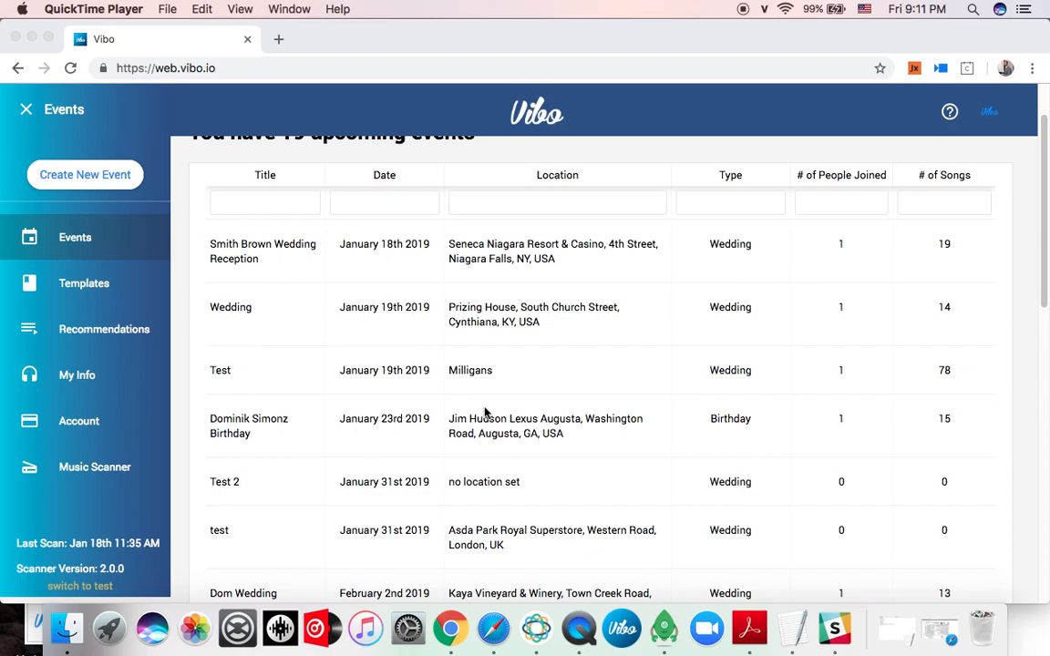
mouse_move(492, 435)
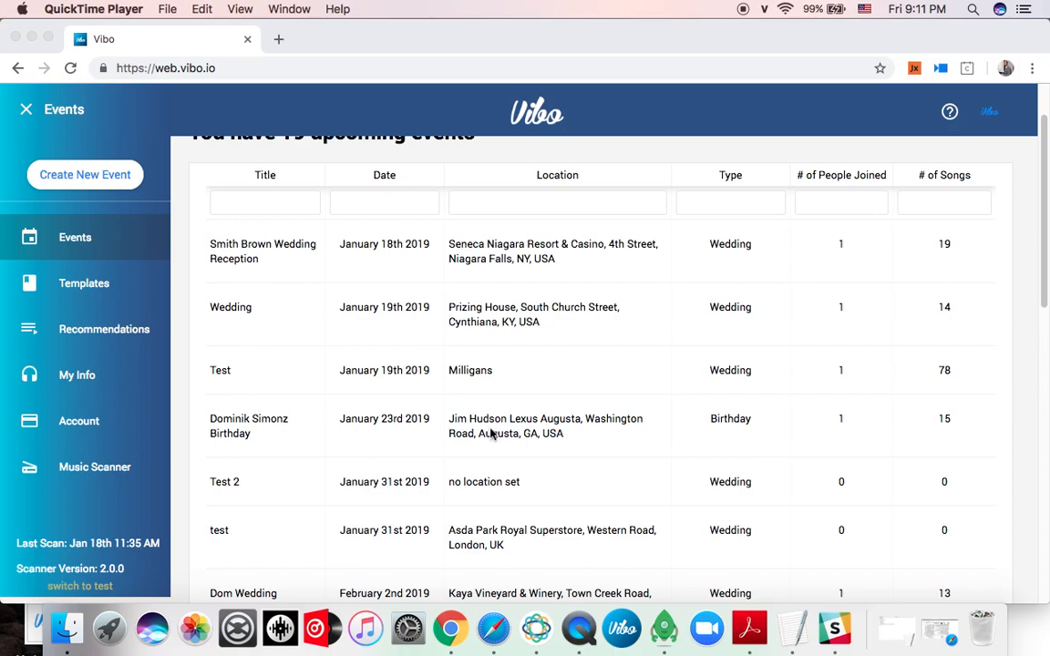
mouse_move(499, 430)
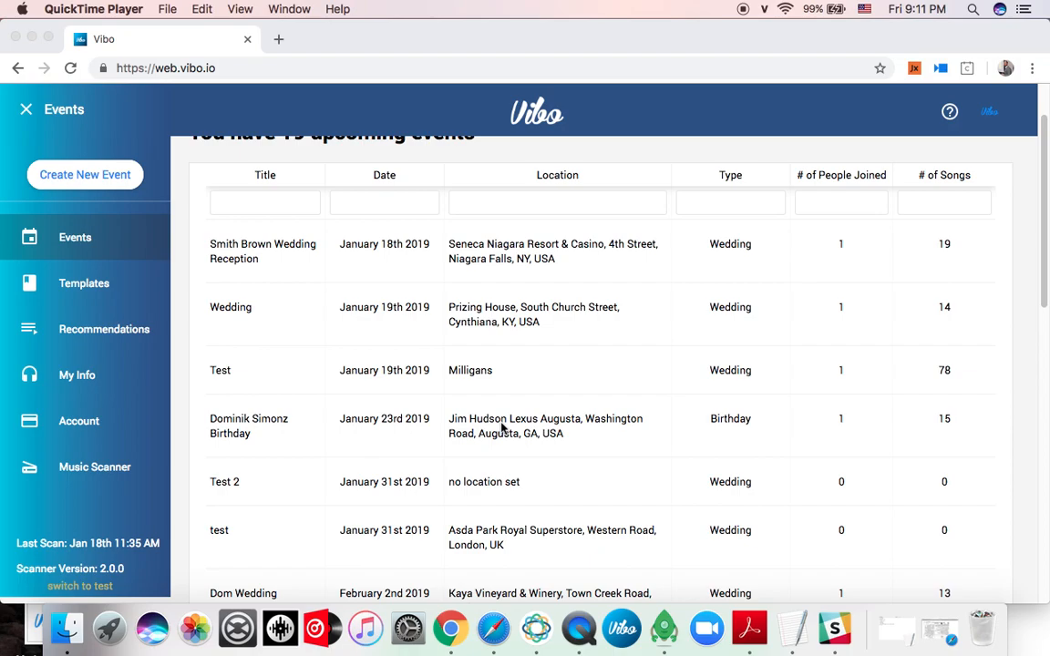
scroll(down, 3)
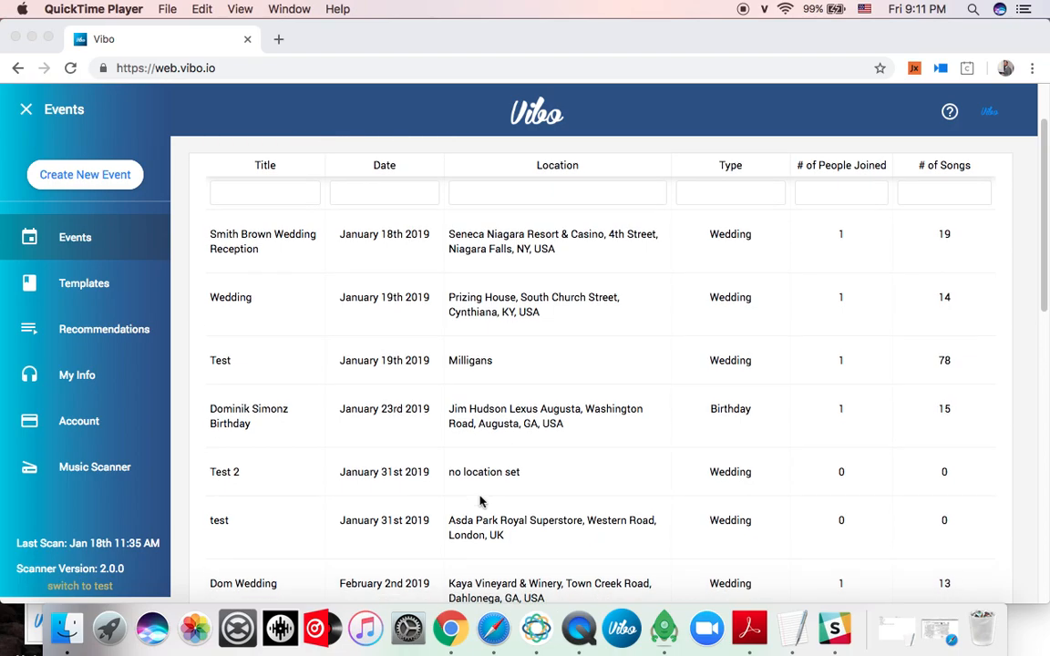
scroll(down, 3)
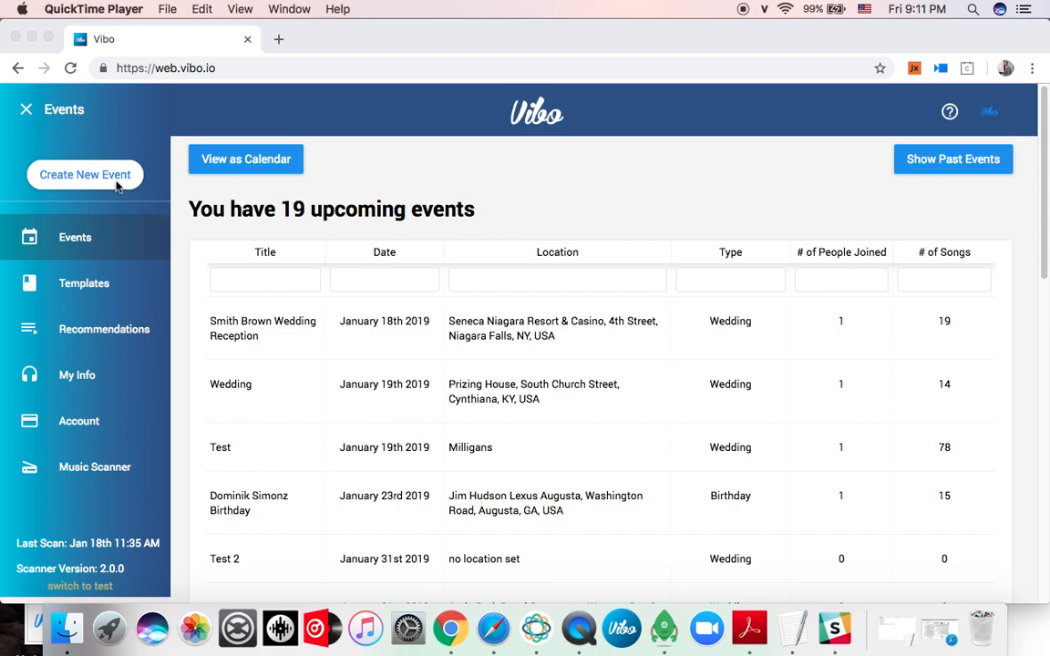
click(84, 175)
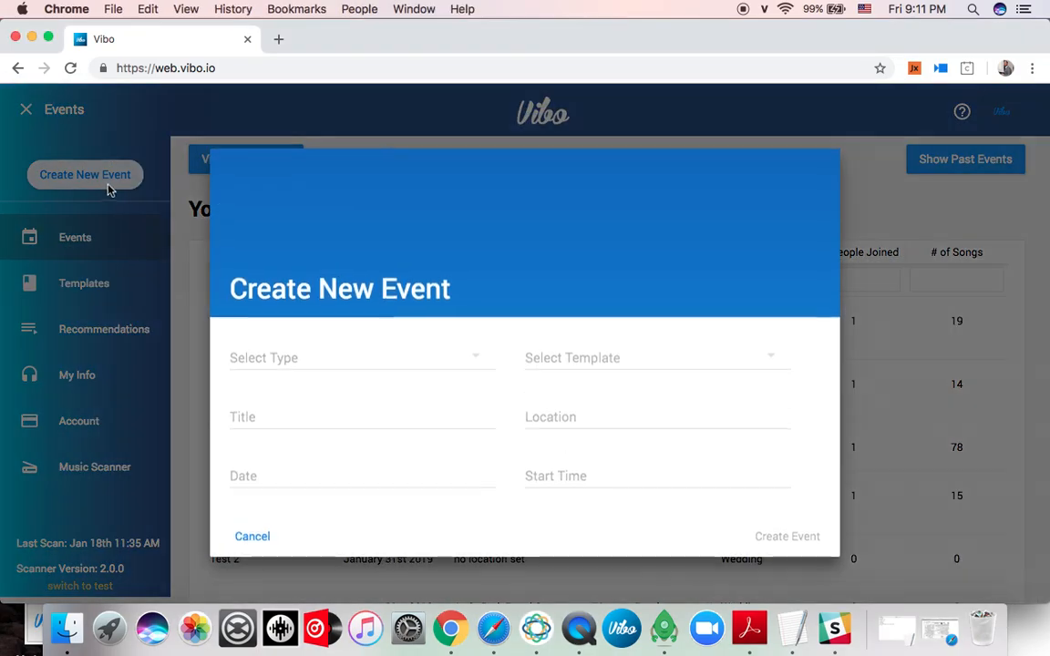
click(355, 357)
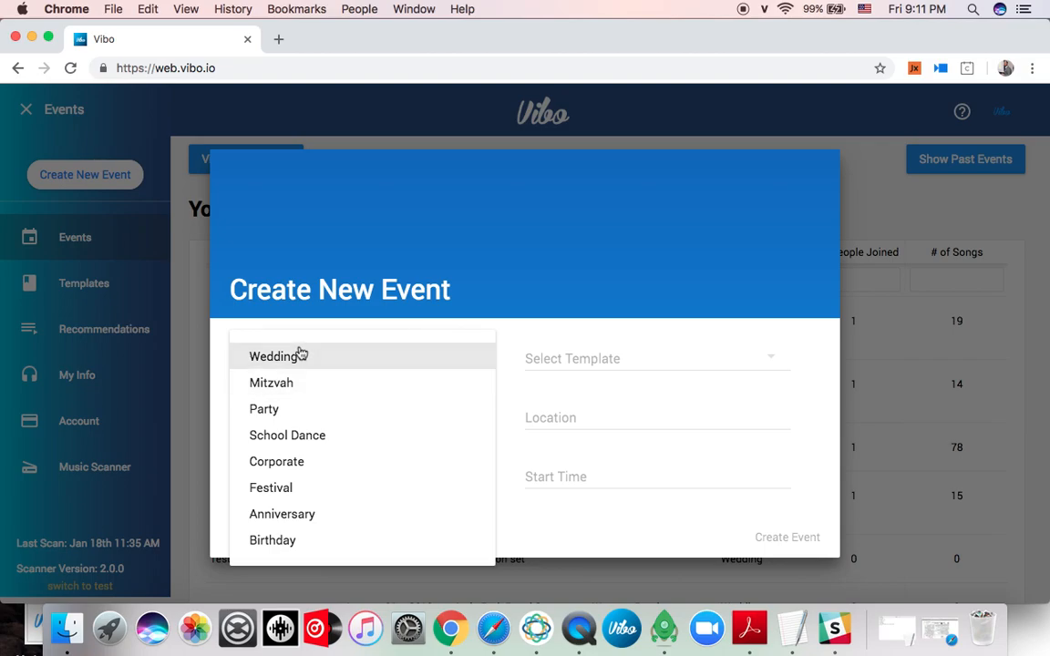
mouse_move(343, 357)
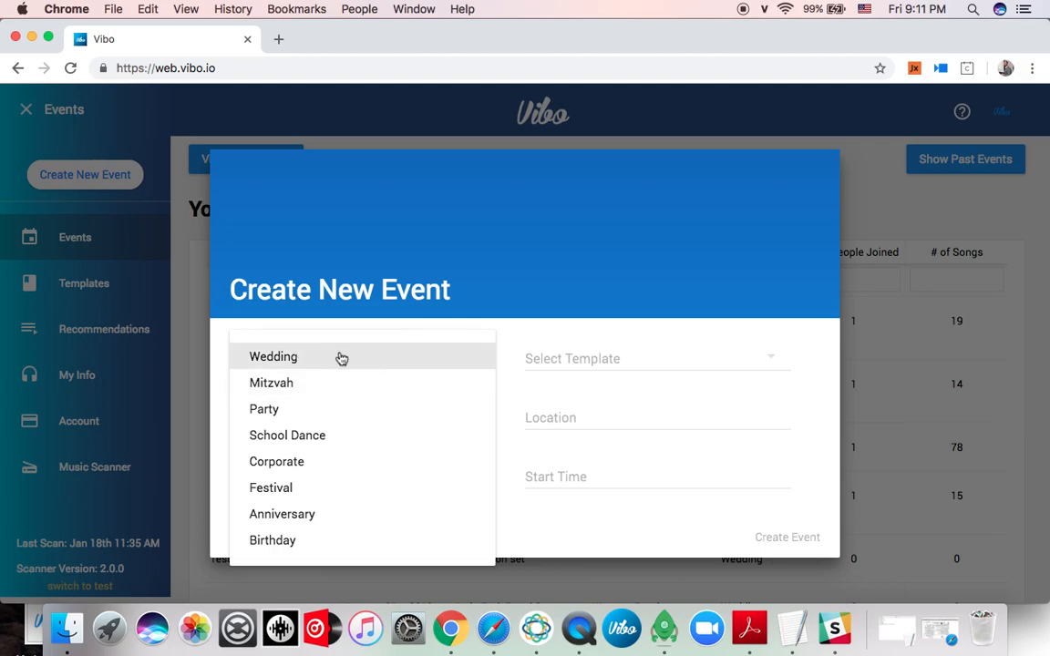
click(274, 355)
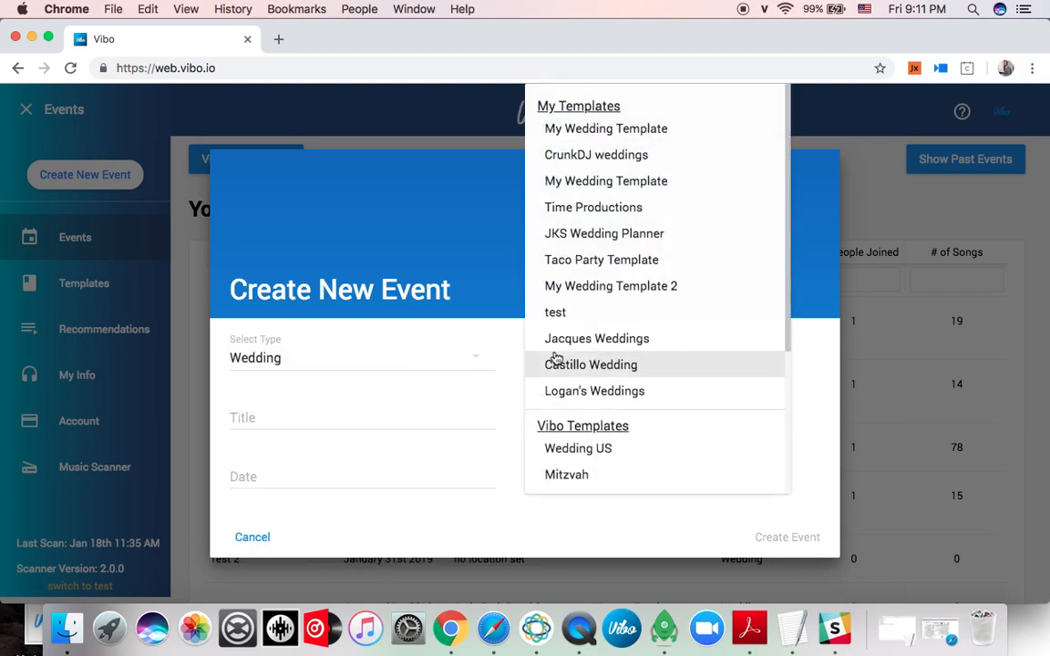
scroll(down, 3)
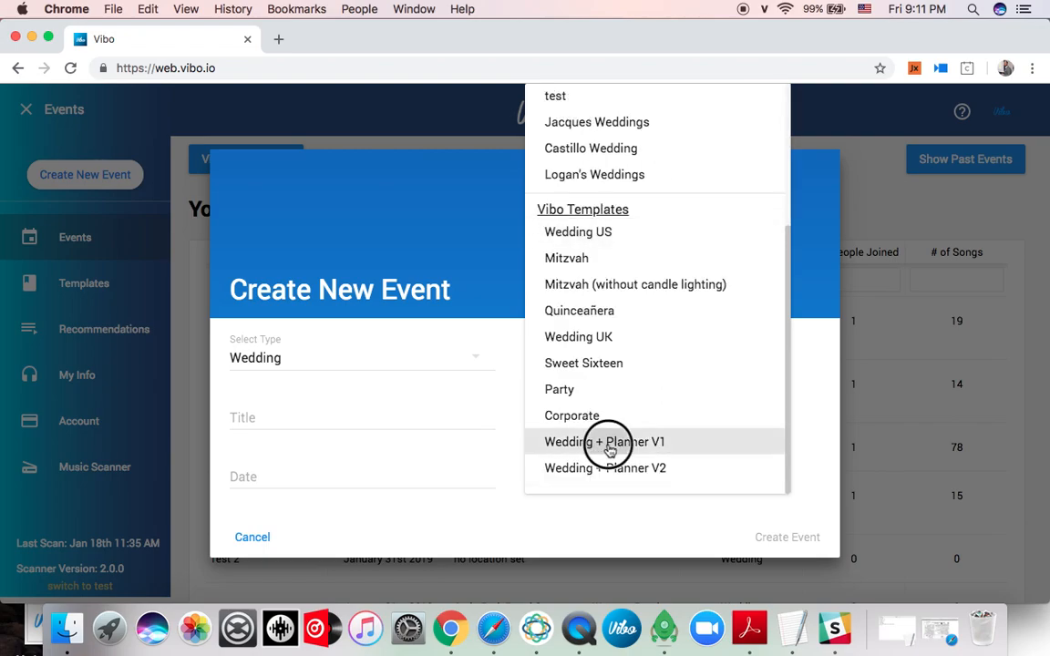
click(605, 443)
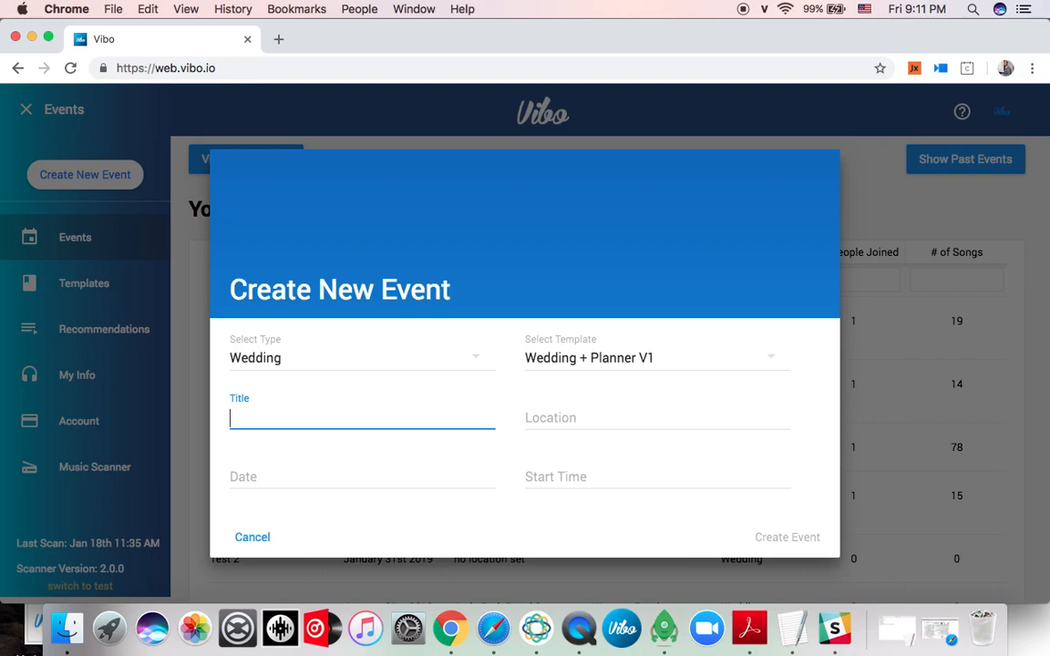
- Title it Scanner video wed in New York, dated January 31st at 6:00 PM, and create it
text(Scanner w)
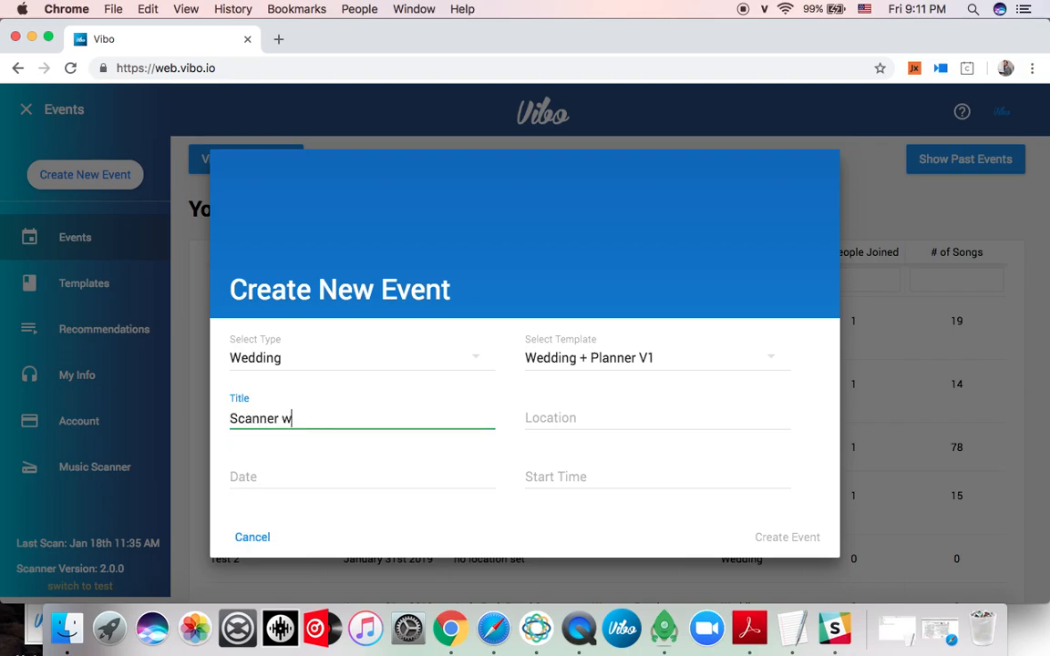
text(ideo)
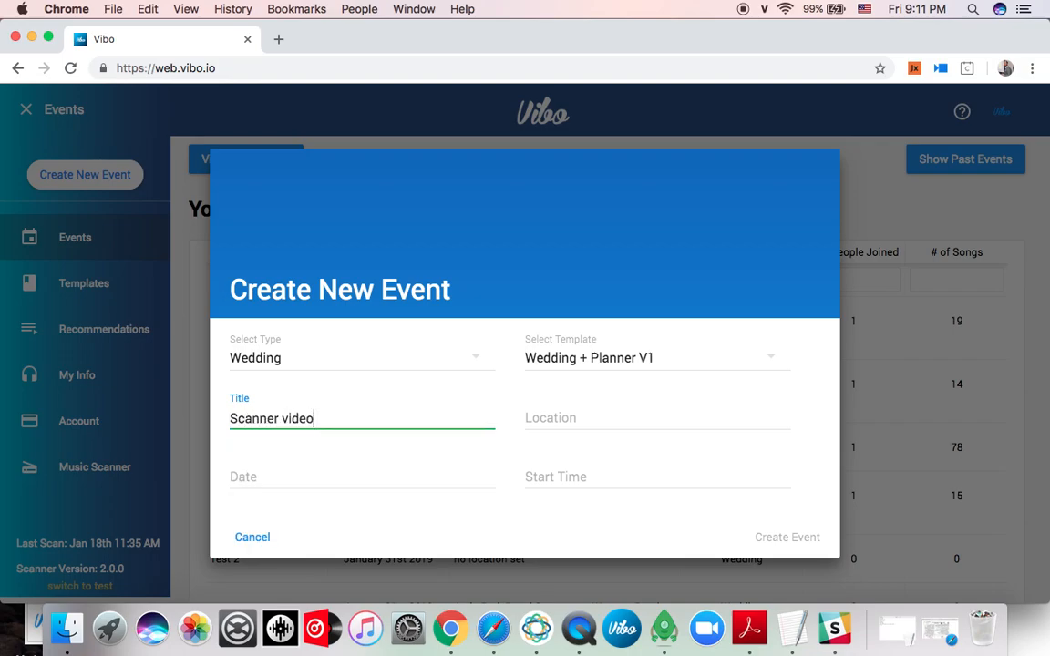
text(wed)
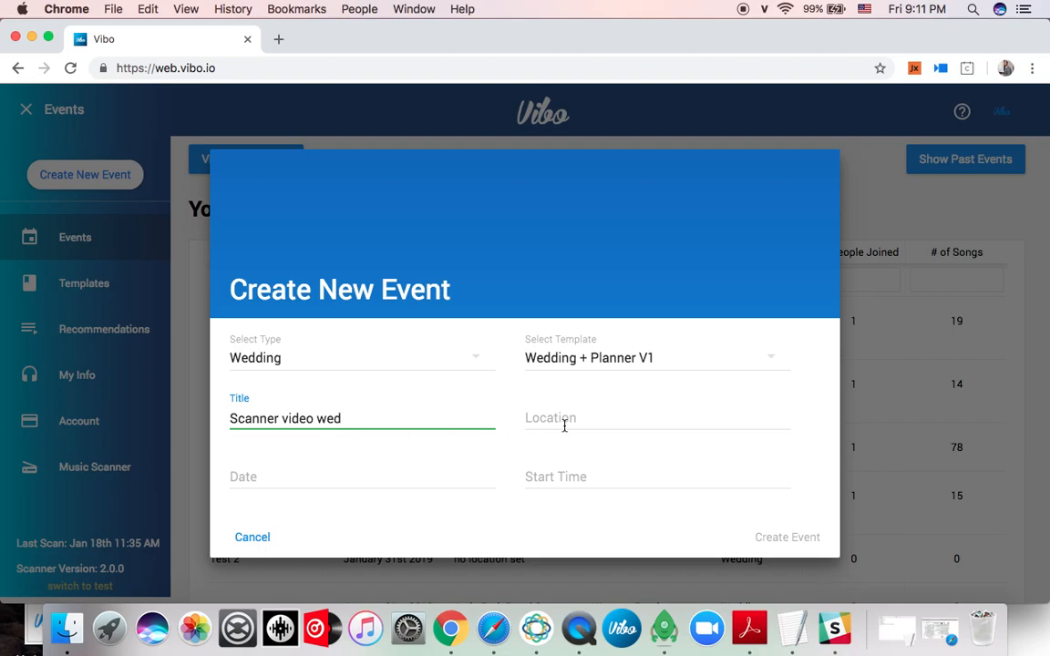
text(new)
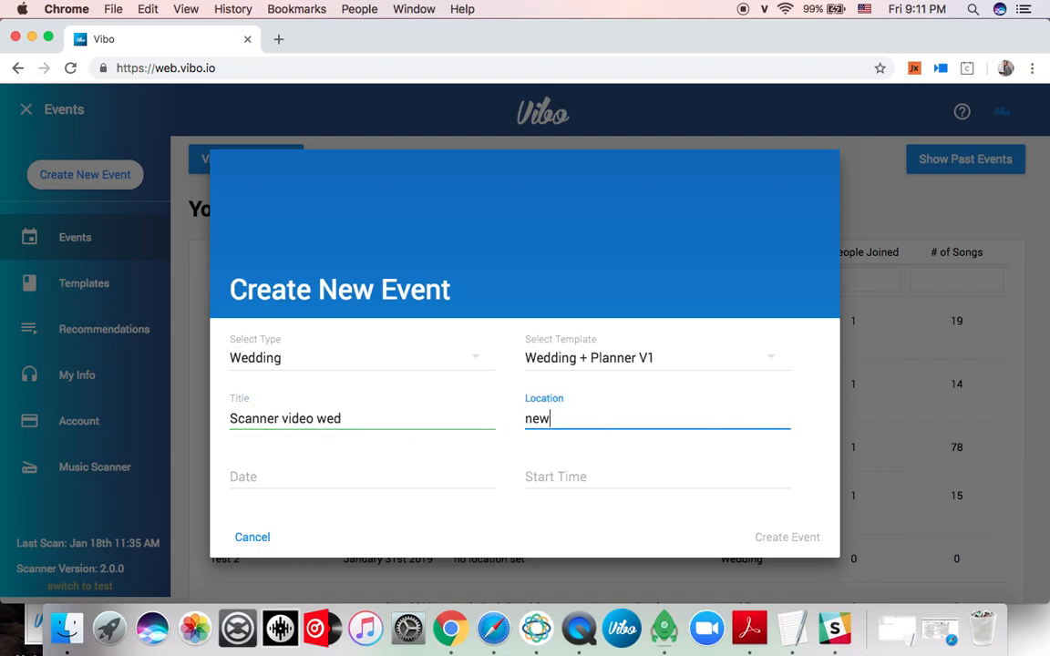
text(you)
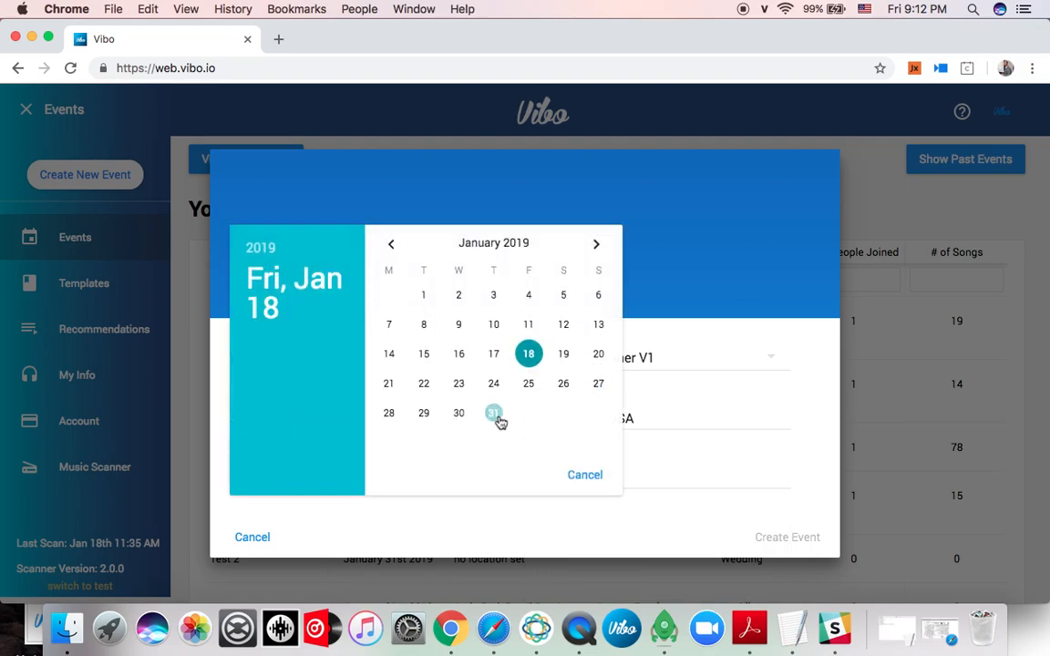
click(493, 412)
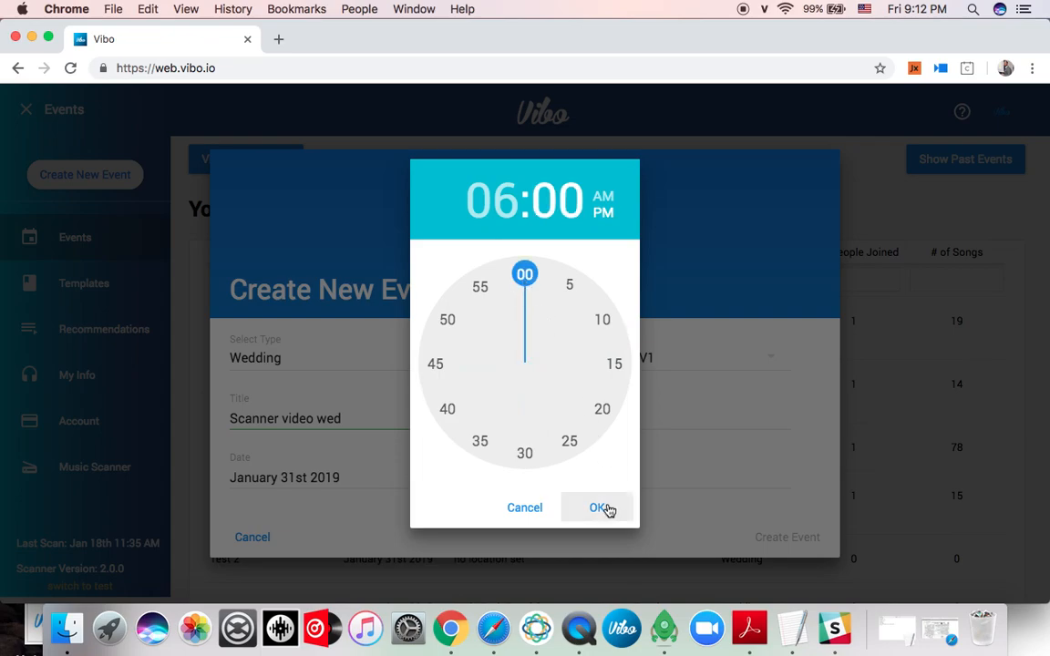
click(598, 507)
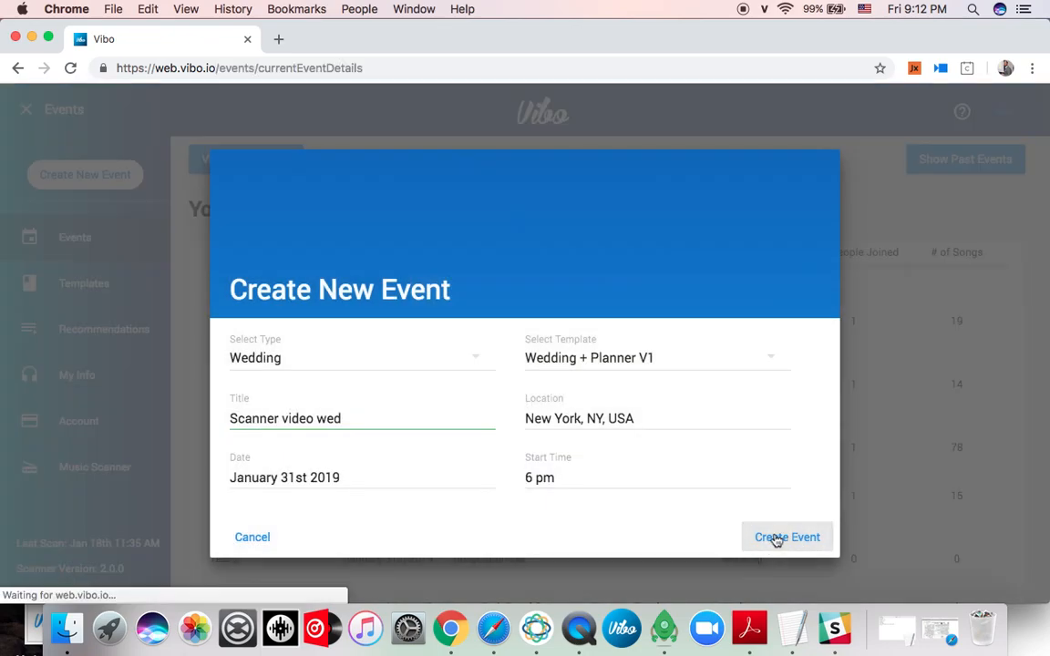
click(788, 536)
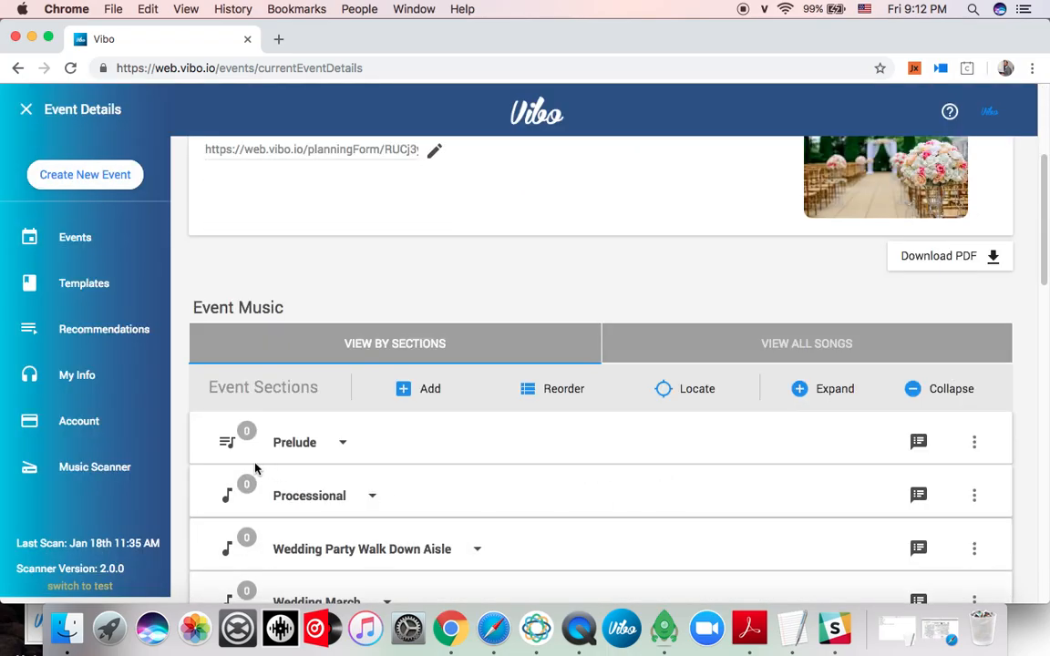
mouse_move(344, 470)
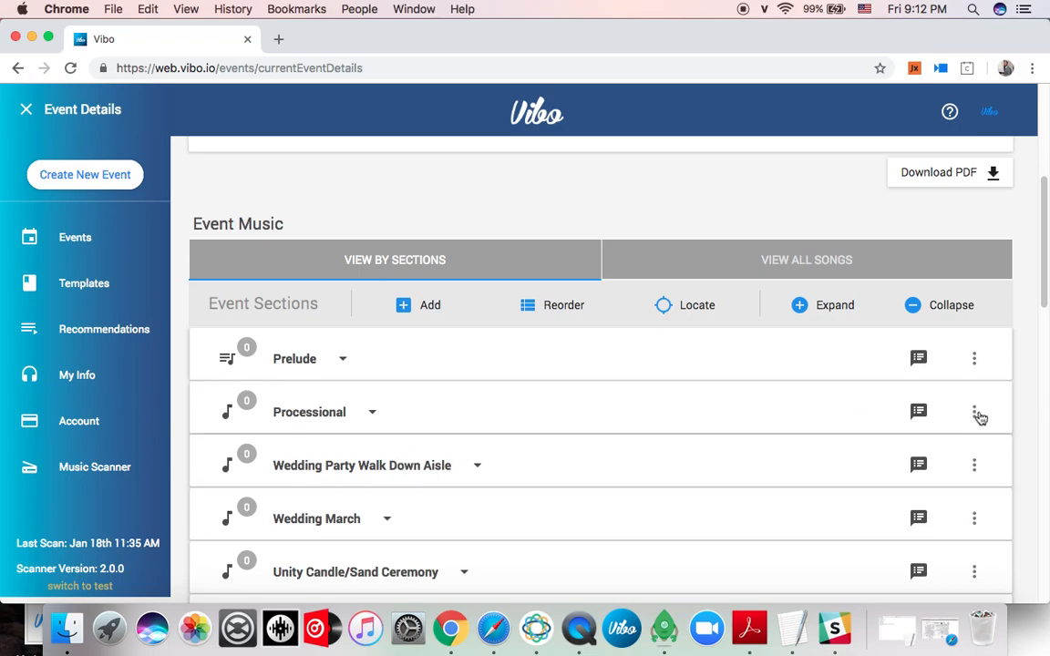
- Add Bruno Mars's 24K Magic to the Wedding Party Walk Down Aisle section
scroll(down, 3)
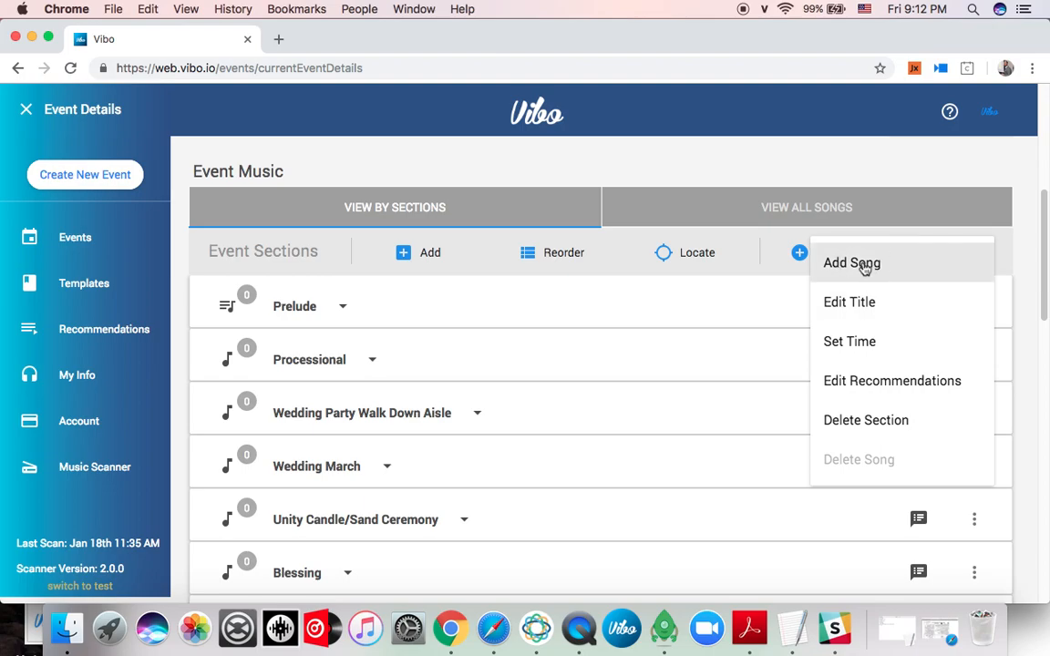
click(851, 262)
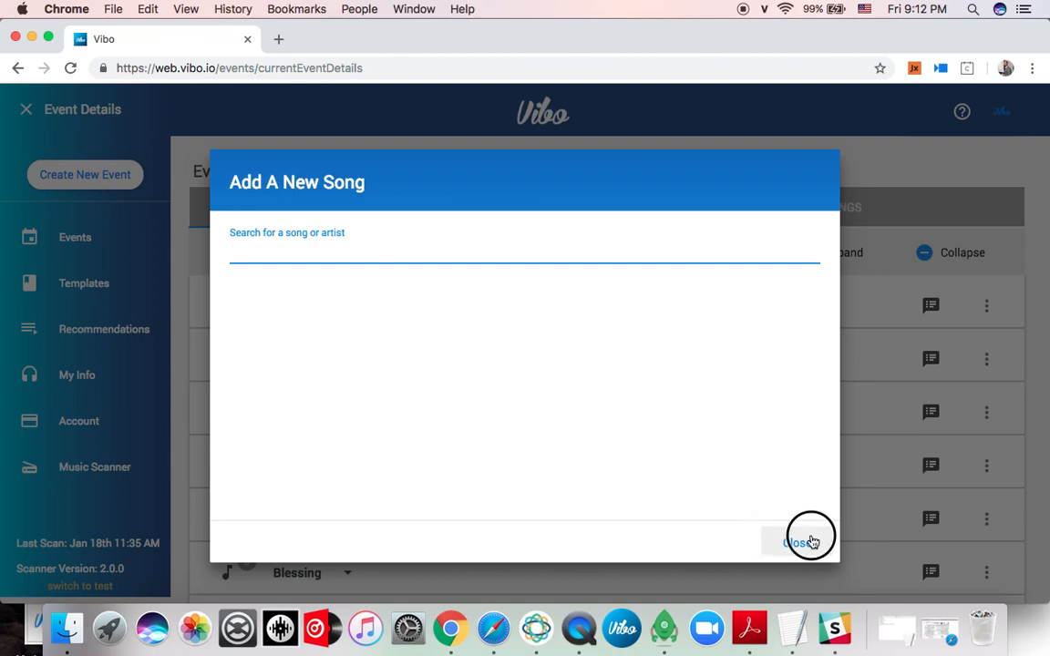
click(794, 544)
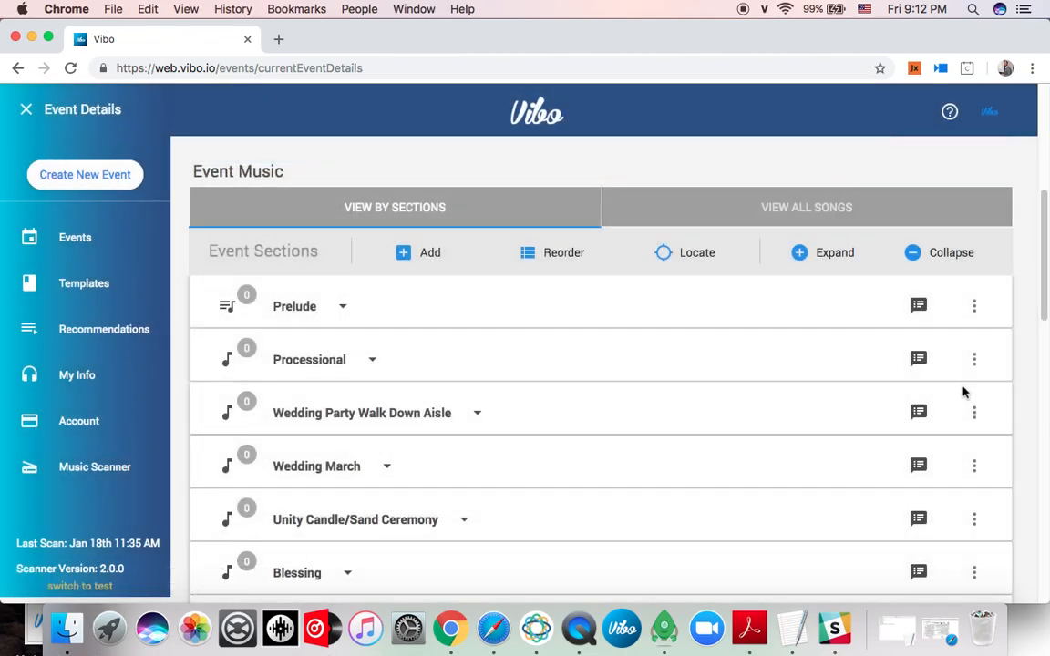
mouse_move(978, 418)
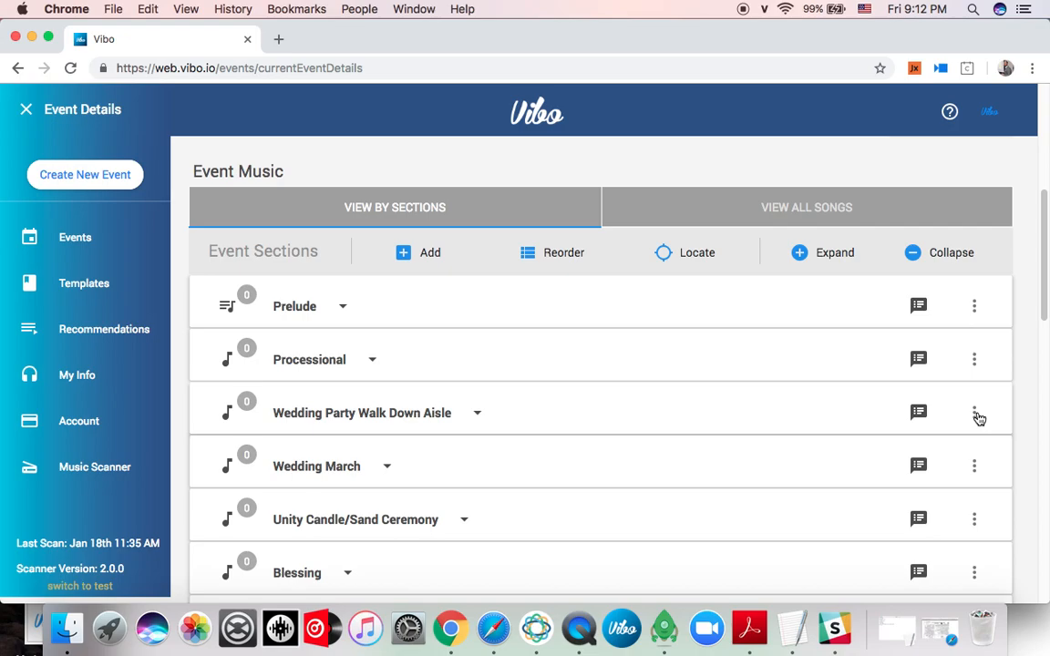
click(974, 412)
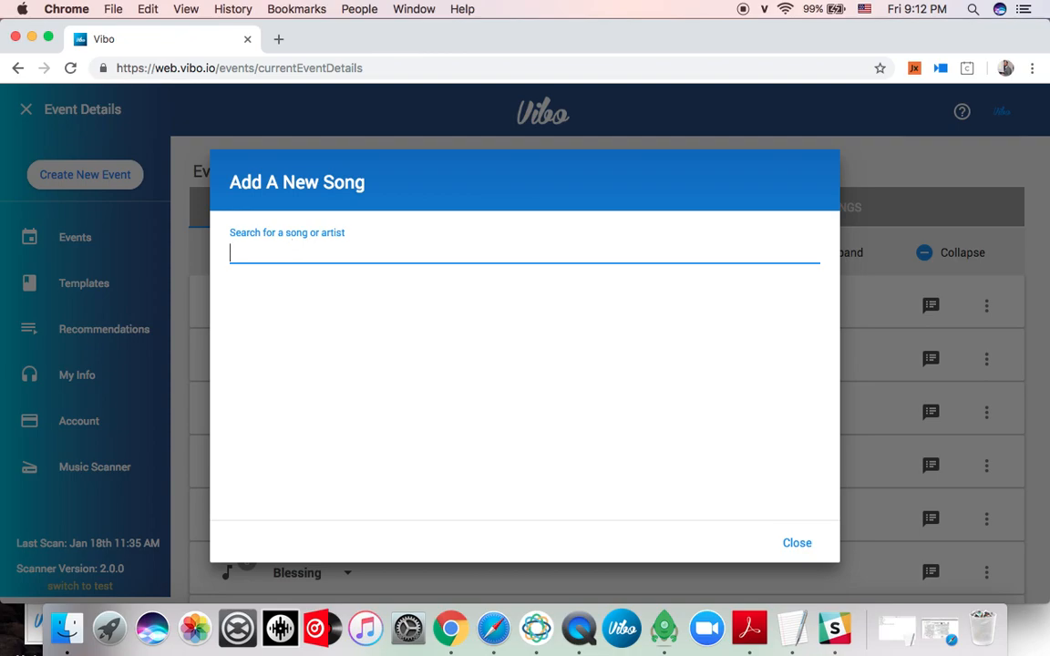
text(24 k)
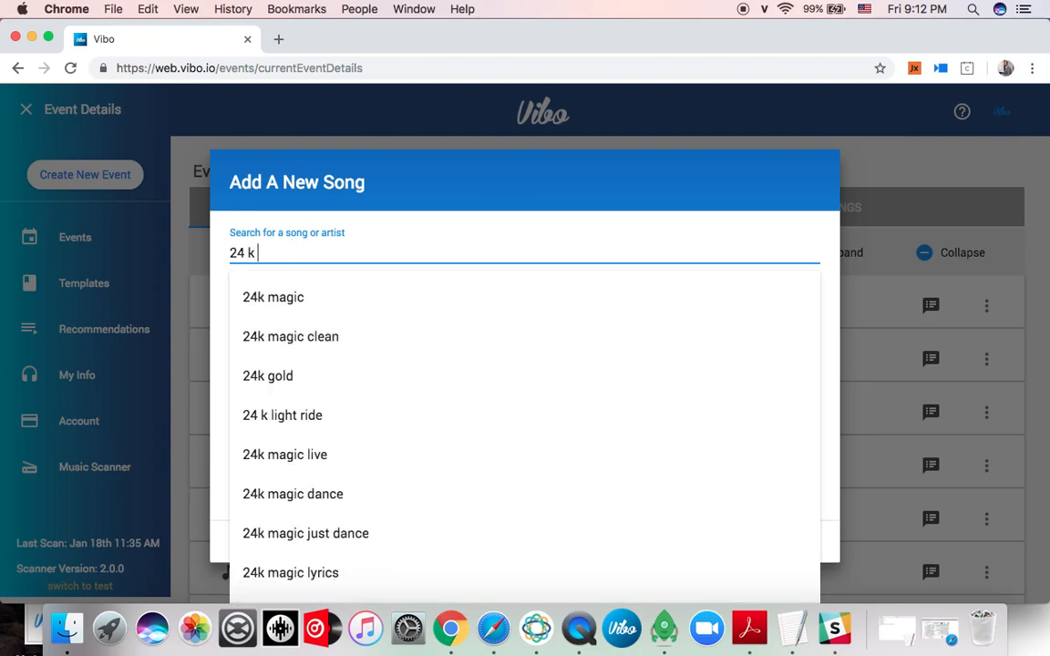
click(274, 297)
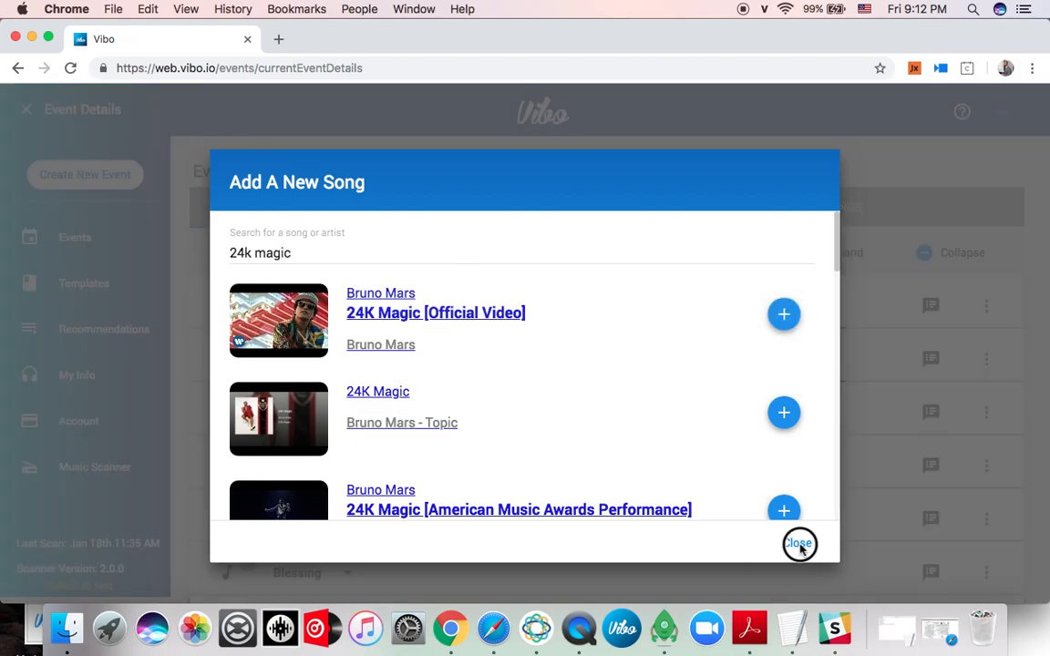
click(798, 543)
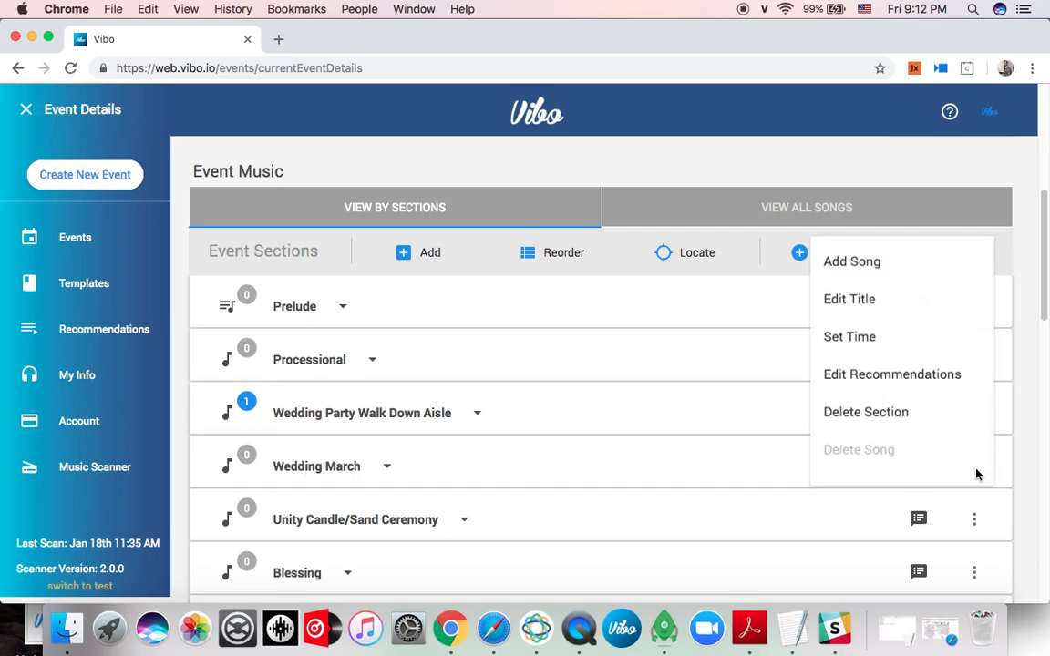
- Add Jason Derulo's Tip Toe official video to the Wedding March section
click(851, 263)
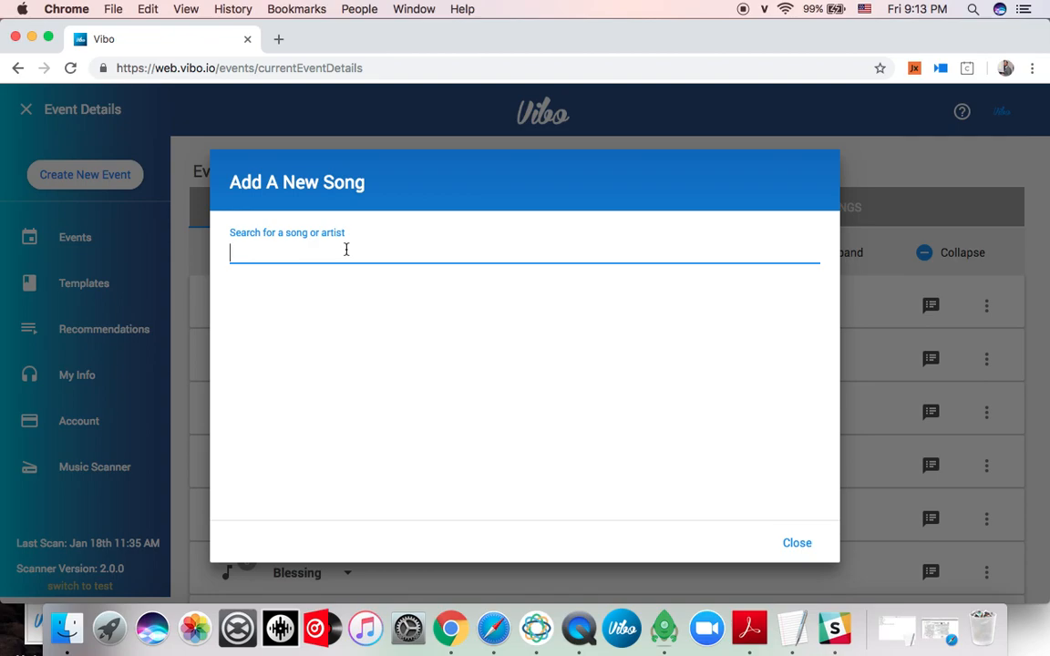
text(tip toe)
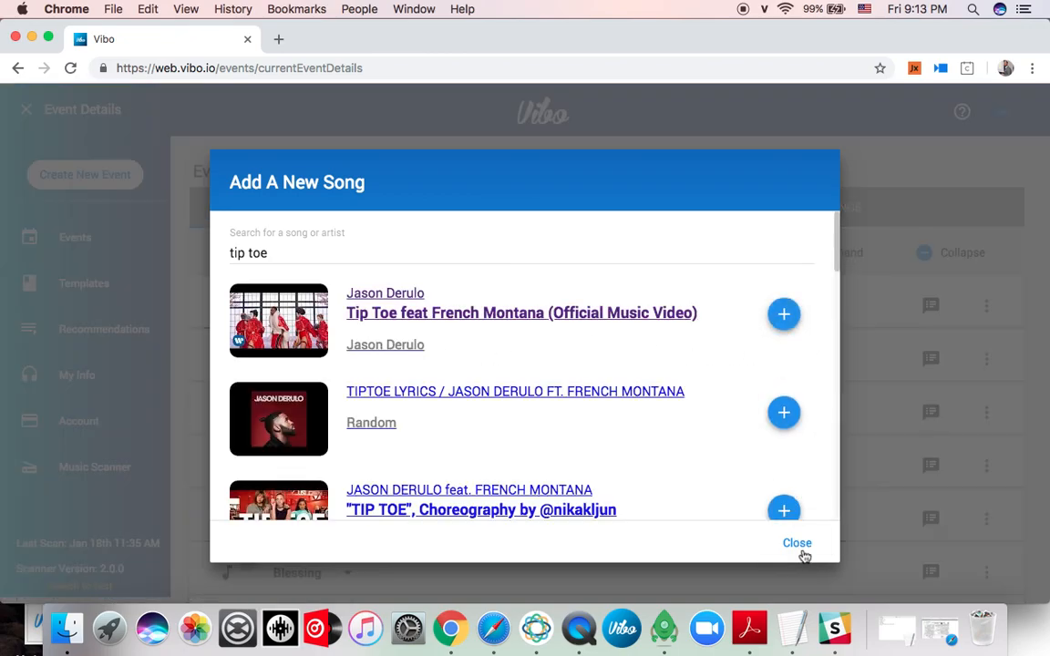
click(783, 313)
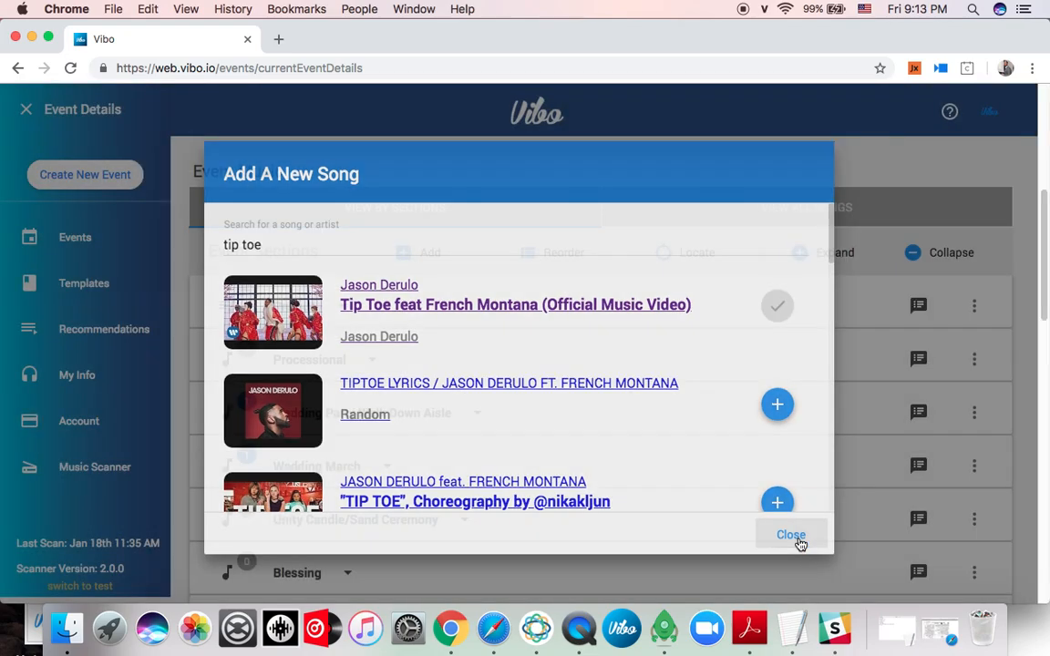
click(792, 536)
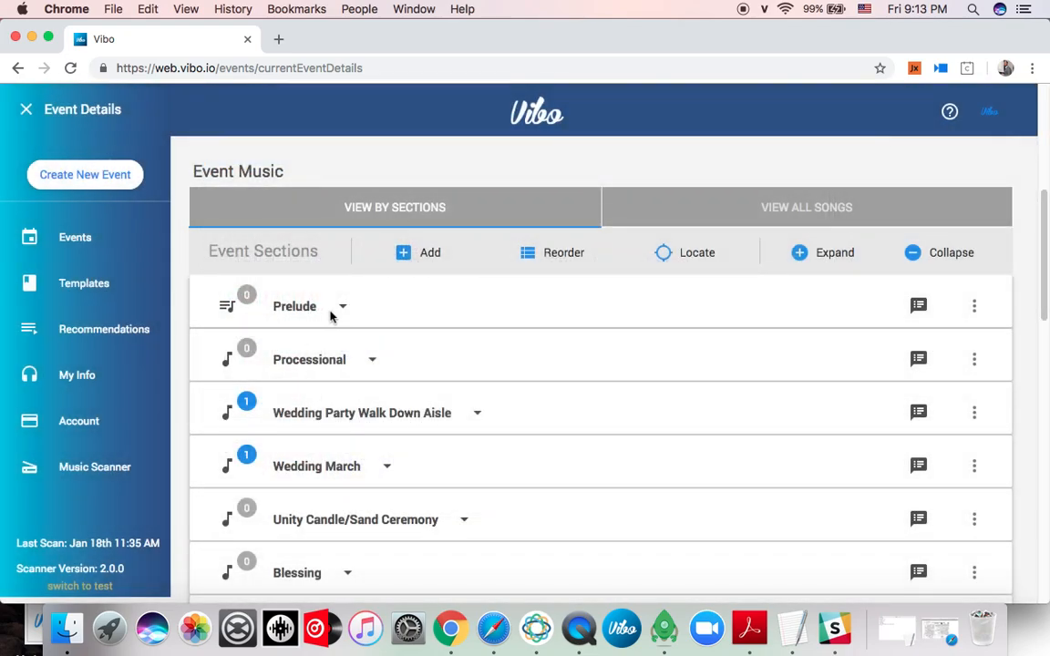
- Begin adding Prelude songs and browse to Music > My wedding music in Finder
click(973, 306)
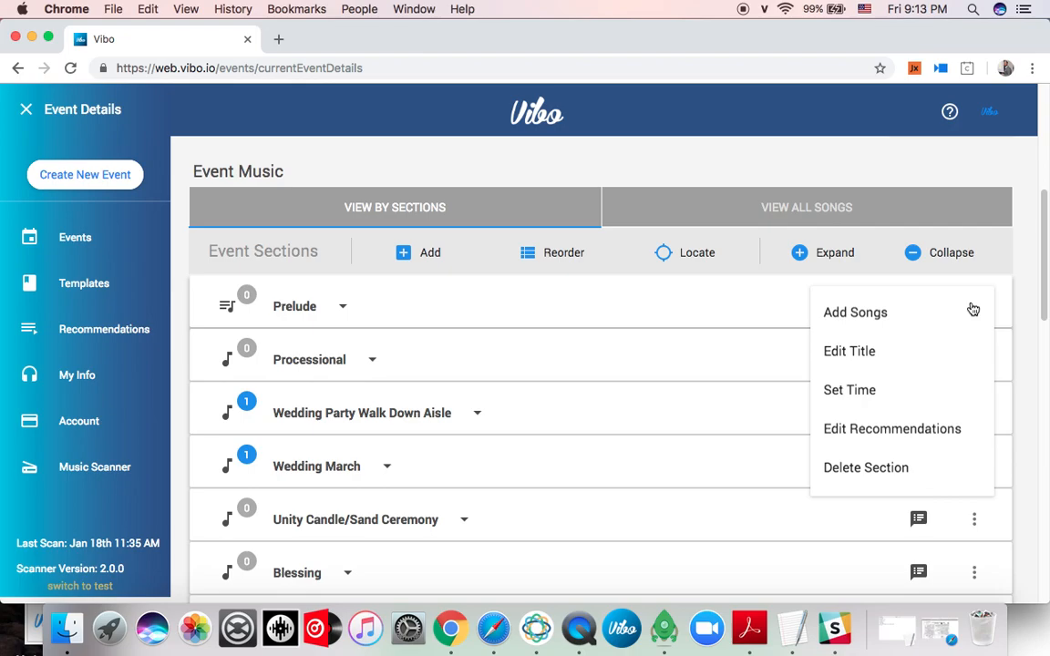
click(855, 312)
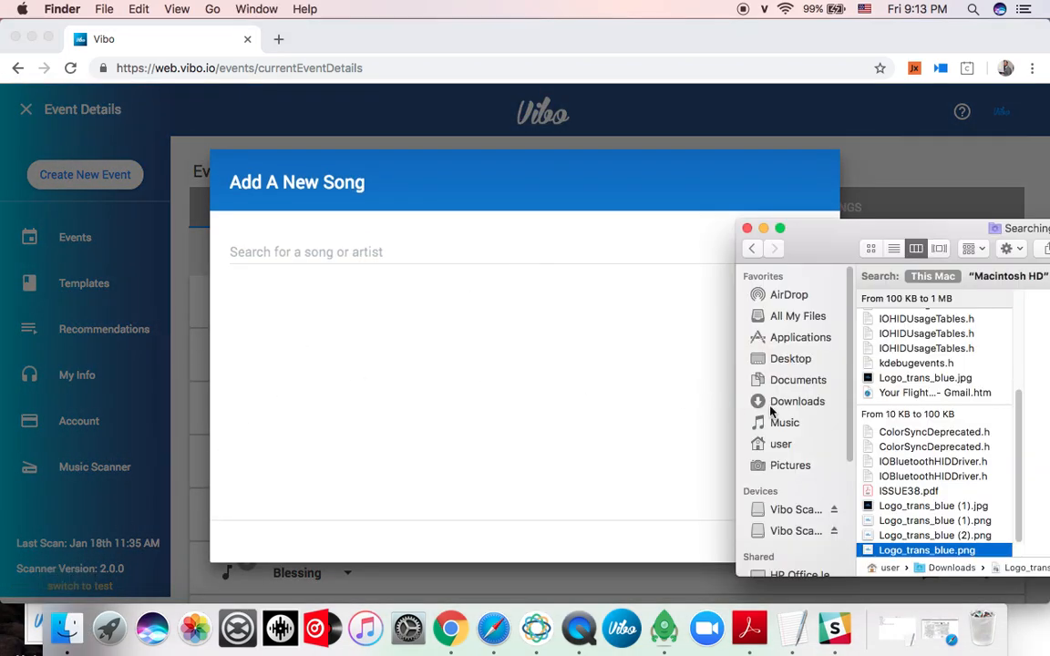
click(784, 422)
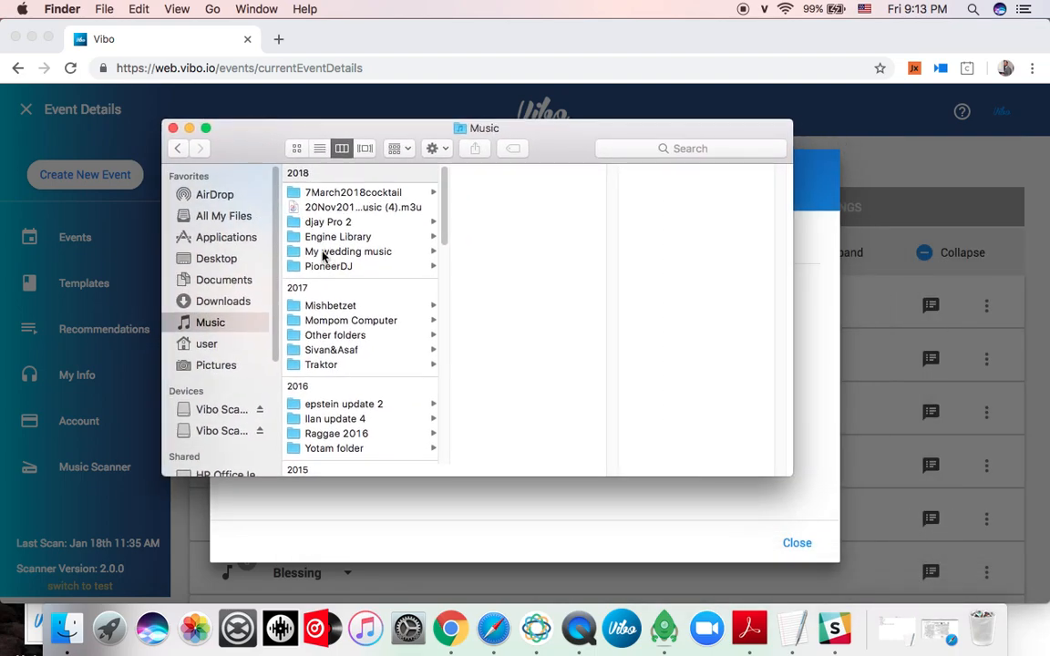
click(348, 251)
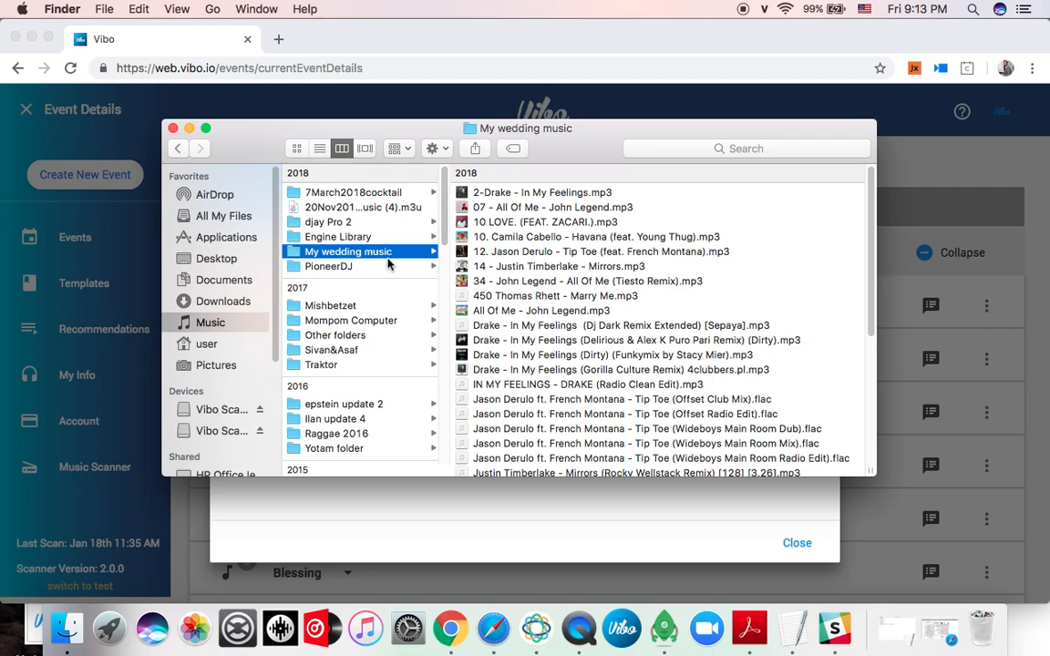
mouse_move(561, 288)
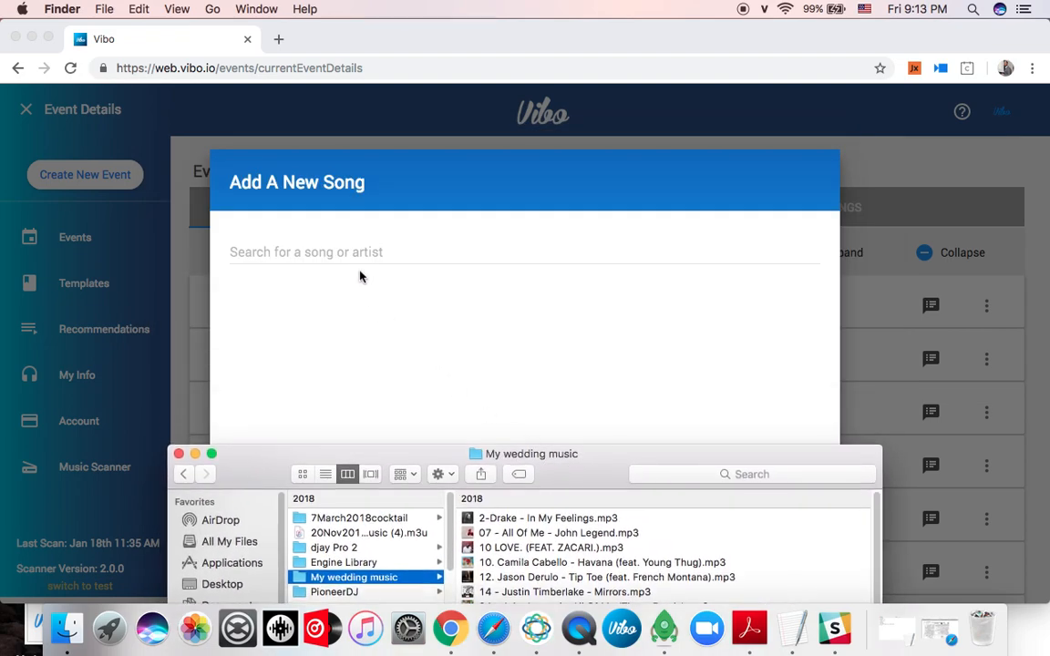
- Add Justin Timberlake's Mirrors, Drake's In My Feelings and the Beatles' Let It Be (Remastered 2015) to Prelude
text(mirrors)
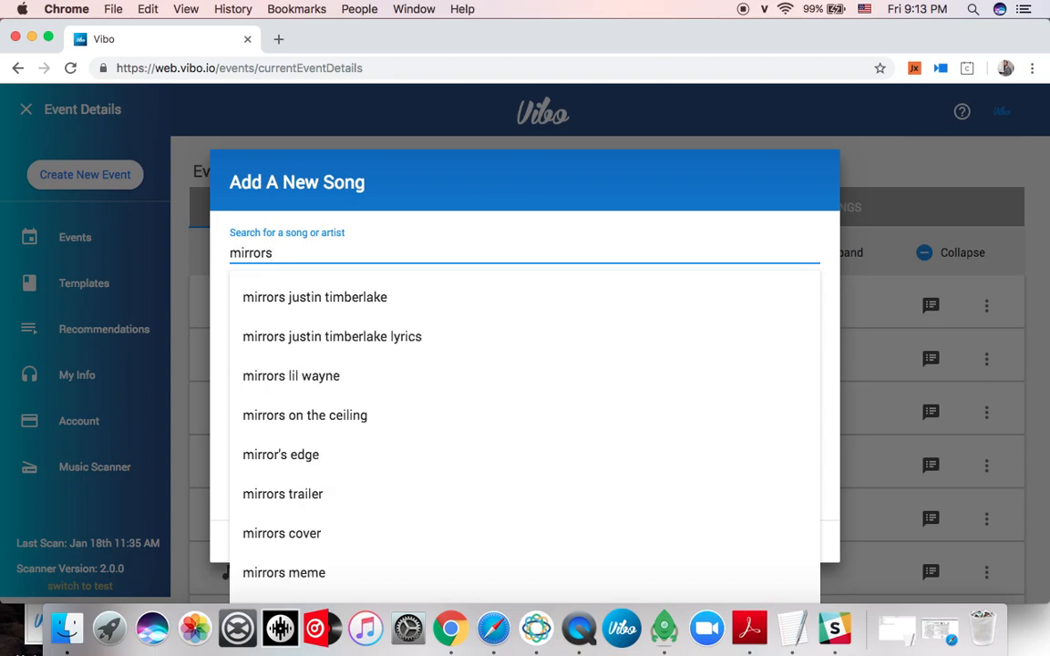
click(314, 297)
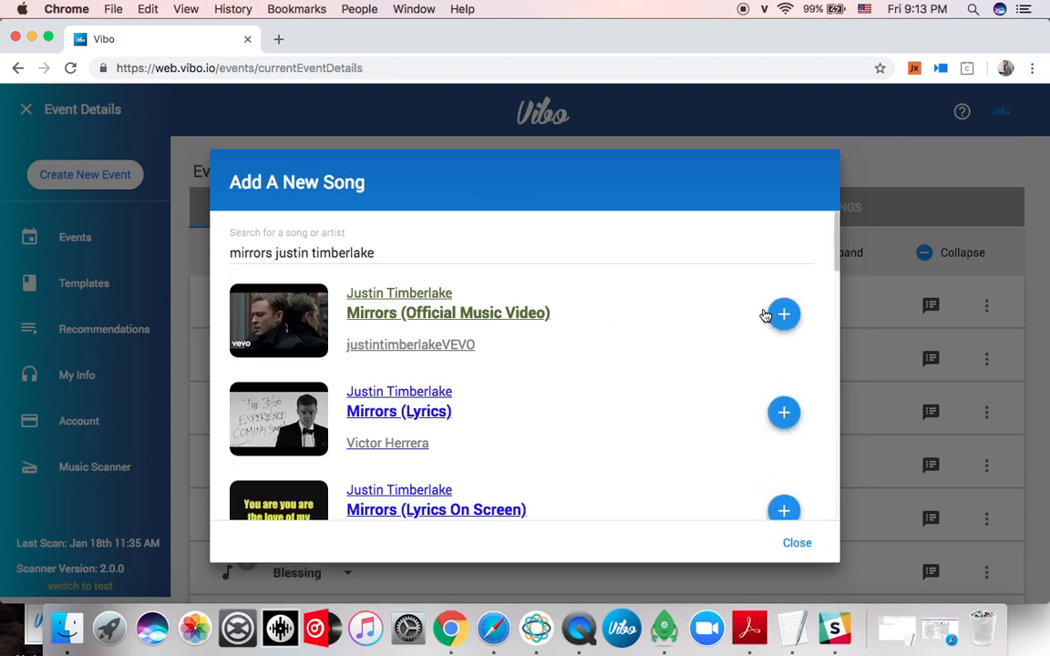
mouse_move(66, 627)
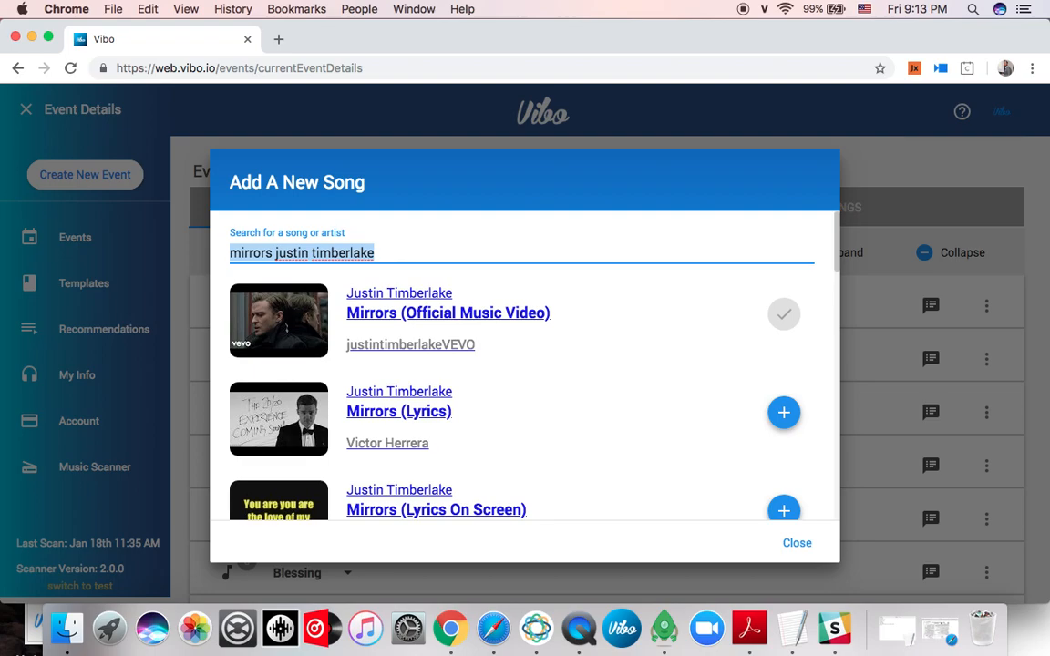
text(in my feelings)
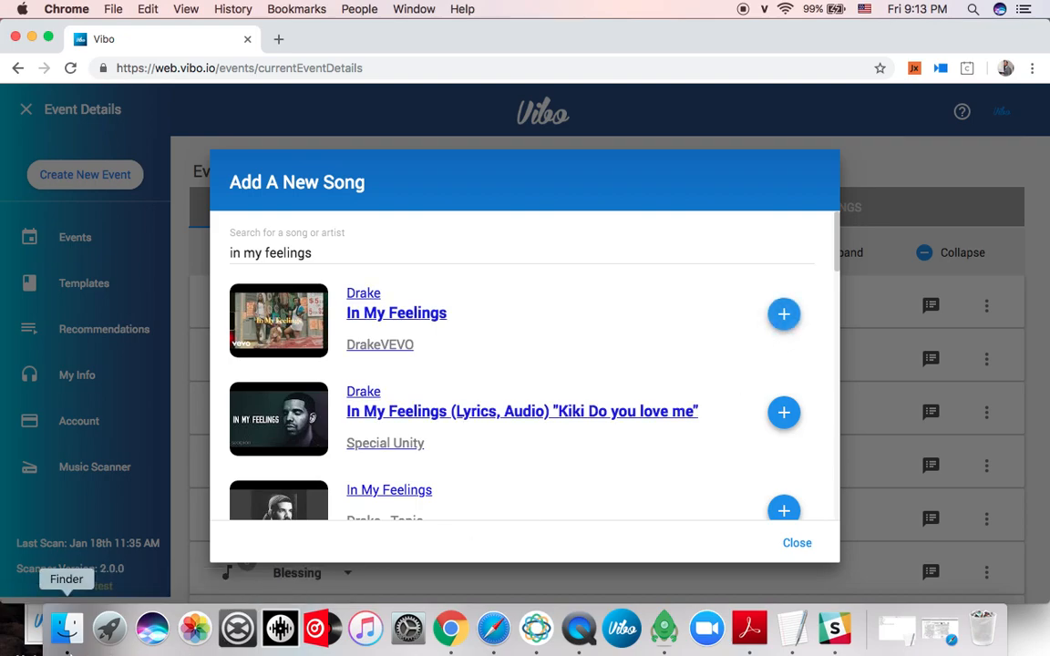
click(784, 313)
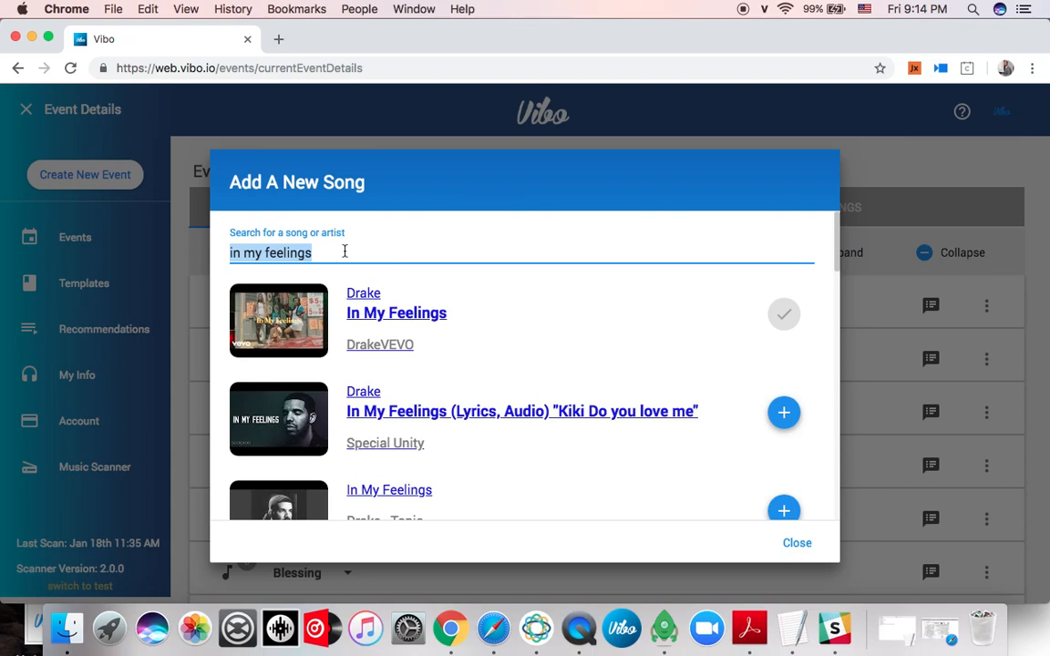
text(beatles let it be)
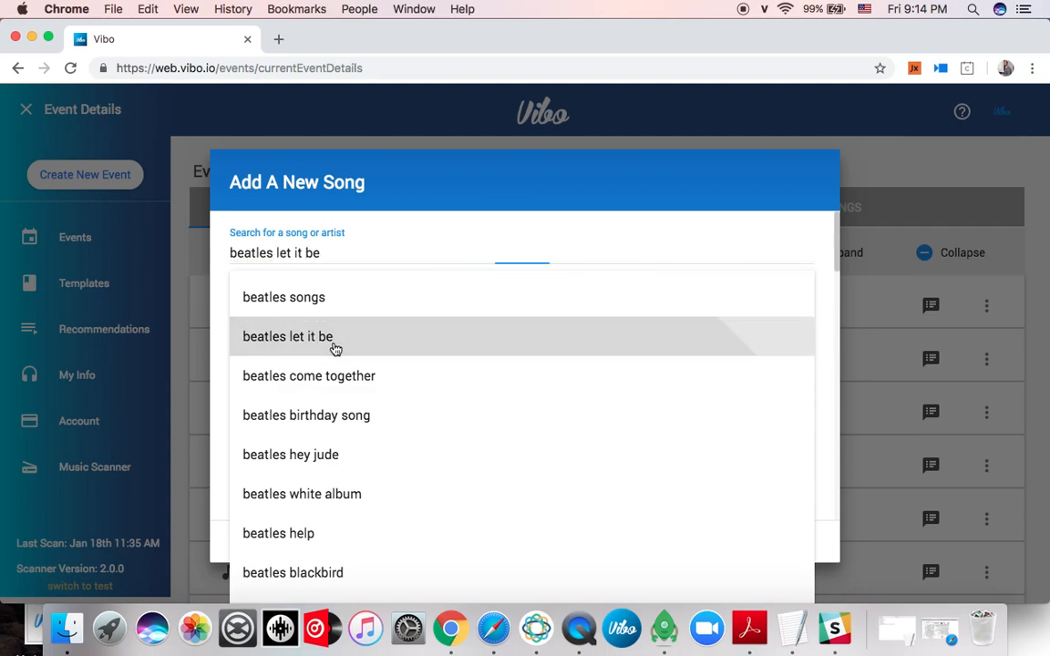
click(288, 336)
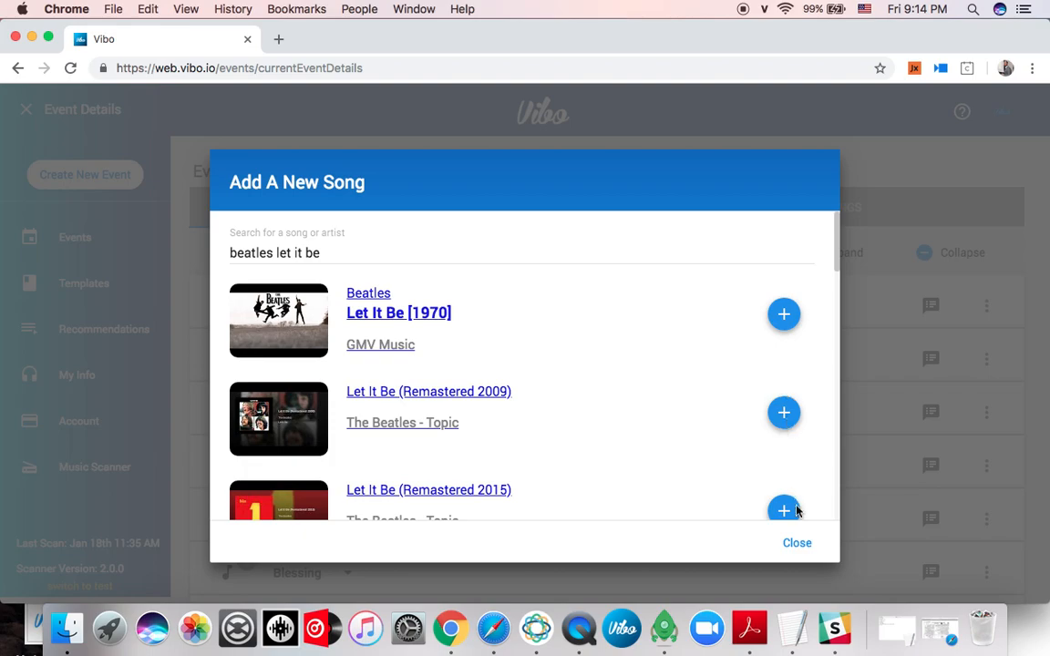
click(797, 543)
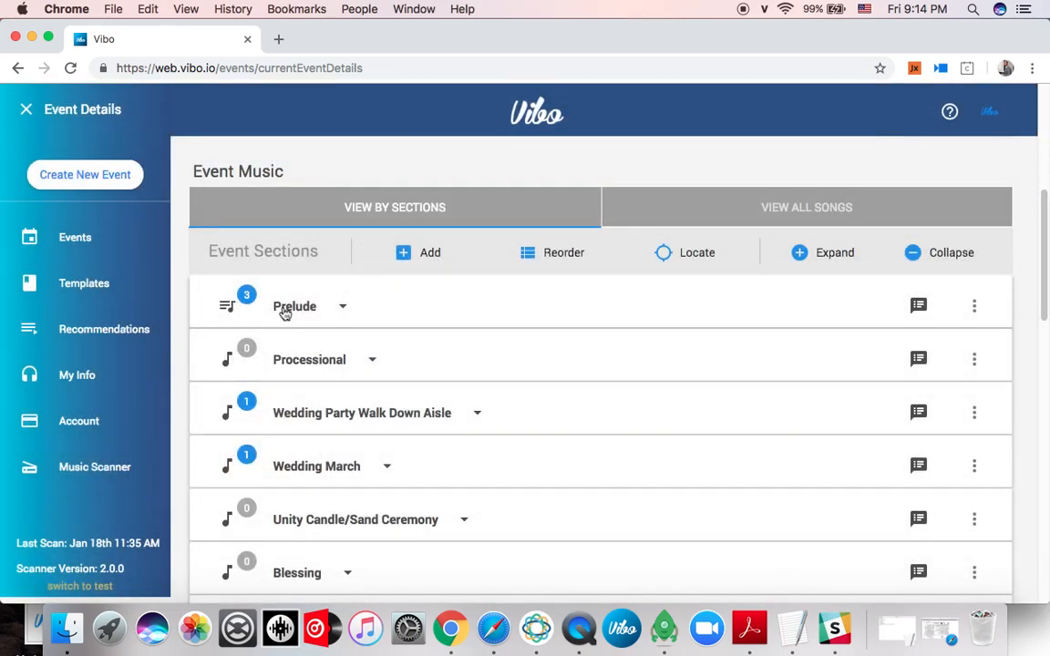
mouse_move(286, 466)
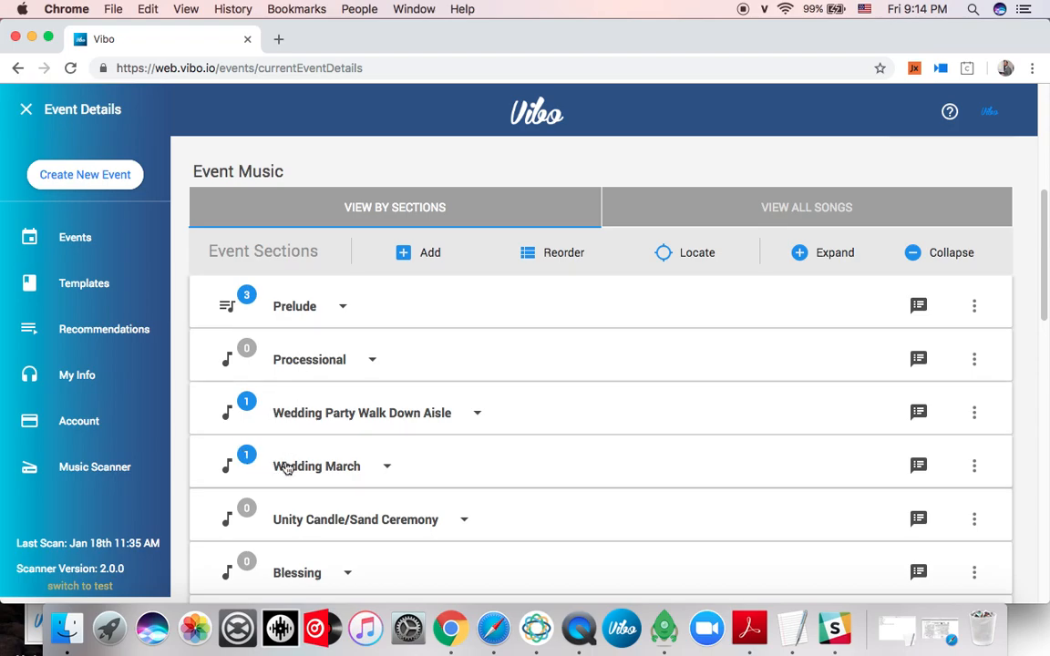
mouse_move(339, 430)
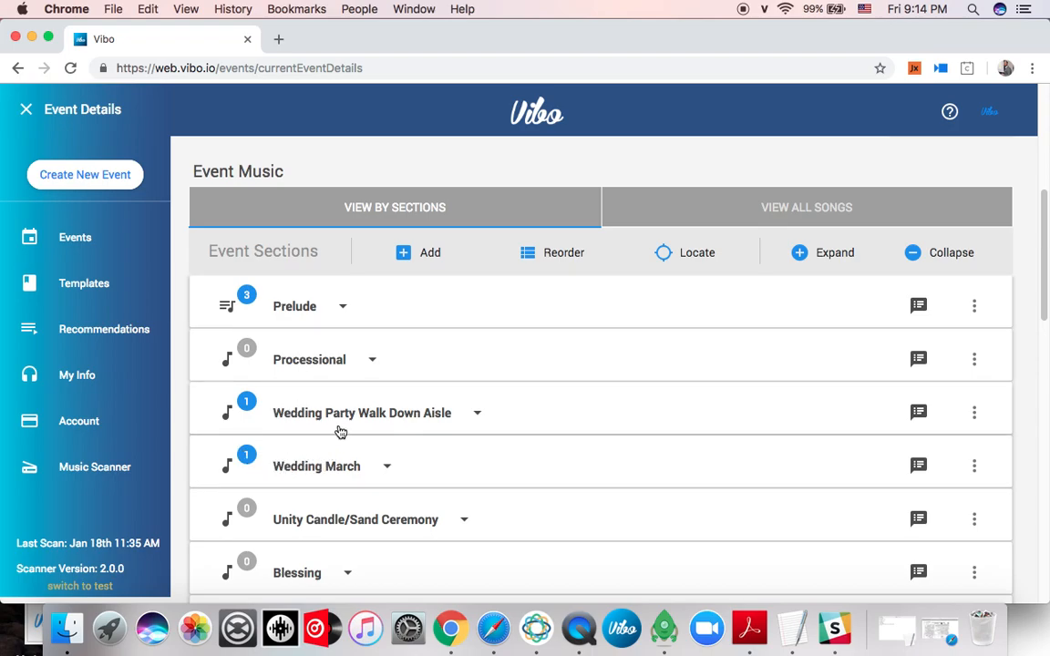
mouse_move(492, 627)
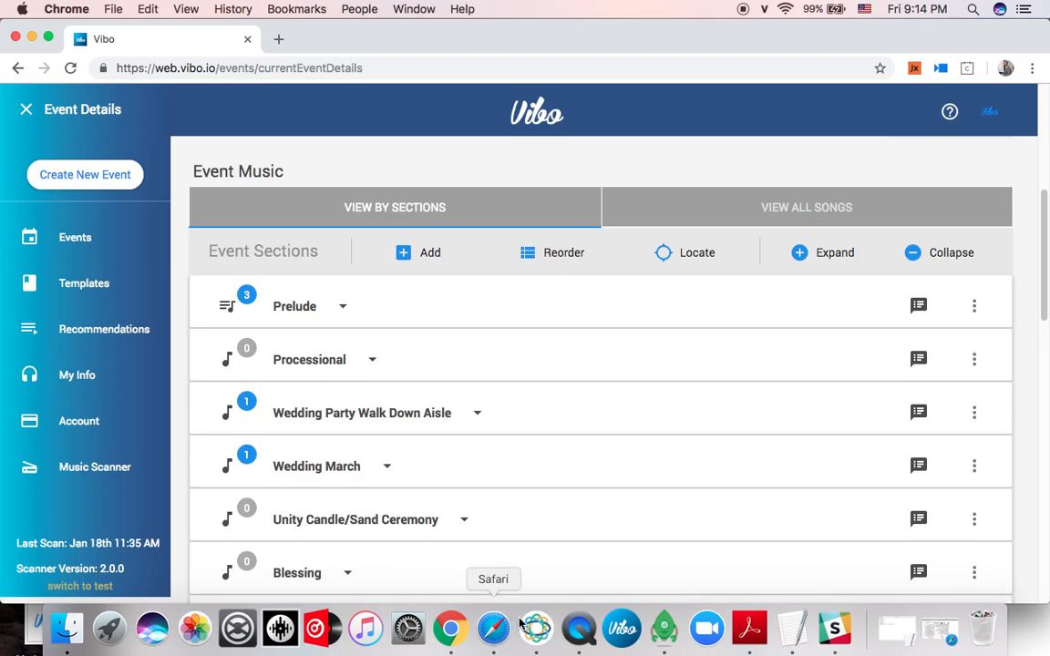
- Go to the Music Scanner page from the sidebar
click(95, 467)
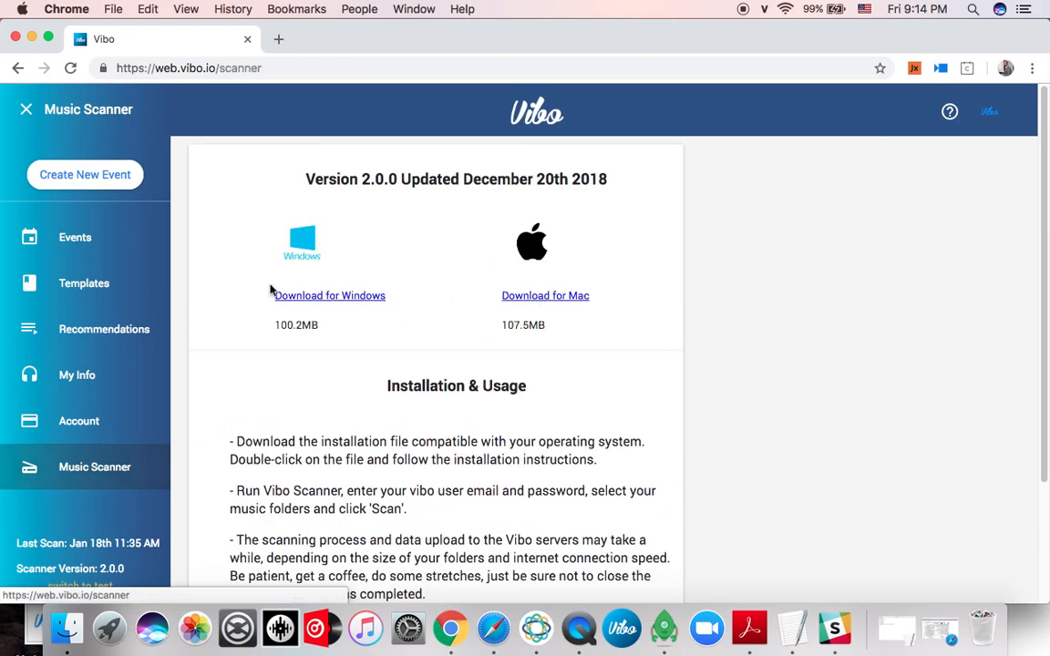
mouse_move(309, 495)
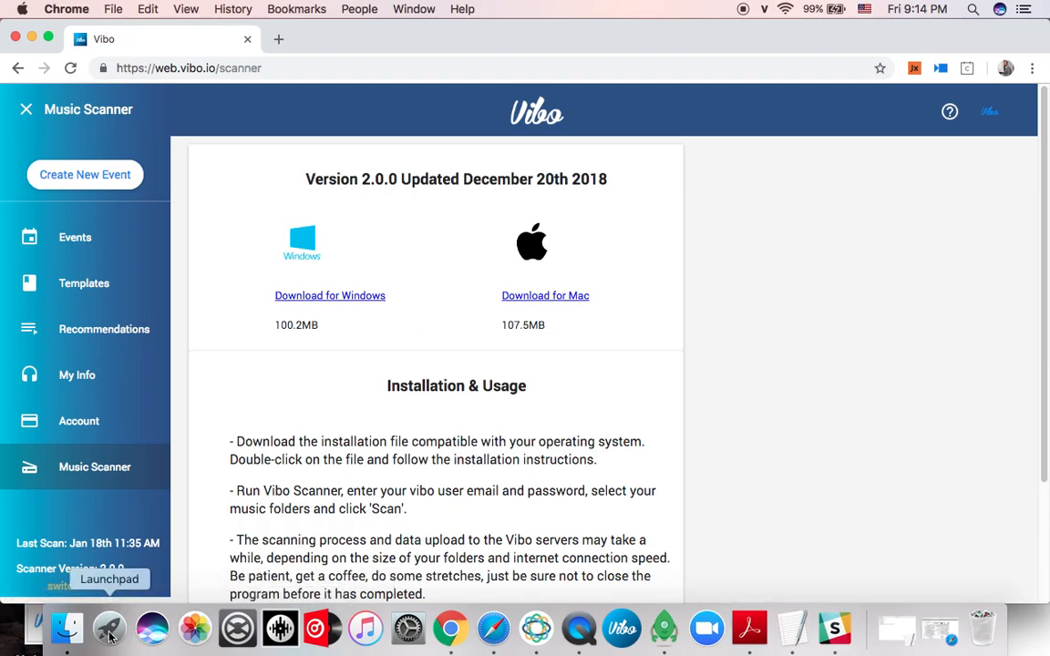
mouse_move(655, 288)
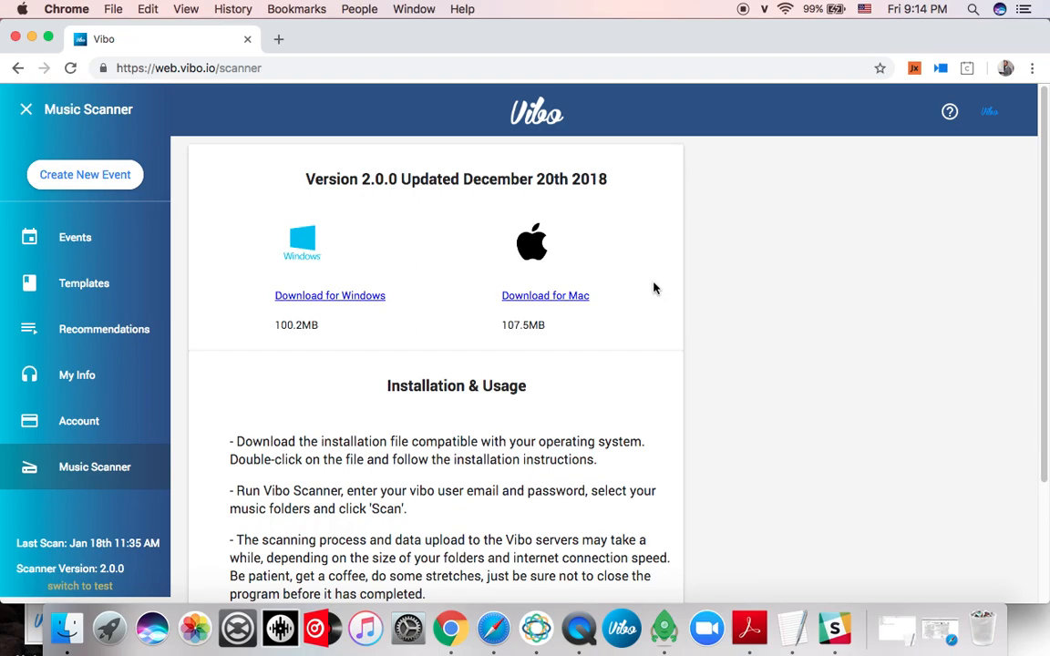
mouse_move(109, 627)
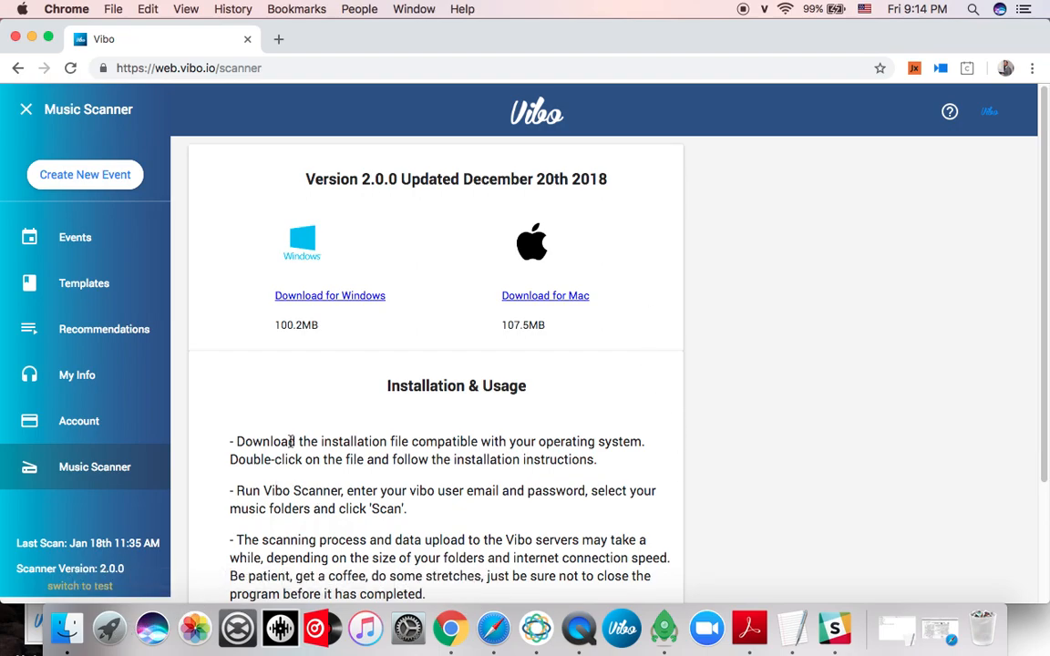
mouse_move(190, 530)
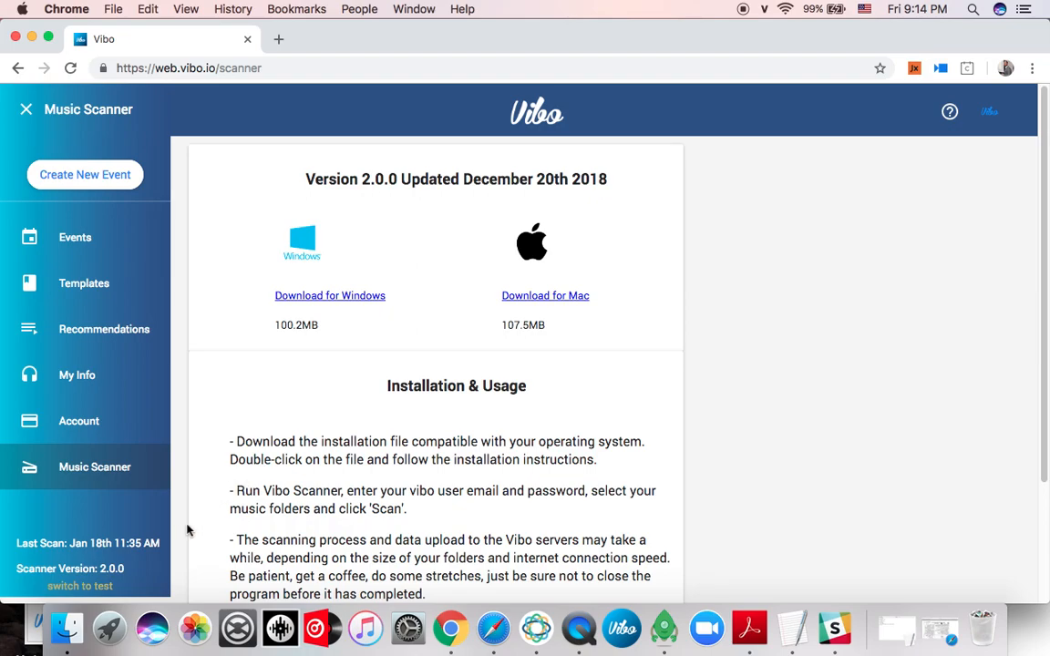
click(764, 9)
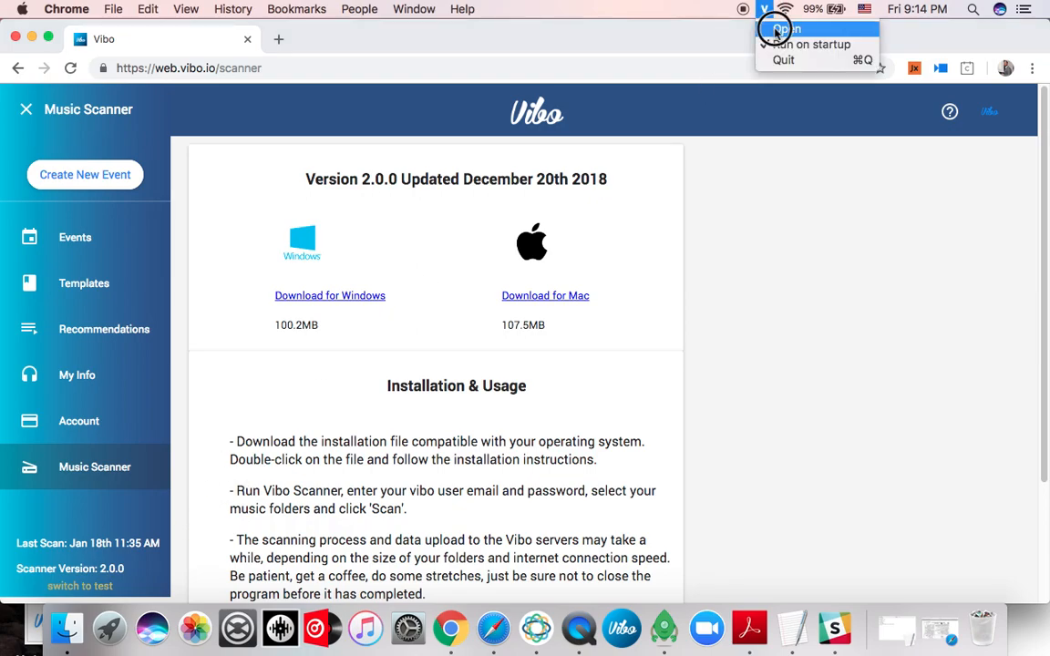
click(785, 29)
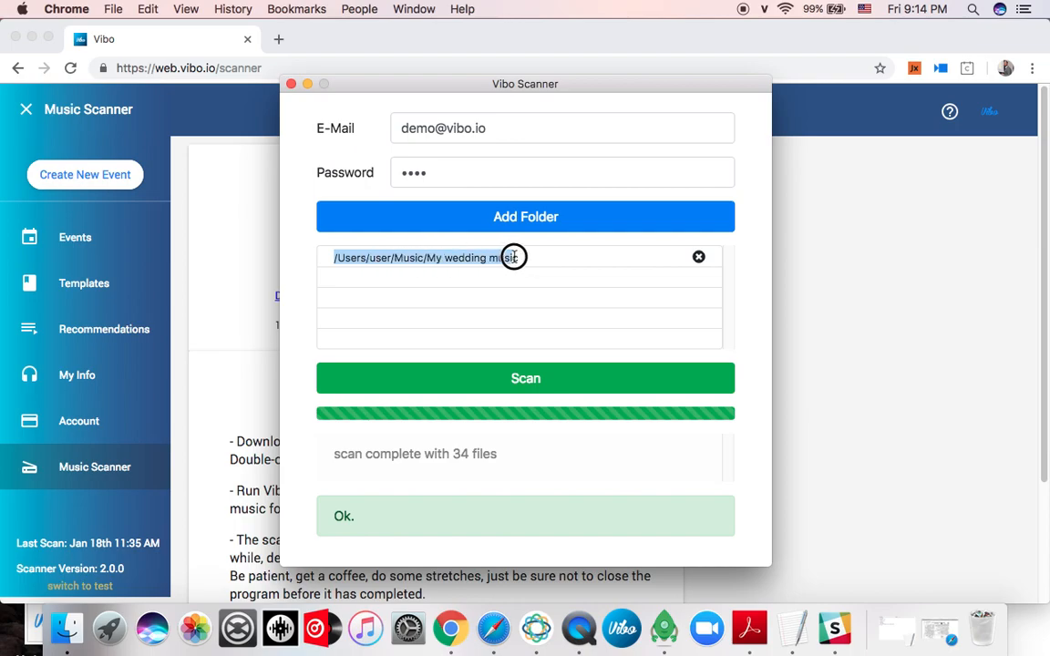
mouse_move(68, 629)
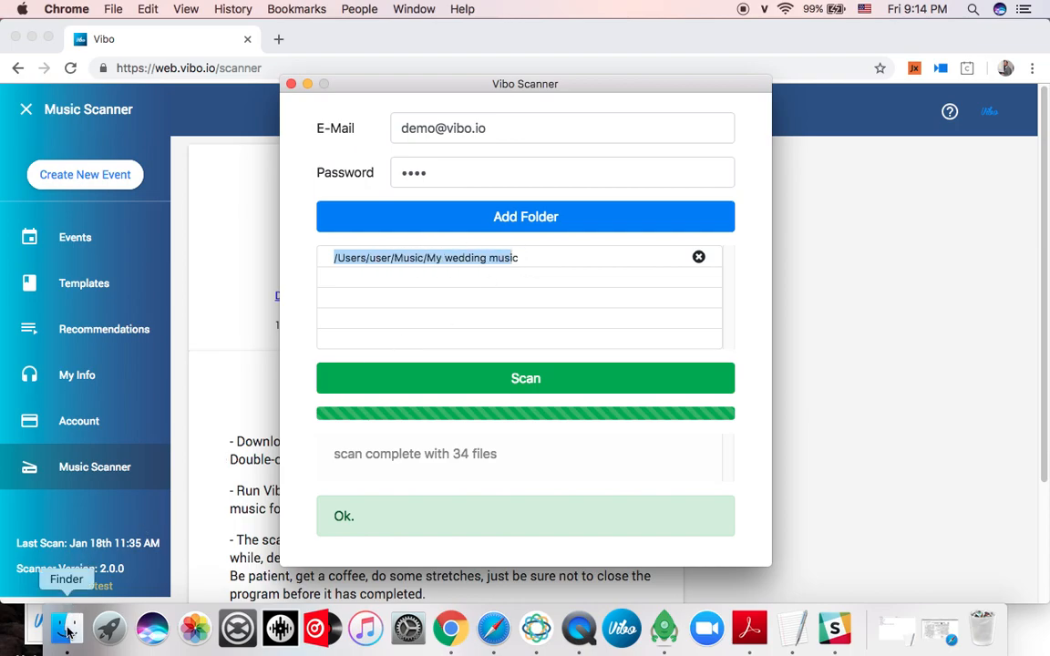
click(66, 627)
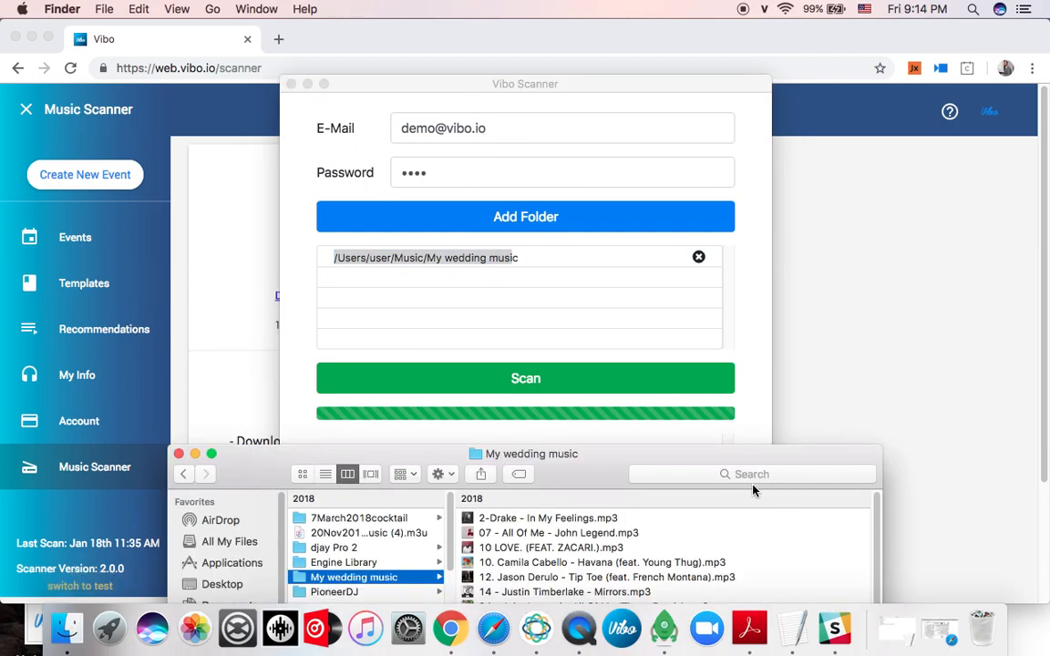
click(525, 377)
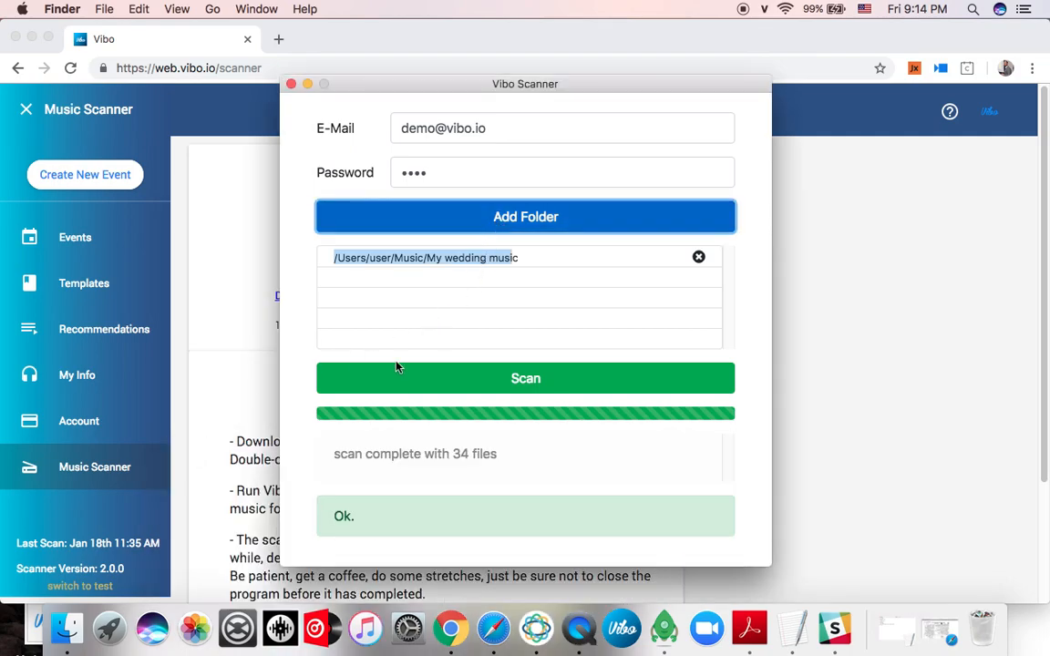
click(525, 215)
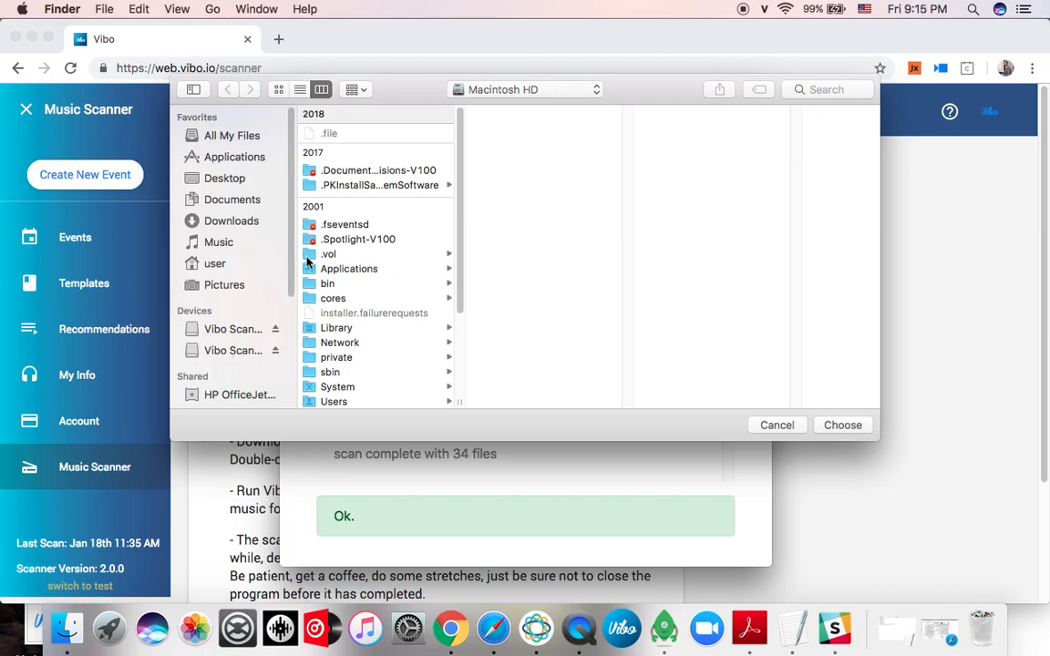
click(219, 241)
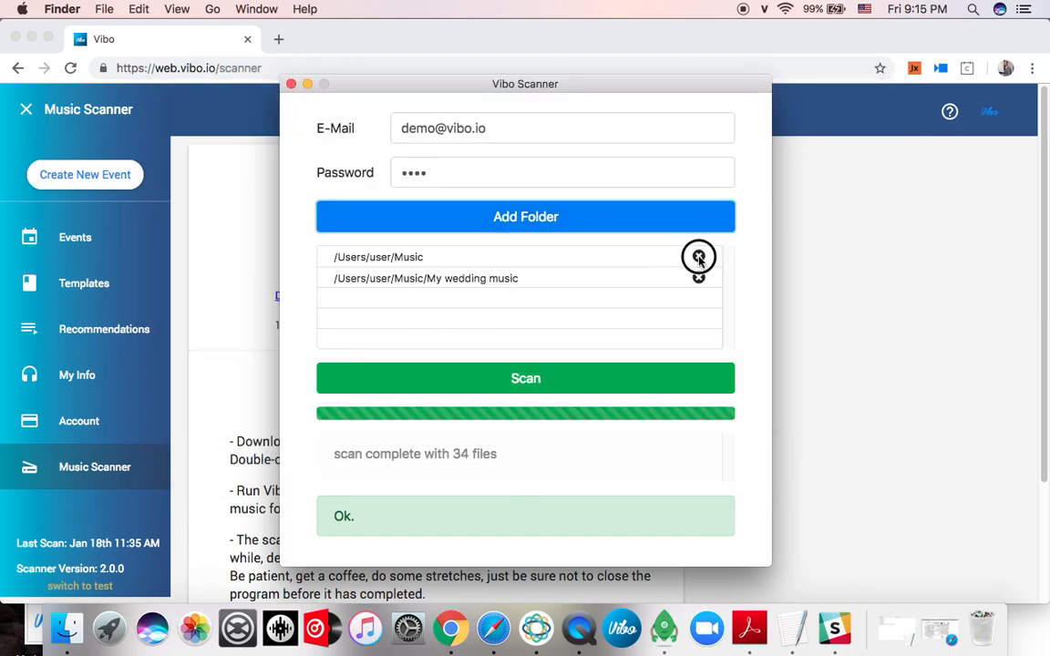
click(698, 257)
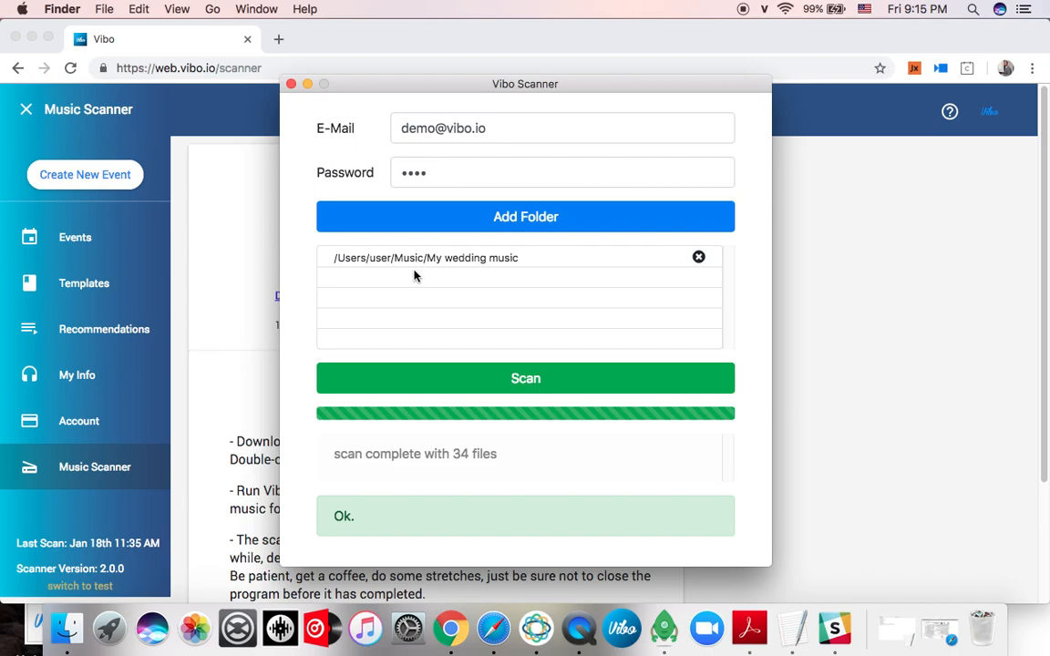
mouse_move(404, 319)
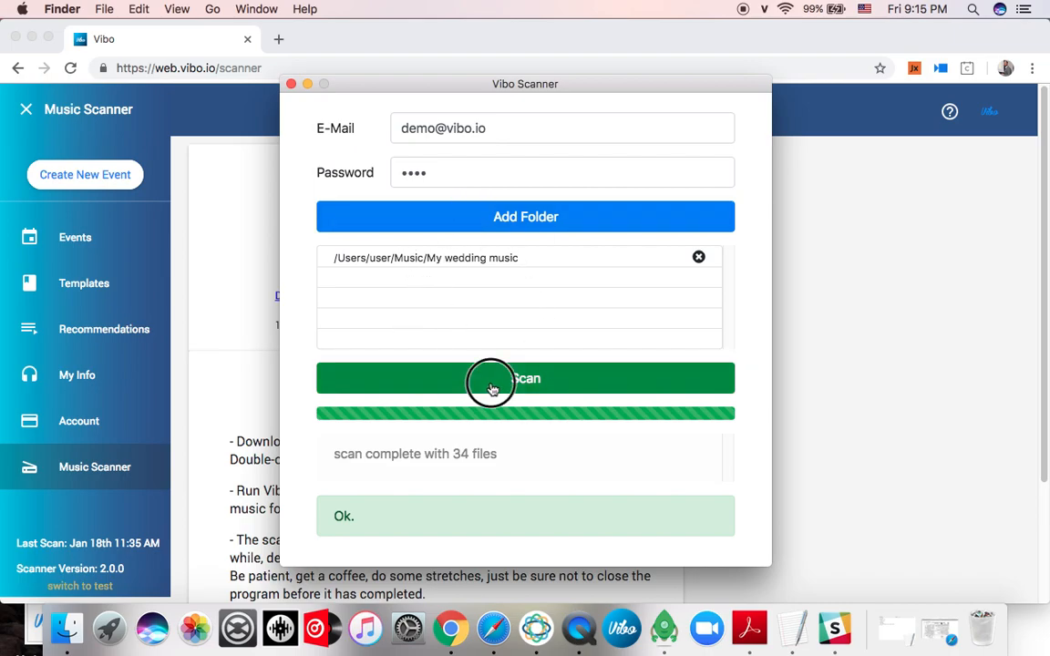
- Rescan the wedding music folder to 34 files and close the scanner window
click(525, 377)
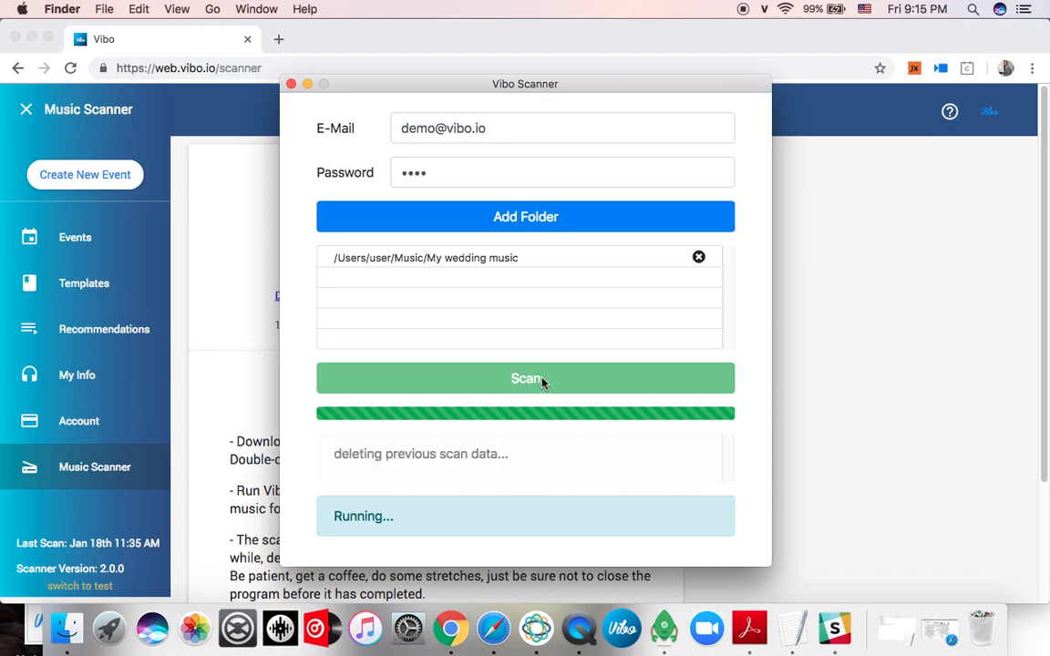
mouse_move(543, 377)
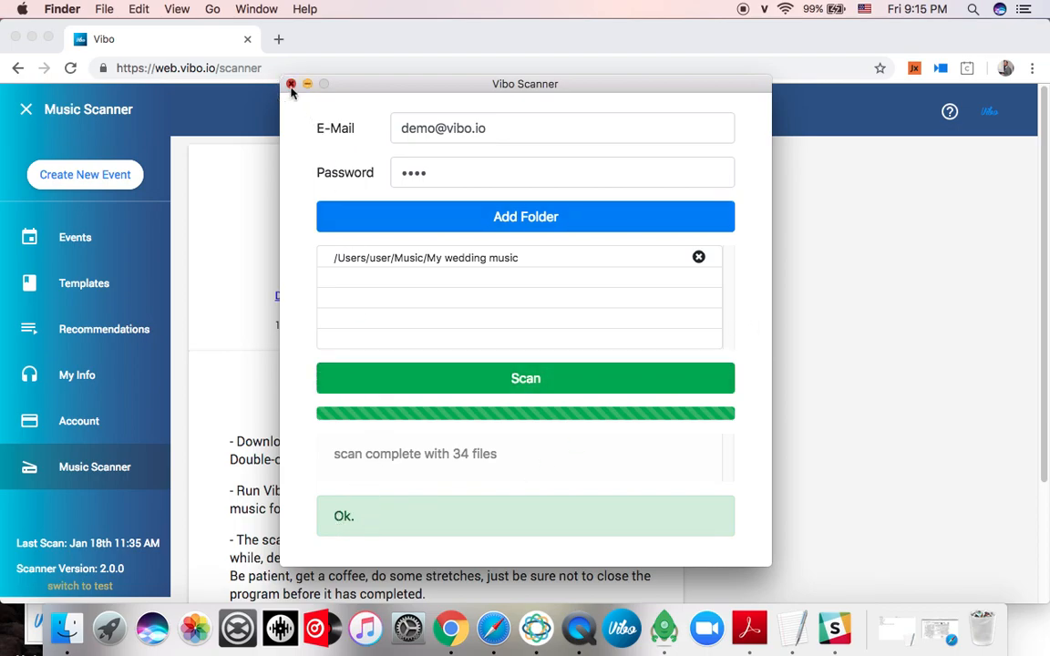
click(292, 84)
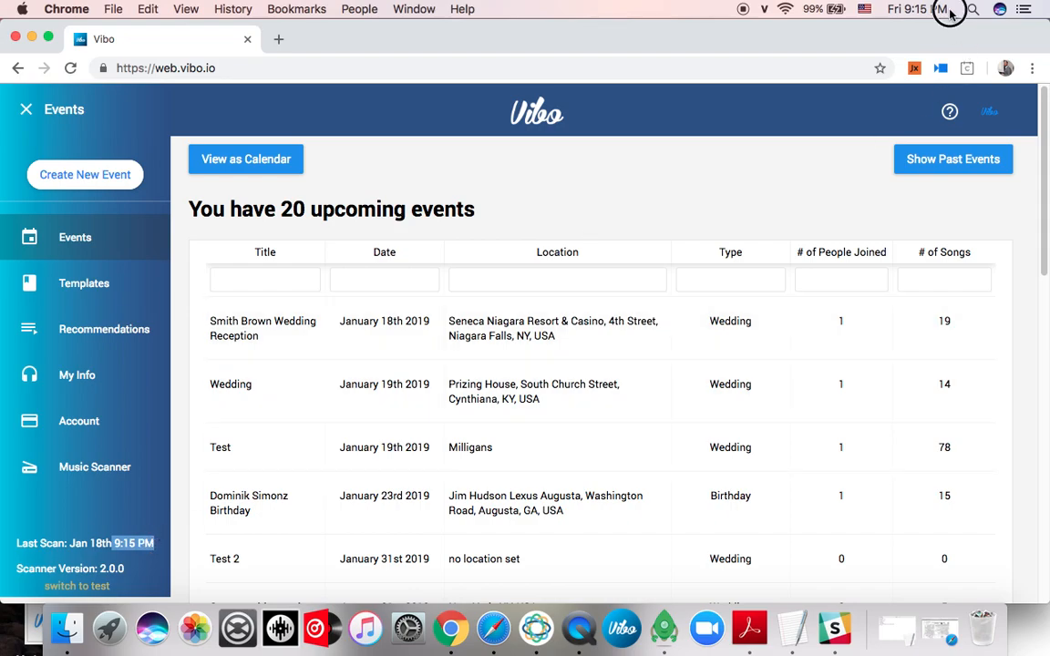
mouse_move(175, 535)
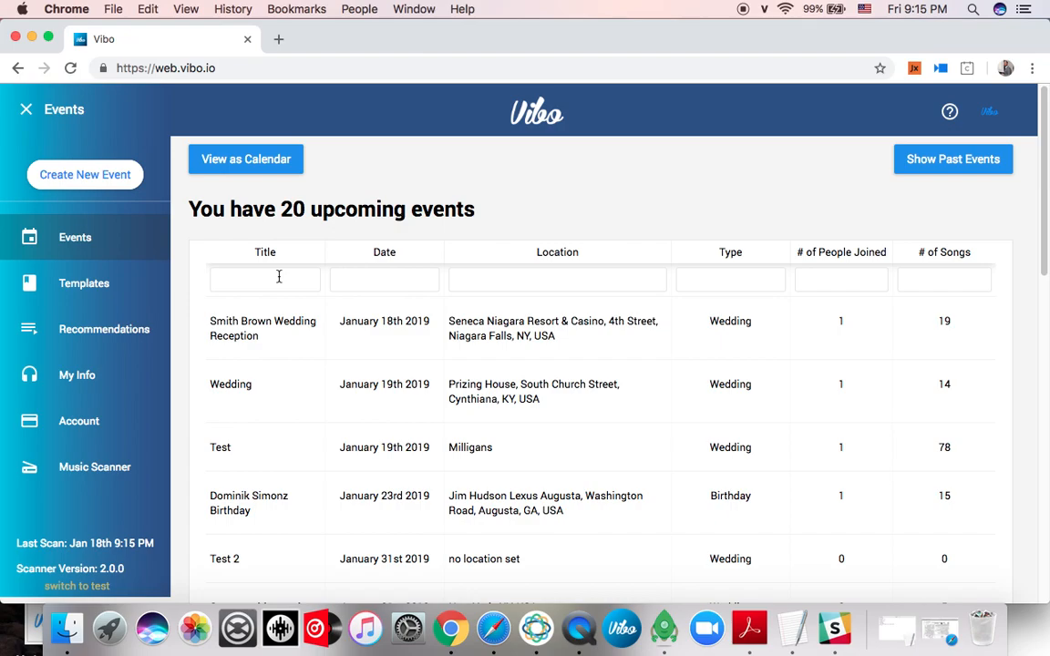
- Filter events by 'sc' and open the Scanner video wed event
text(sc)
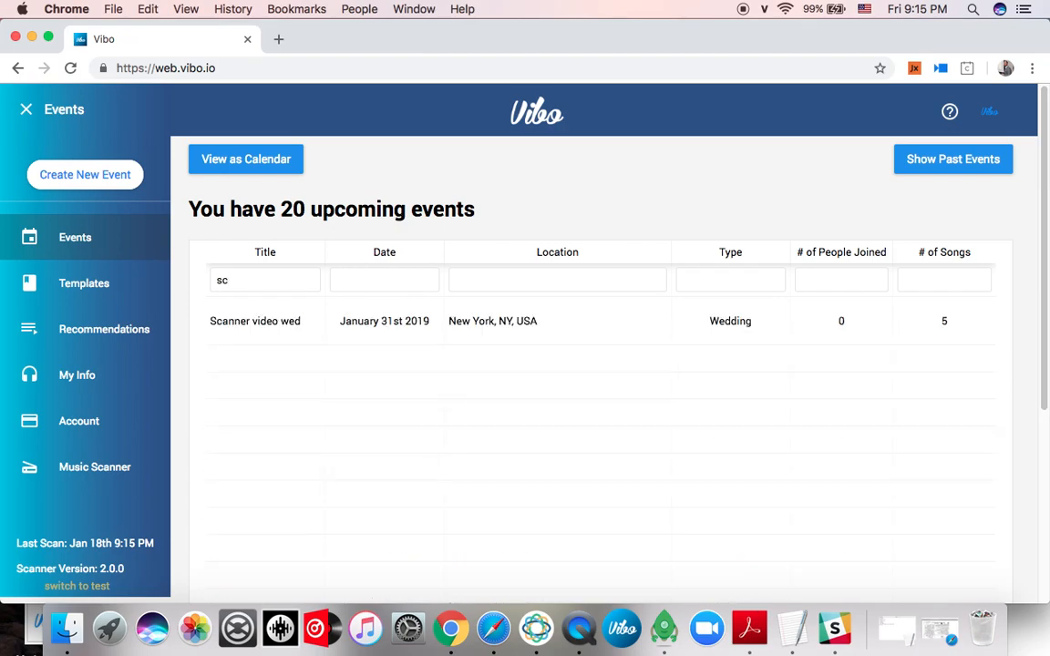
click(255, 320)
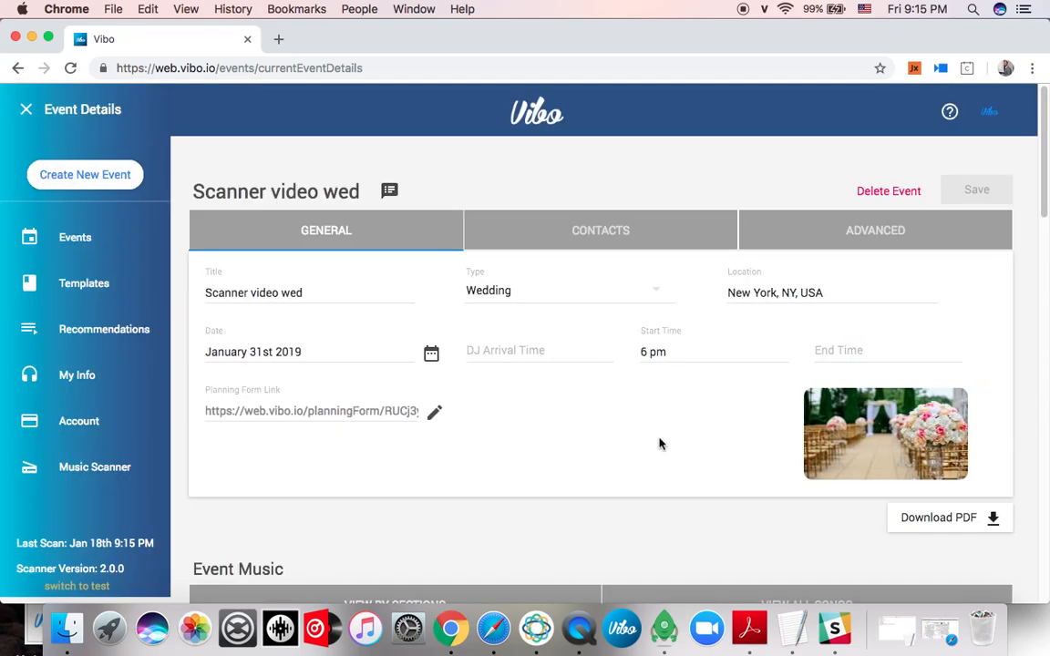
scroll(down, 3)
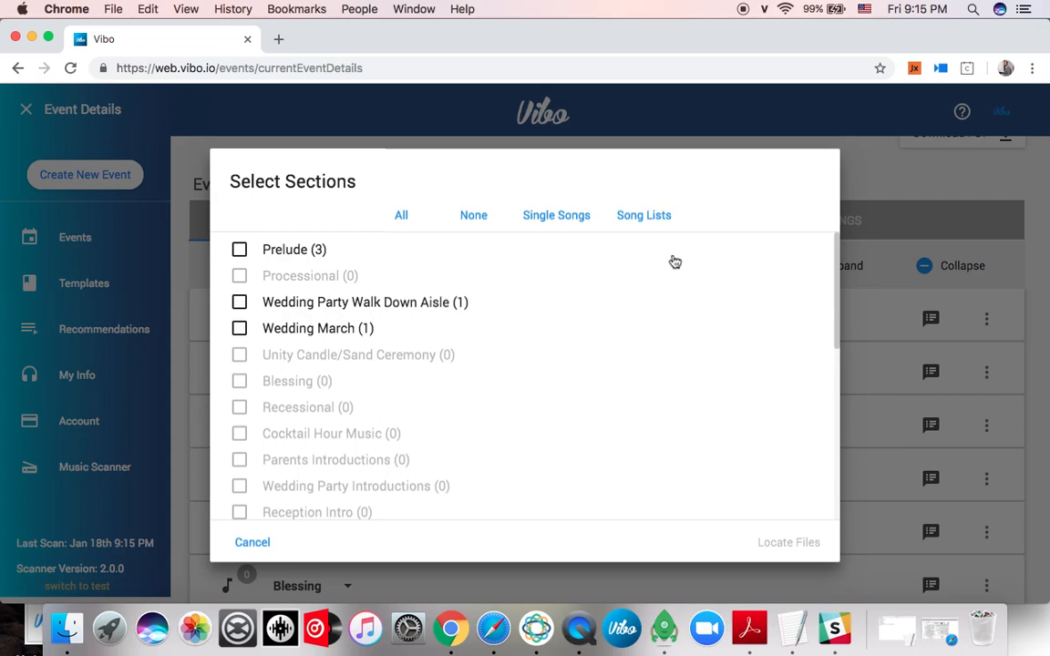
- Select only the Single Songs sections and locate matching files for them
click(556, 215)
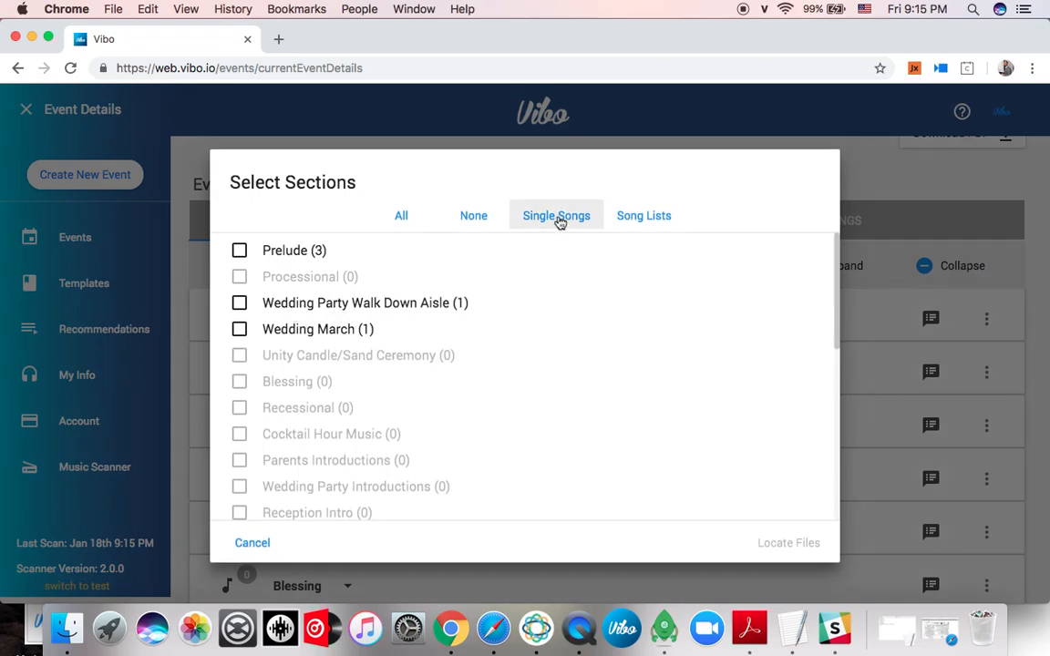
click(556, 215)
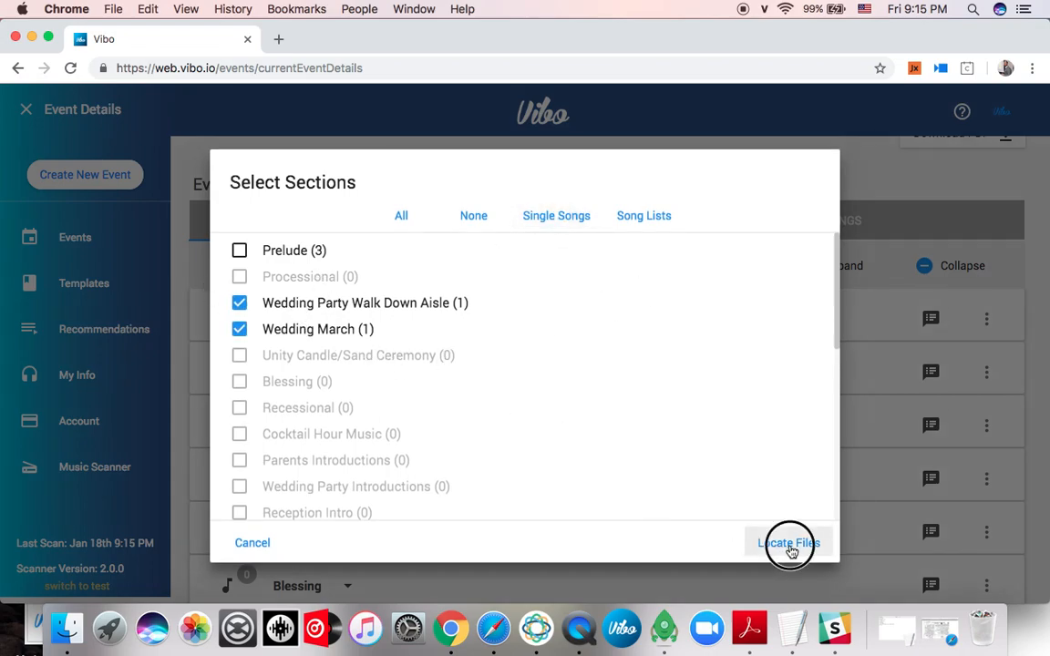
click(787, 543)
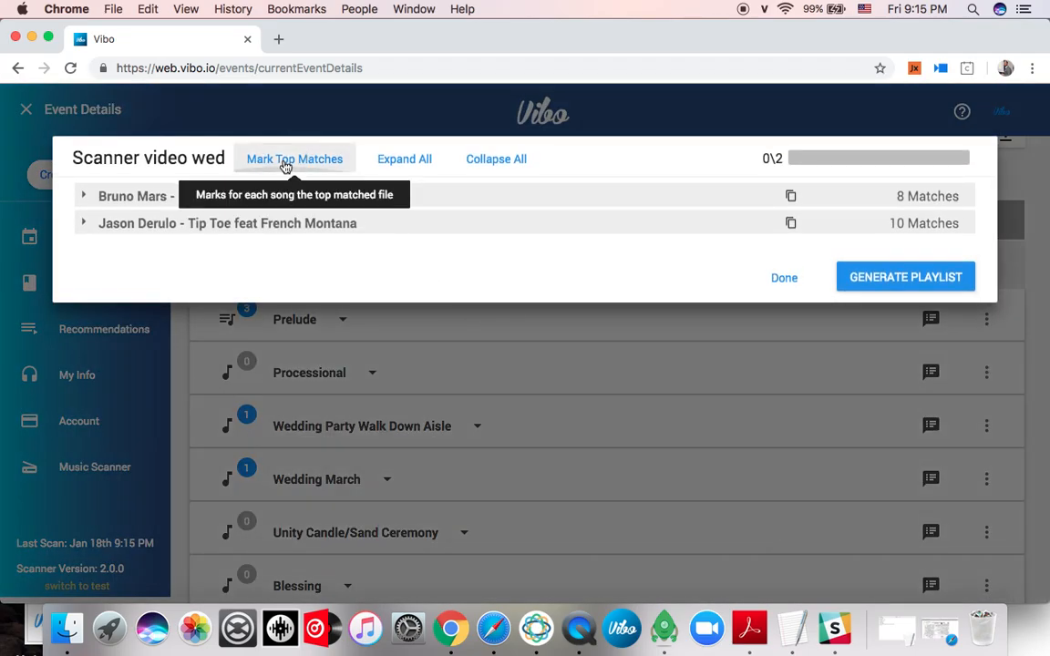
- Mark the top match for each song, review the lists and generate a playlist
click(295, 158)
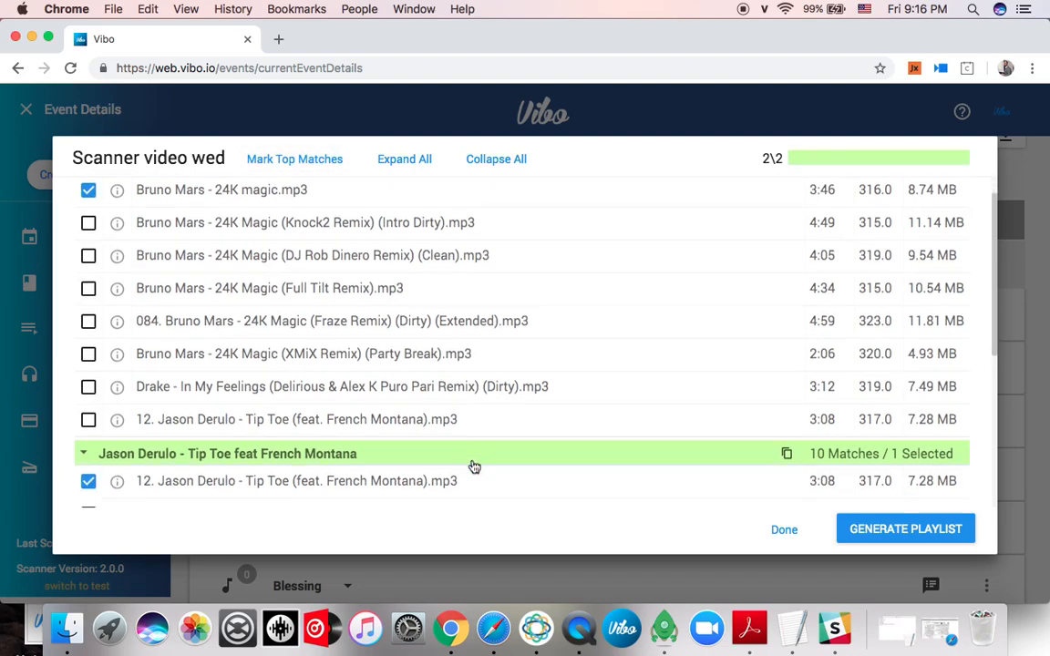
scroll(down, 3)
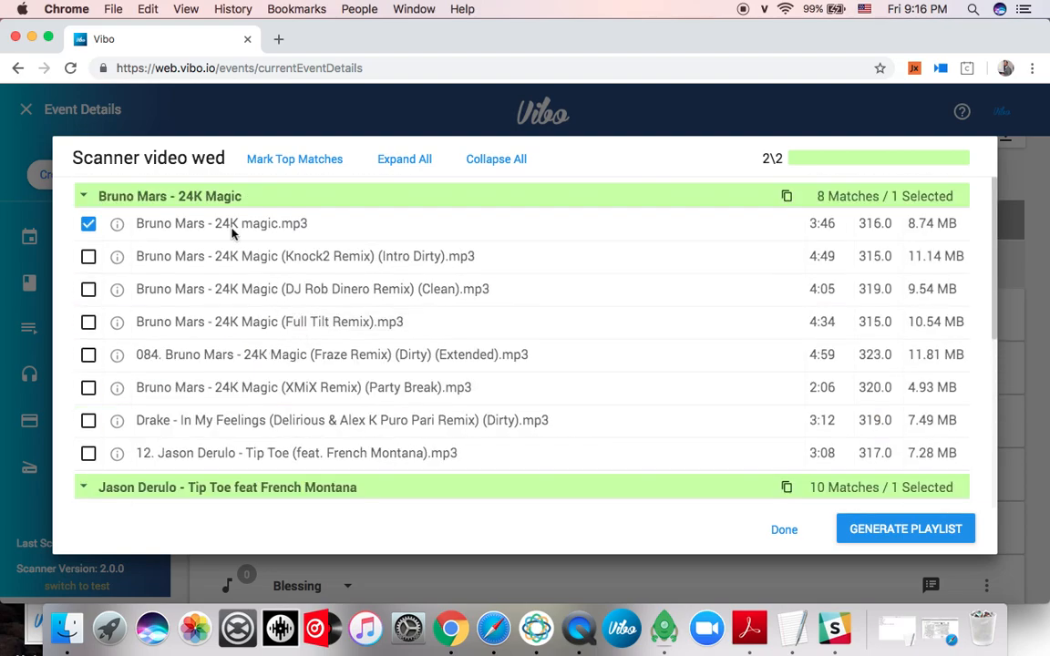
mouse_move(168, 262)
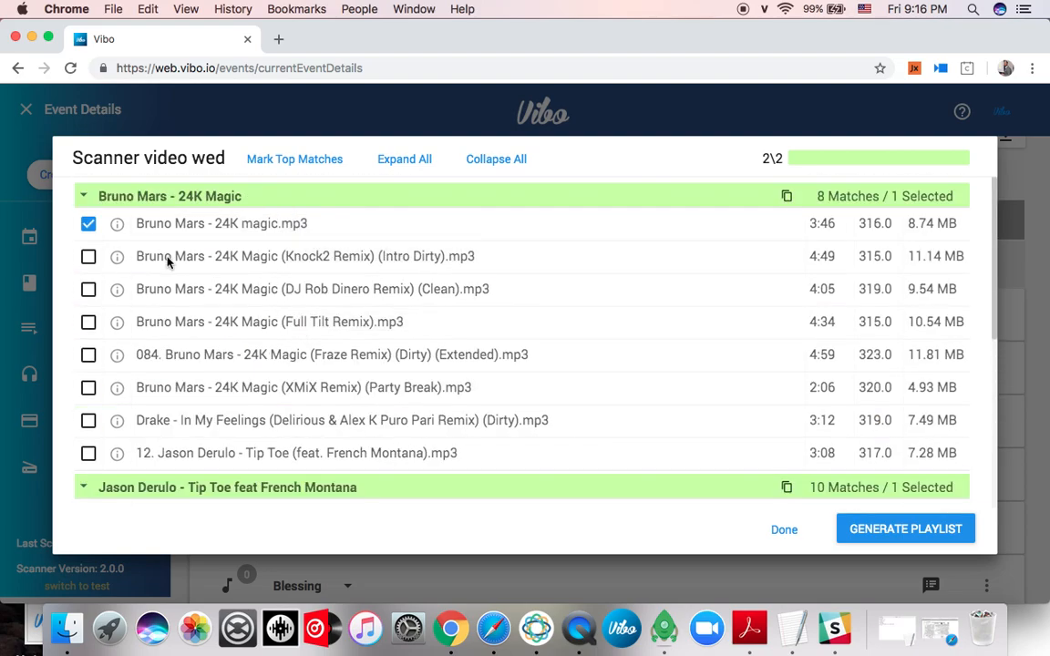
mouse_move(244, 370)
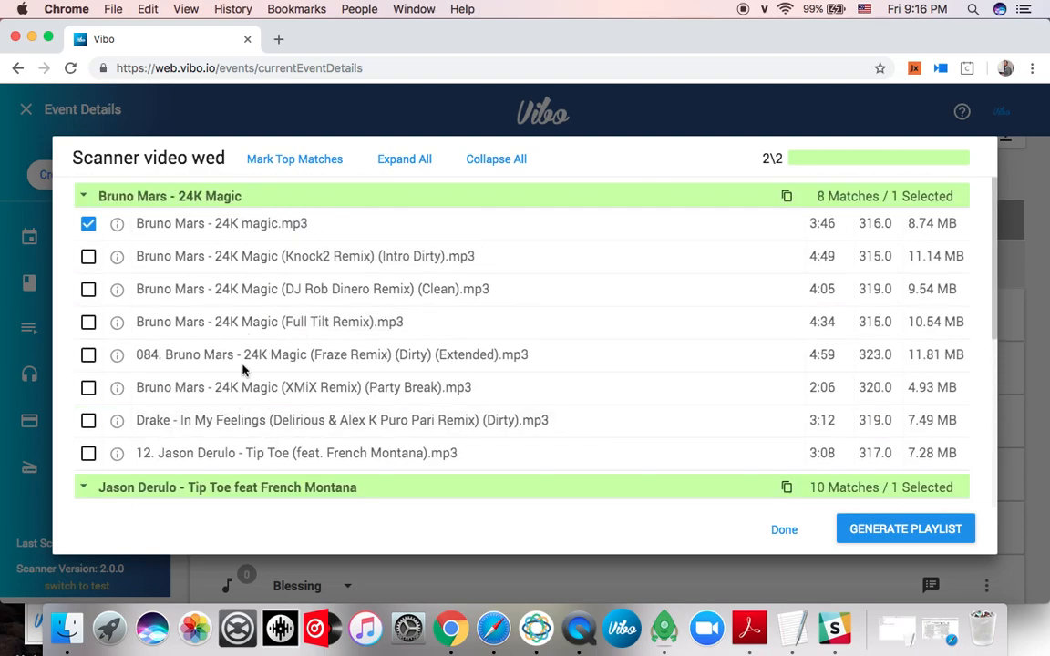
scroll(down, 3)
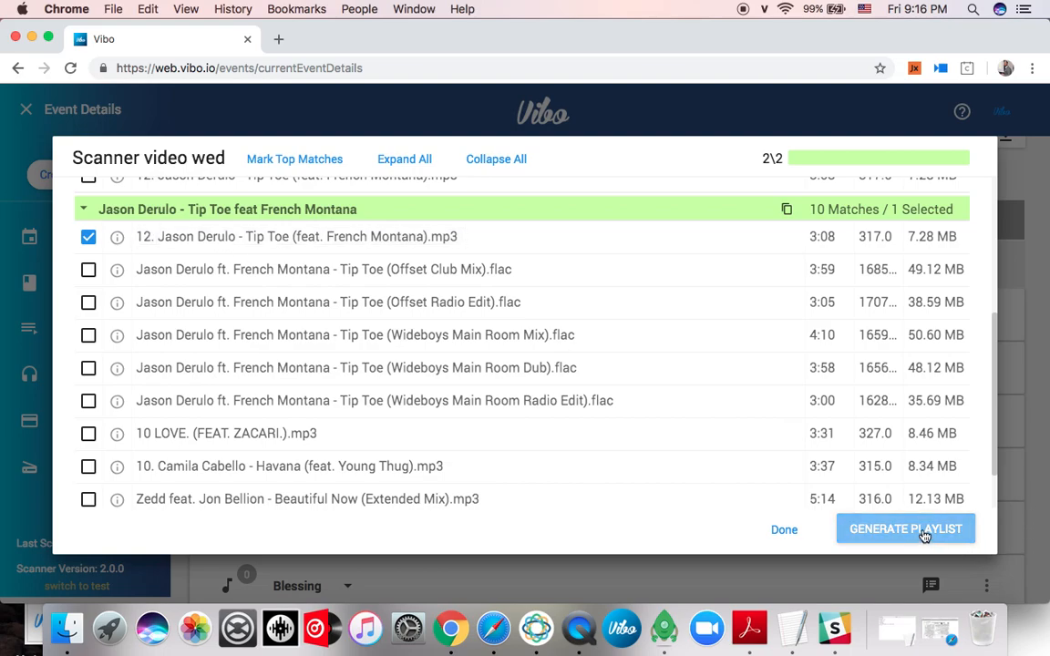
mouse_move(434, 280)
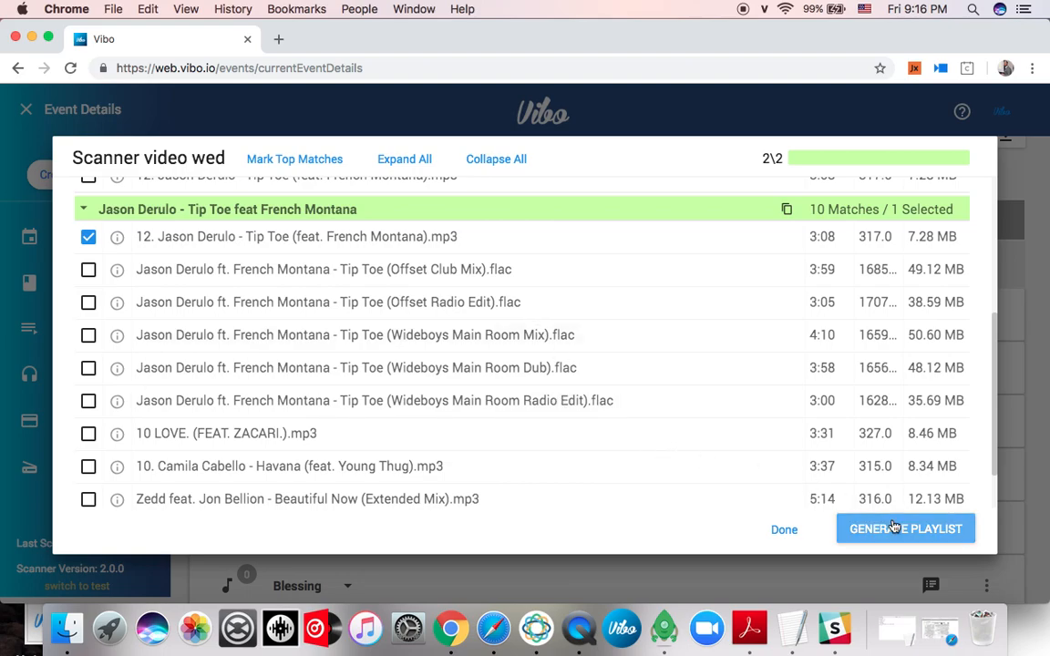
click(904, 529)
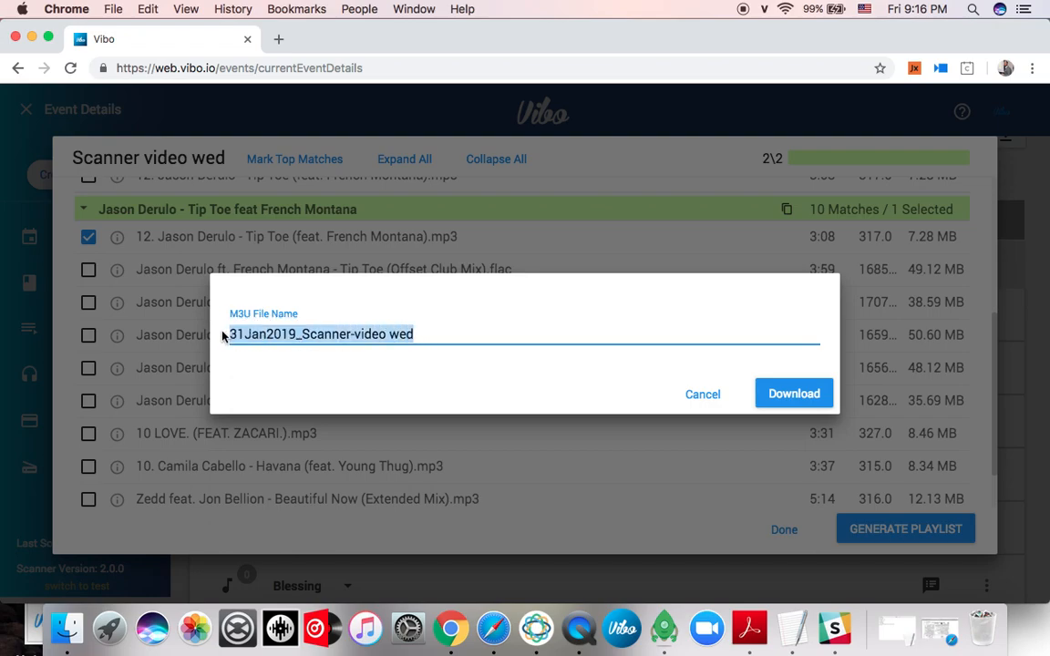
- Name the M3U file Formalities, download it and close the matches window
text(Formalities)
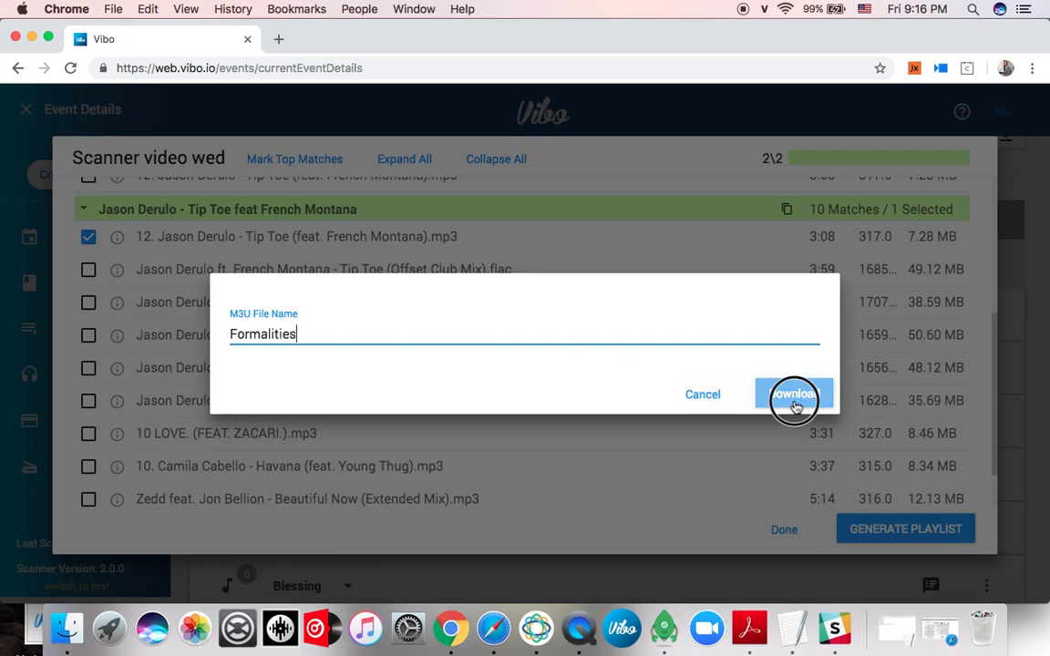
click(795, 393)
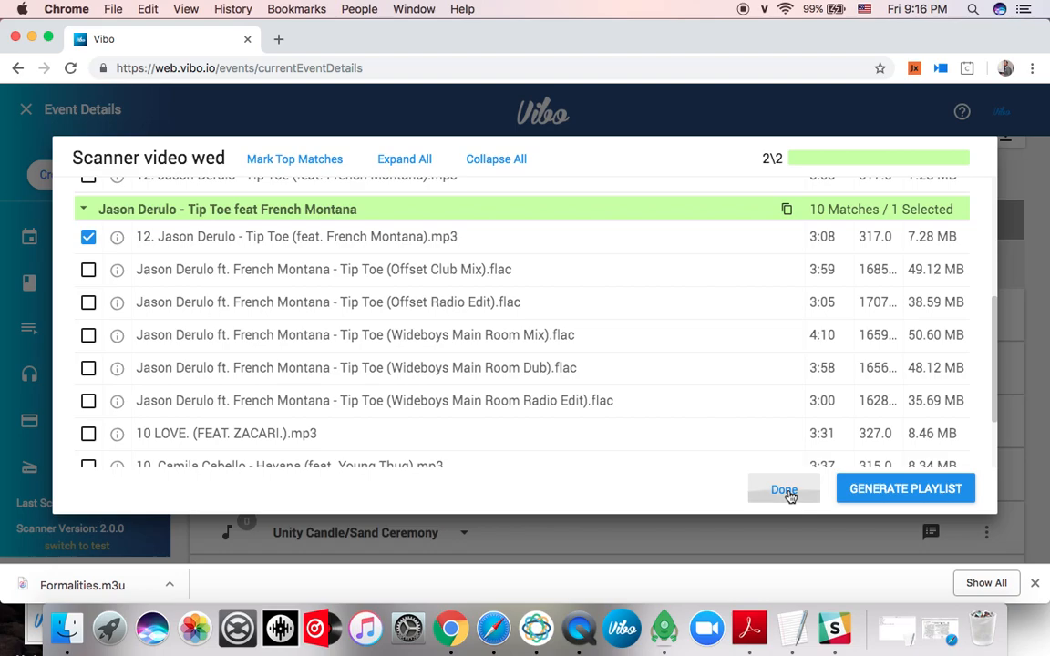
click(783, 488)
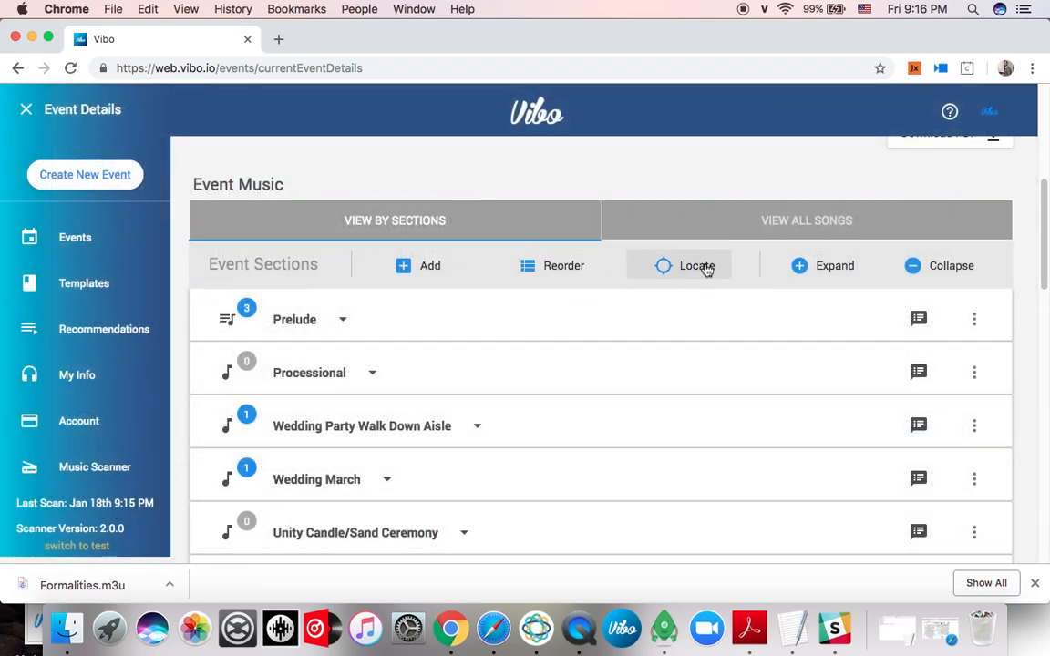
- Select the Prelude section and find matching files for its requested songs
click(696, 266)
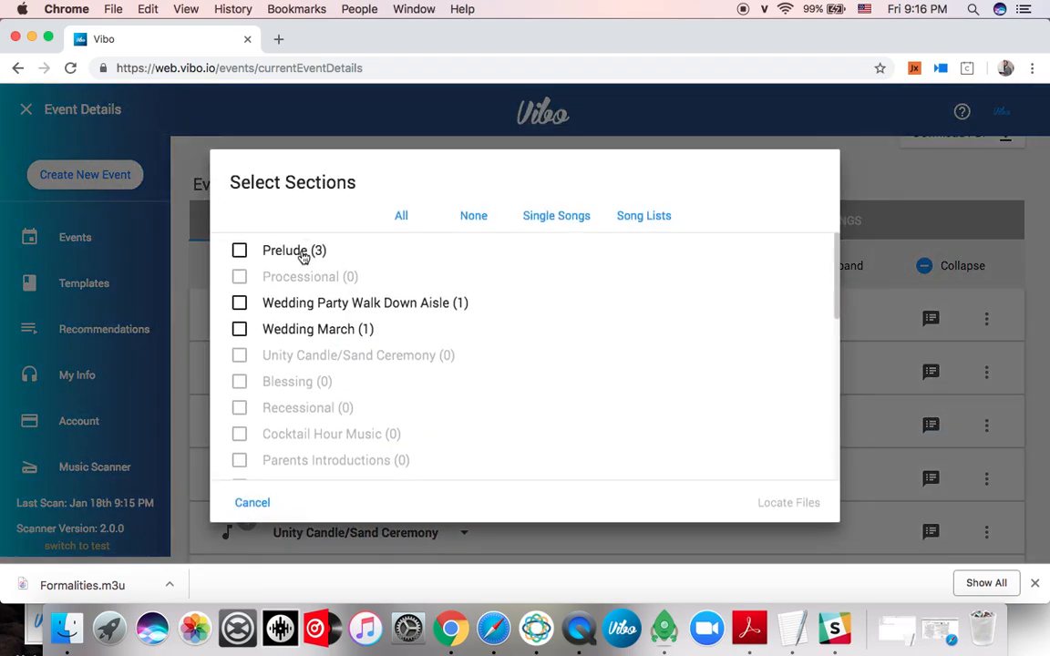
click(239, 250)
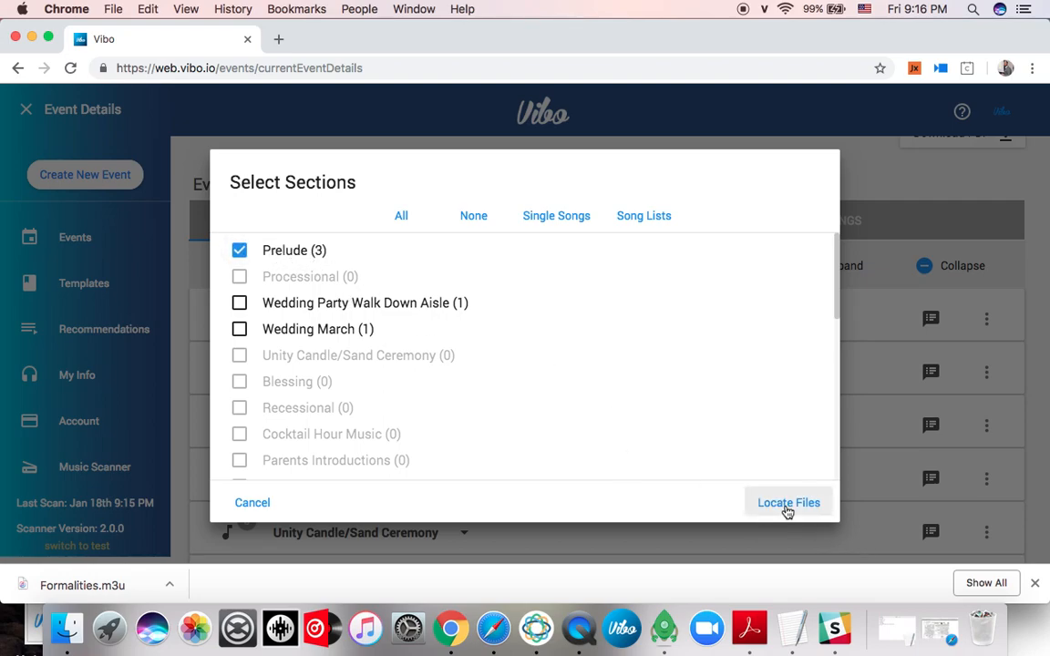
click(787, 503)
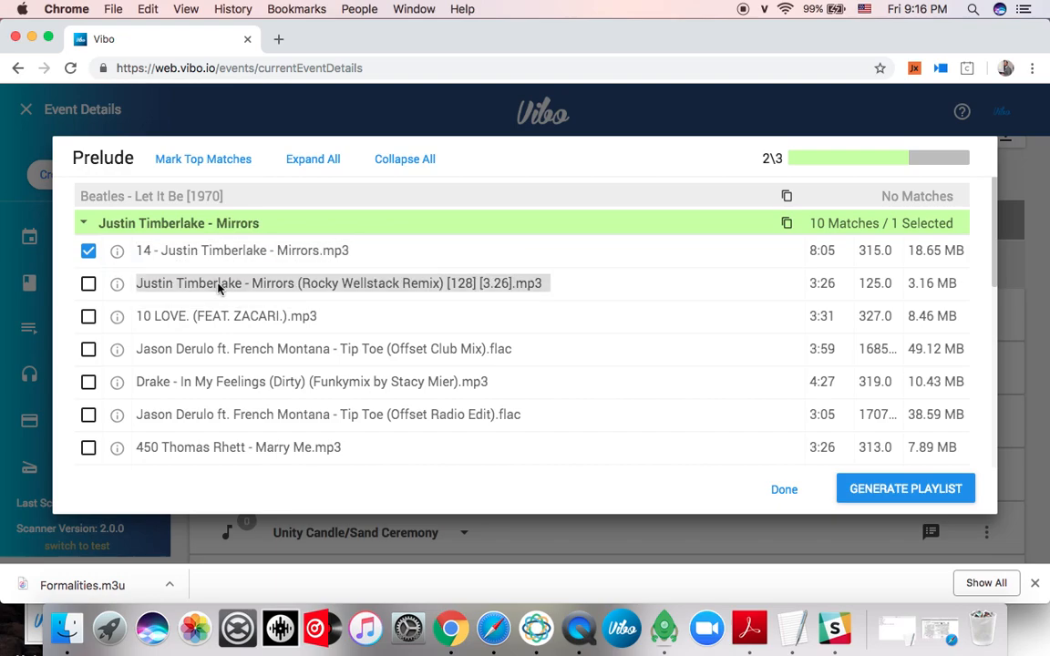
- Tick the extra Mirrors and Gorilla Culture In My Feelings matches and generate the Prelude playlist
click(88, 284)
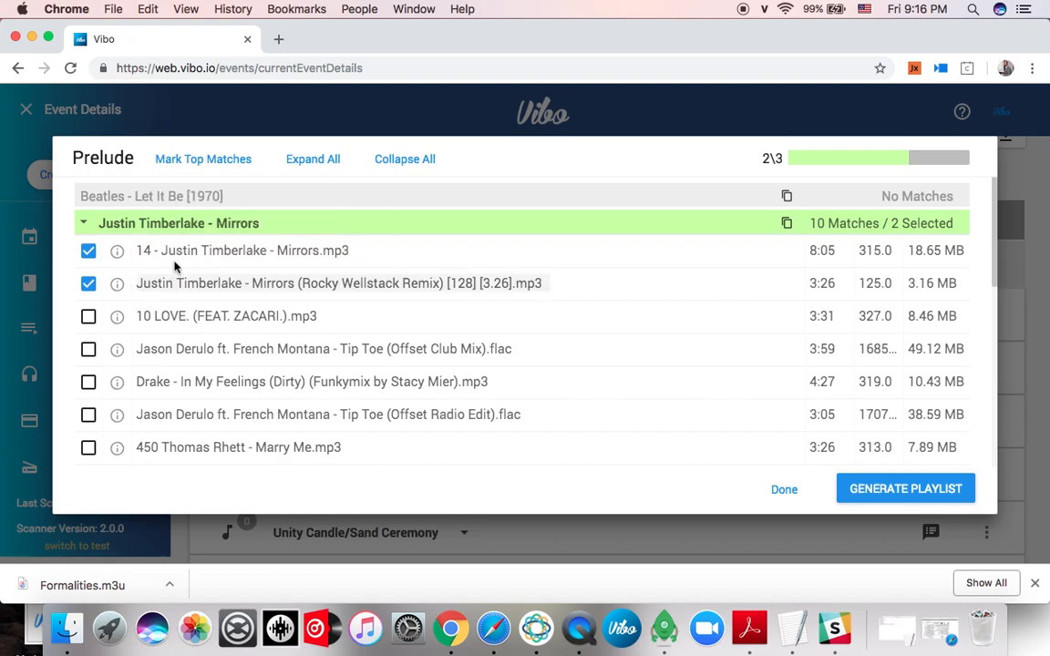
mouse_move(284, 208)
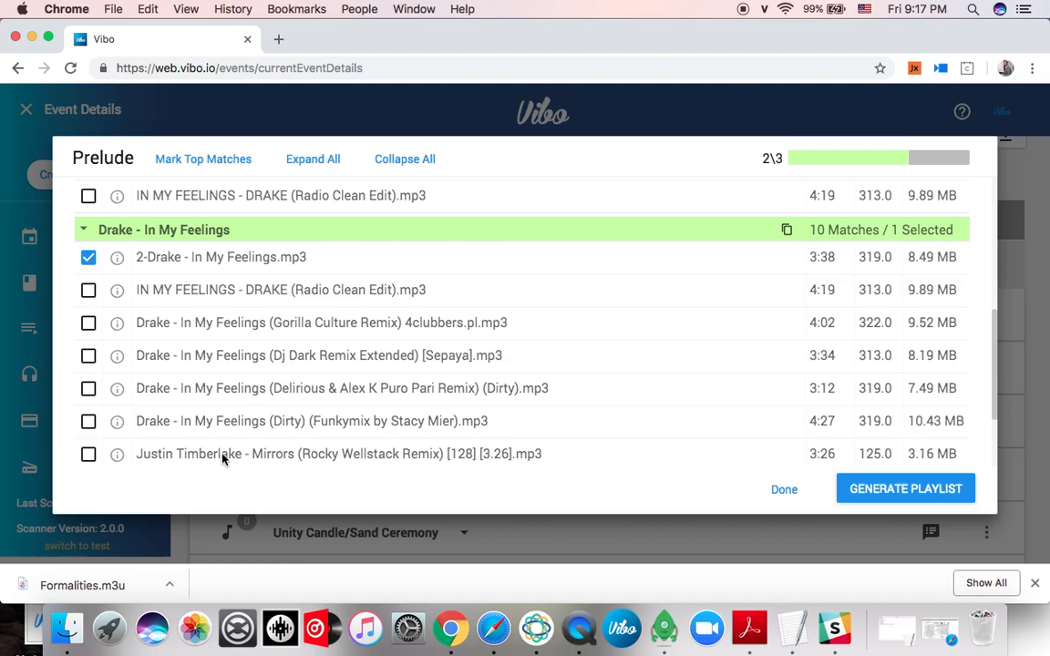
mouse_move(108, 321)
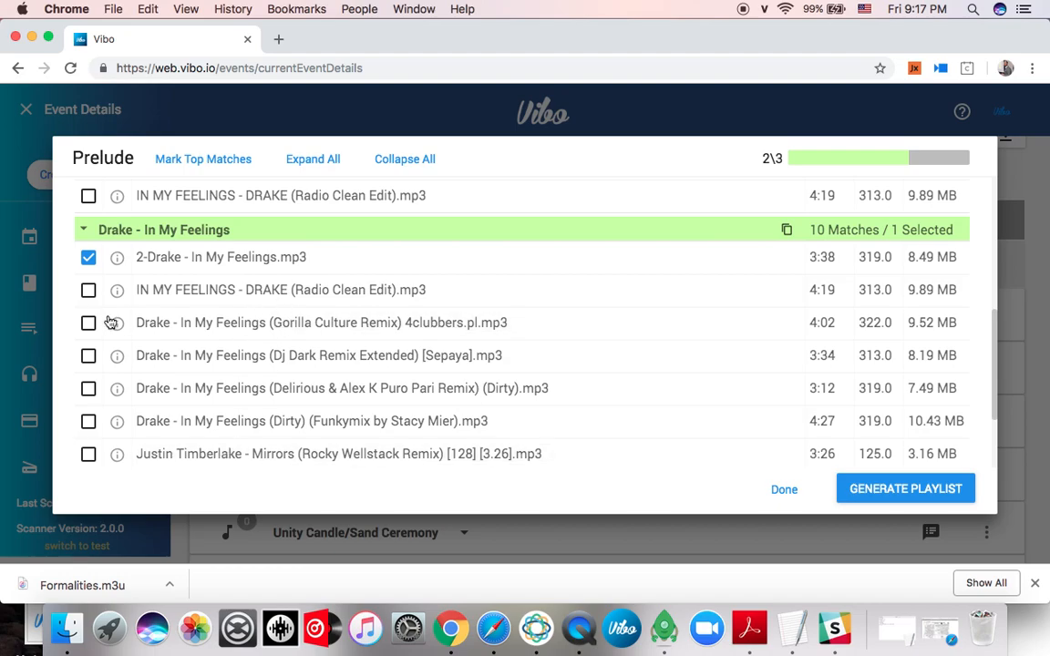
click(87, 323)
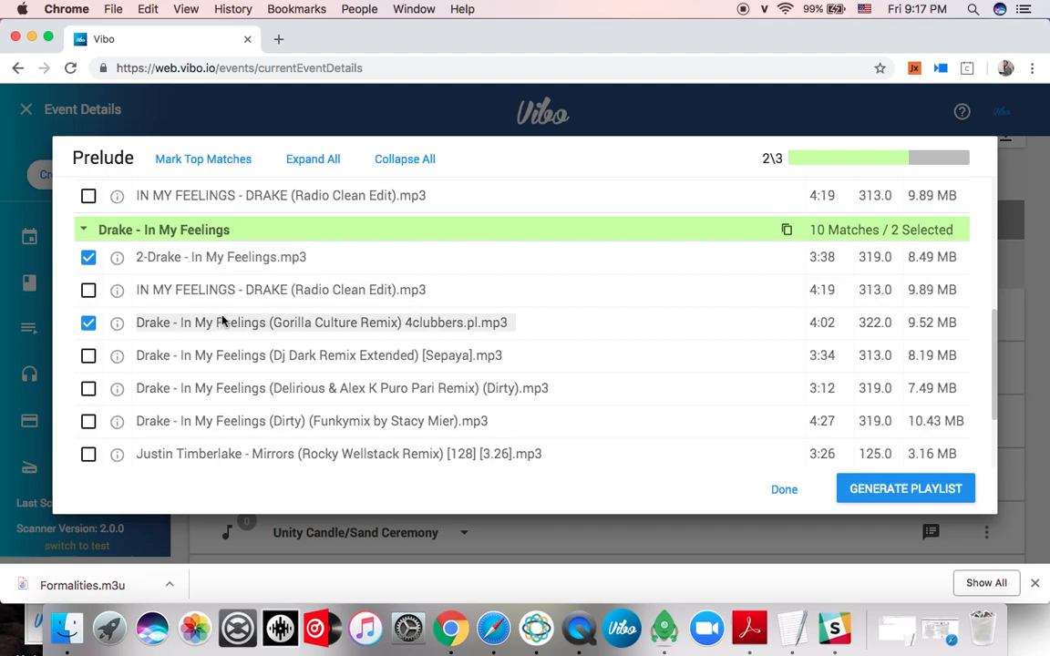
click(904, 488)
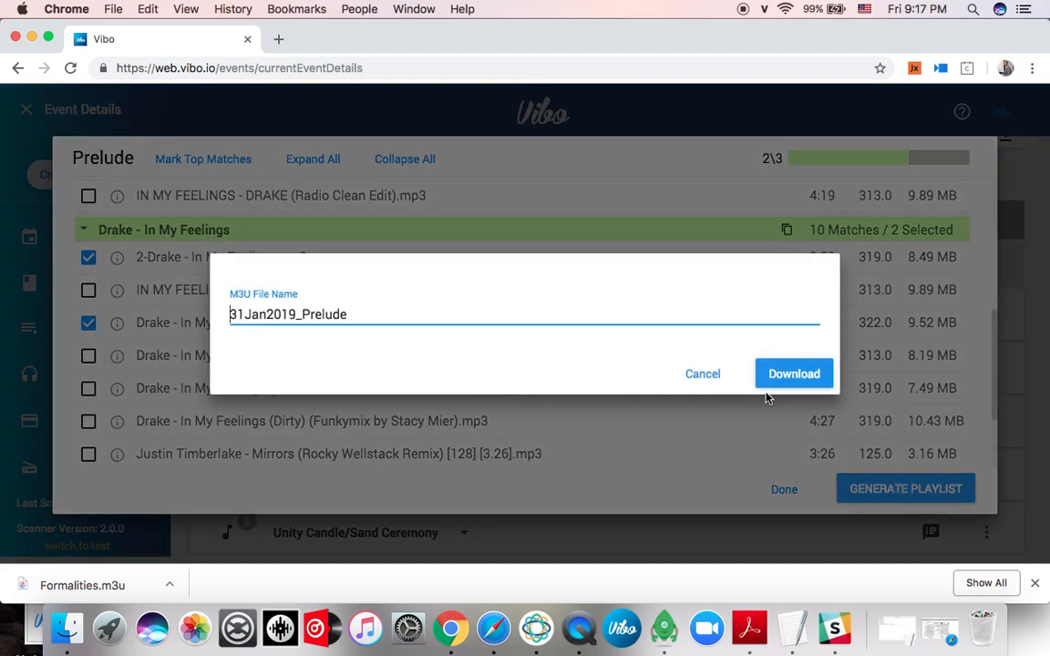
- Download 31Jan2019_Prelude, grab the unmatched Let It Be name, and close the matching window
click(795, 373)
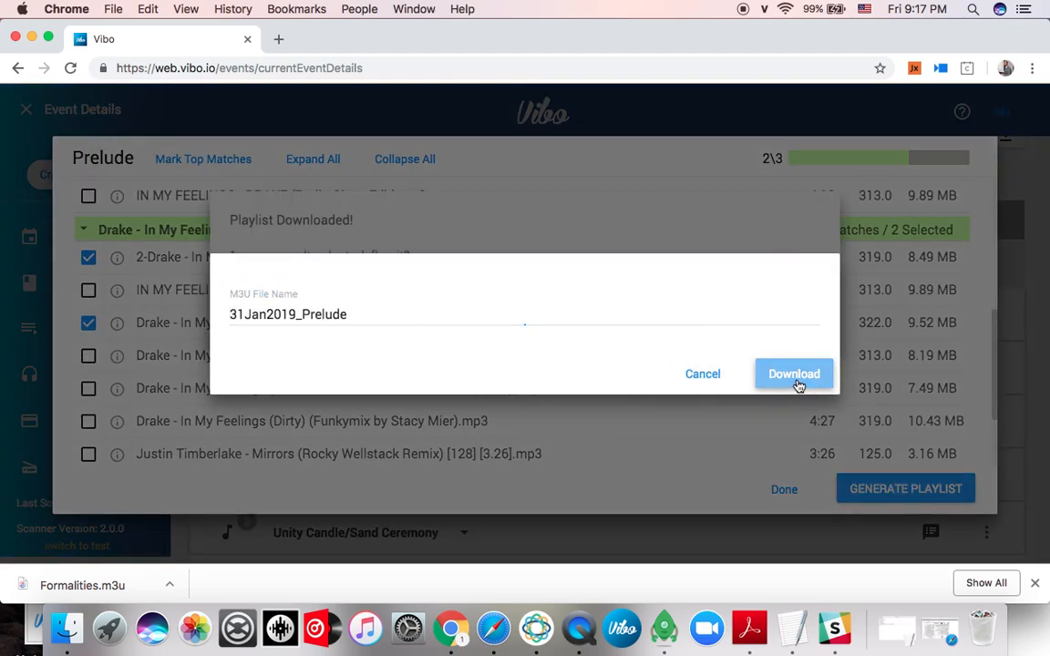
click(794, 374)
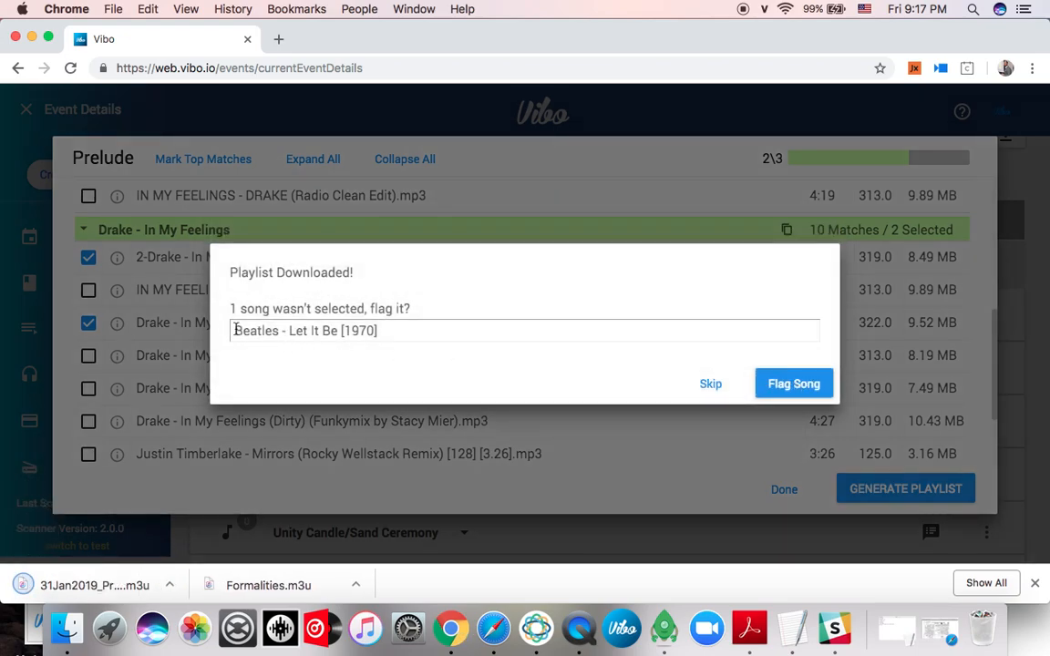
triple_click(306, 332)
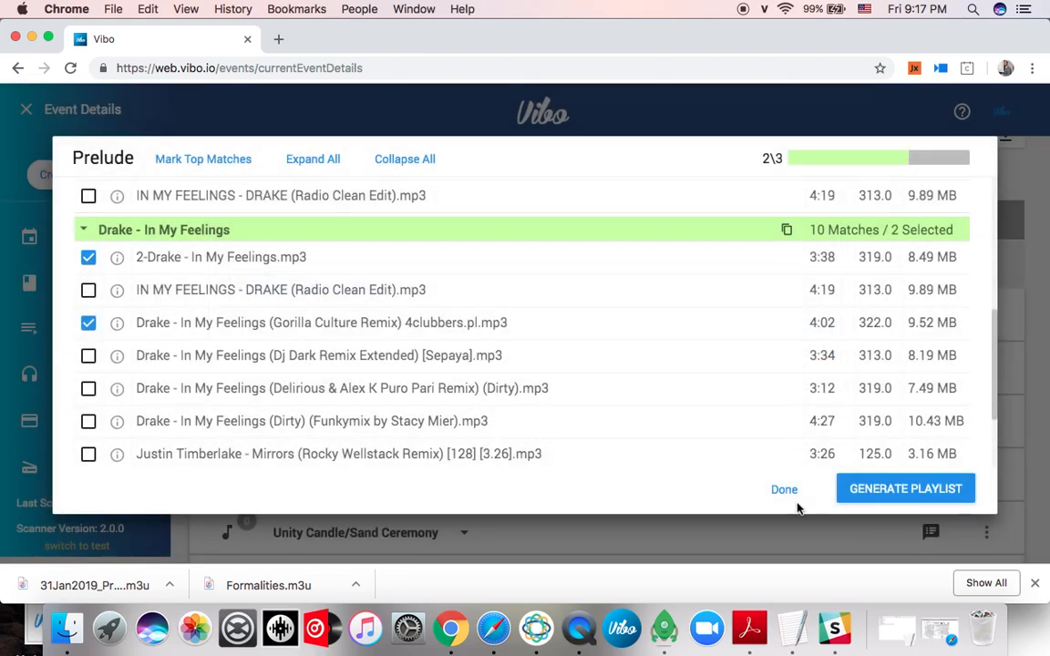
mouse_move(784, 488)
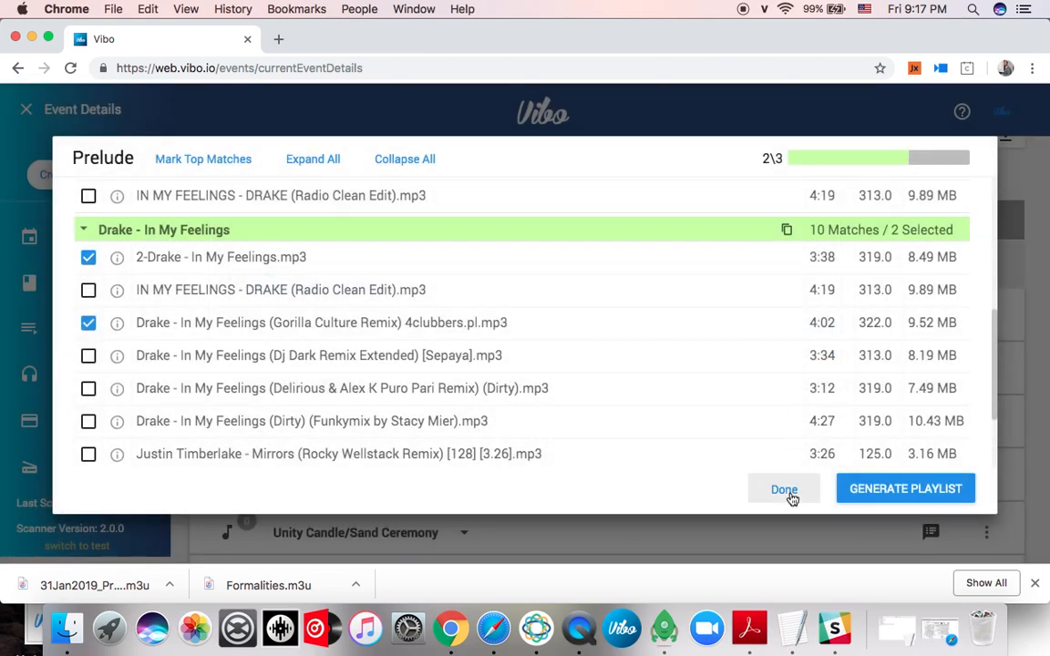
click(784, 488)
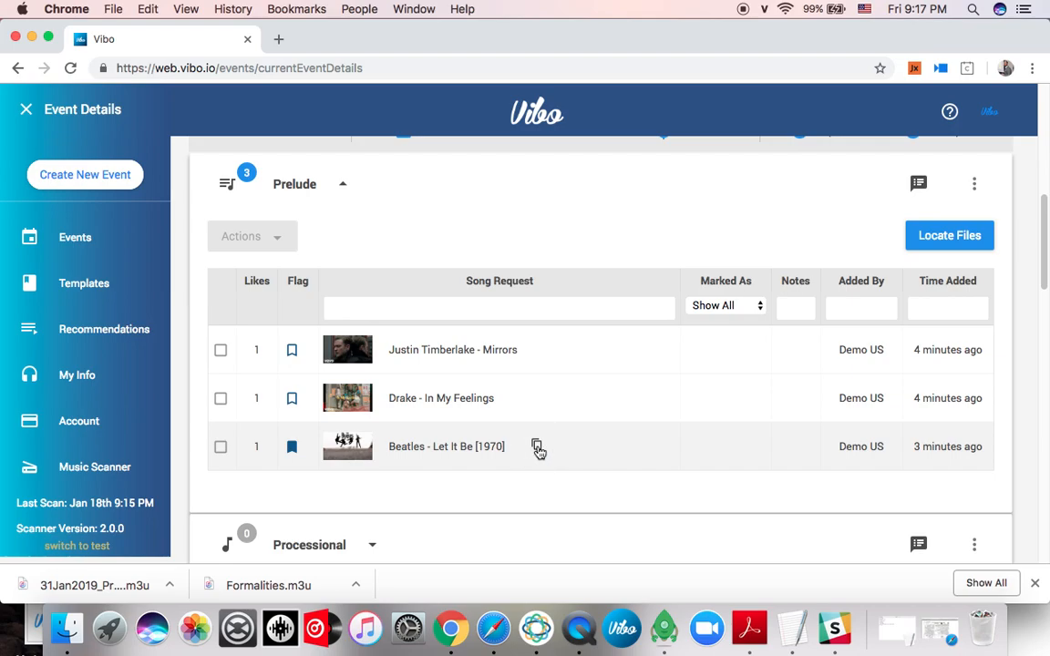
- Web-search Beatles – Let It Be [1970] from Chrome's address bar and preview the result
click(239, 67)
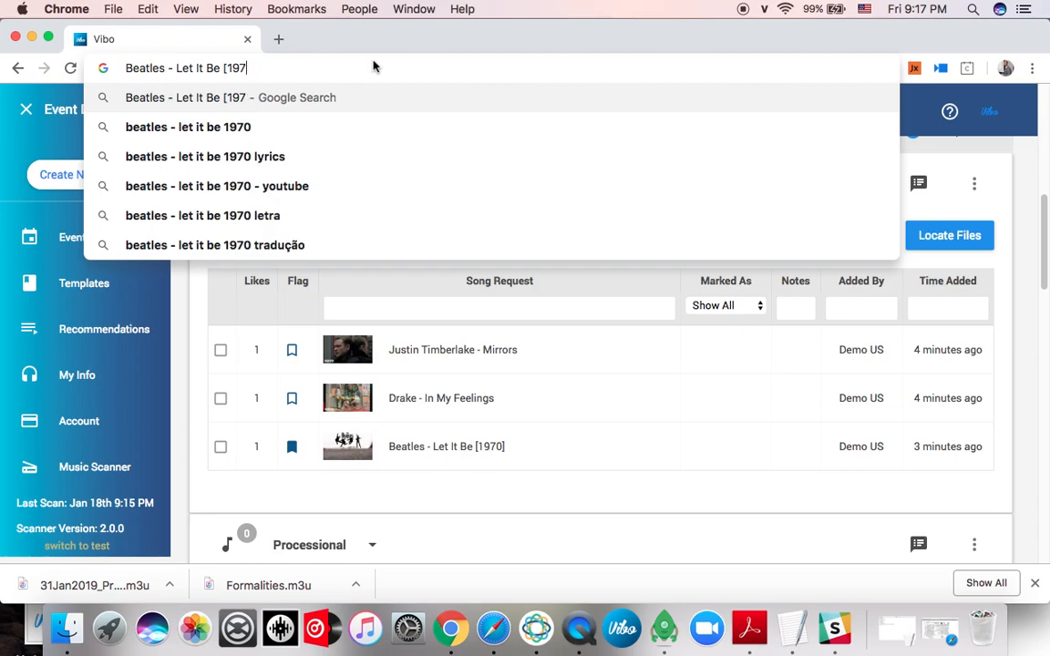
key(Backspace)
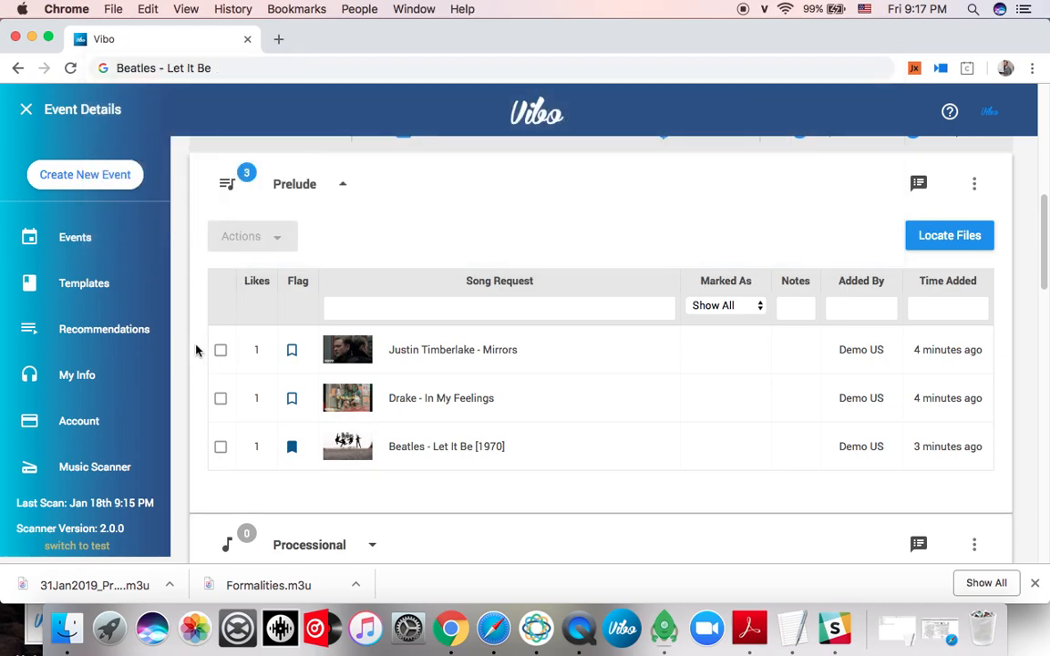
mouse_move(319, 573)
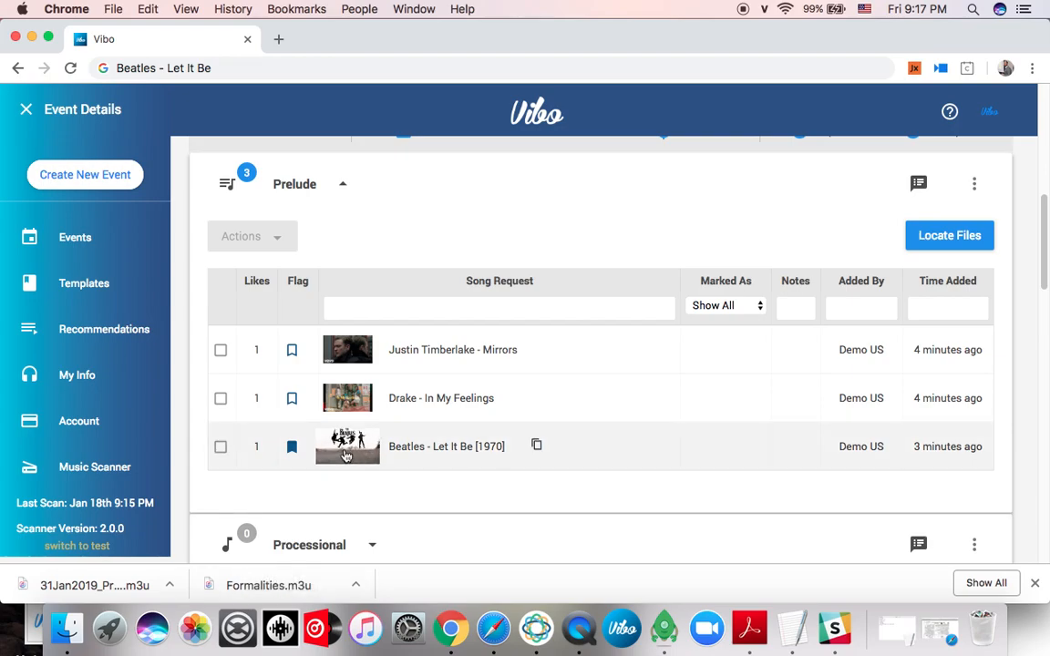
click(292, 447)
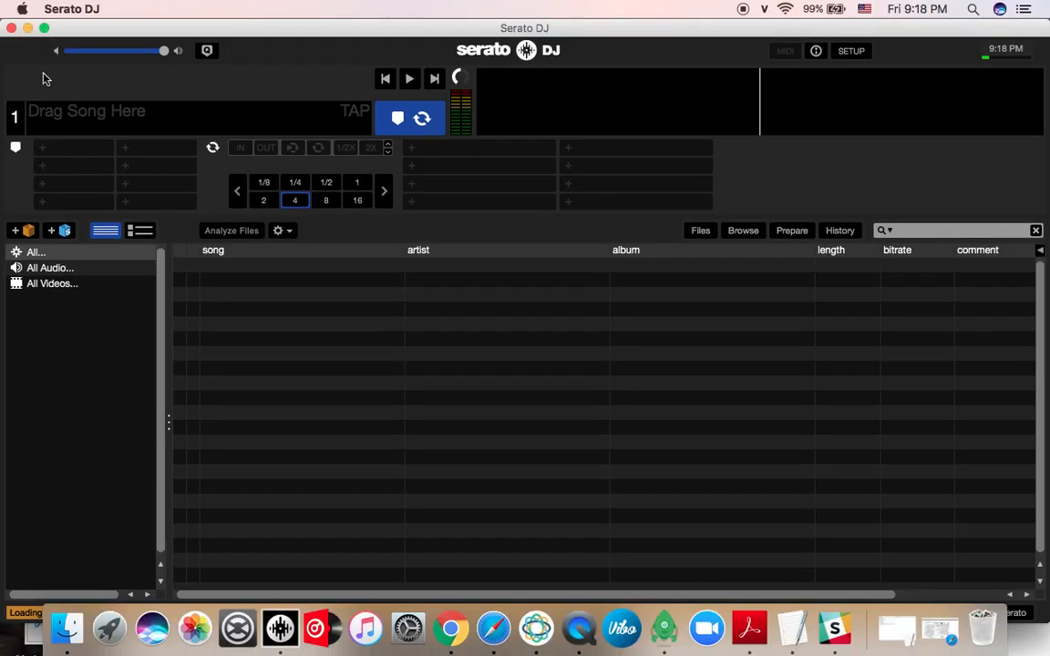
- Show Finder's Downloads folder and bring the Prelude .m3u into Serato as a four-track crate
click(65, 627)
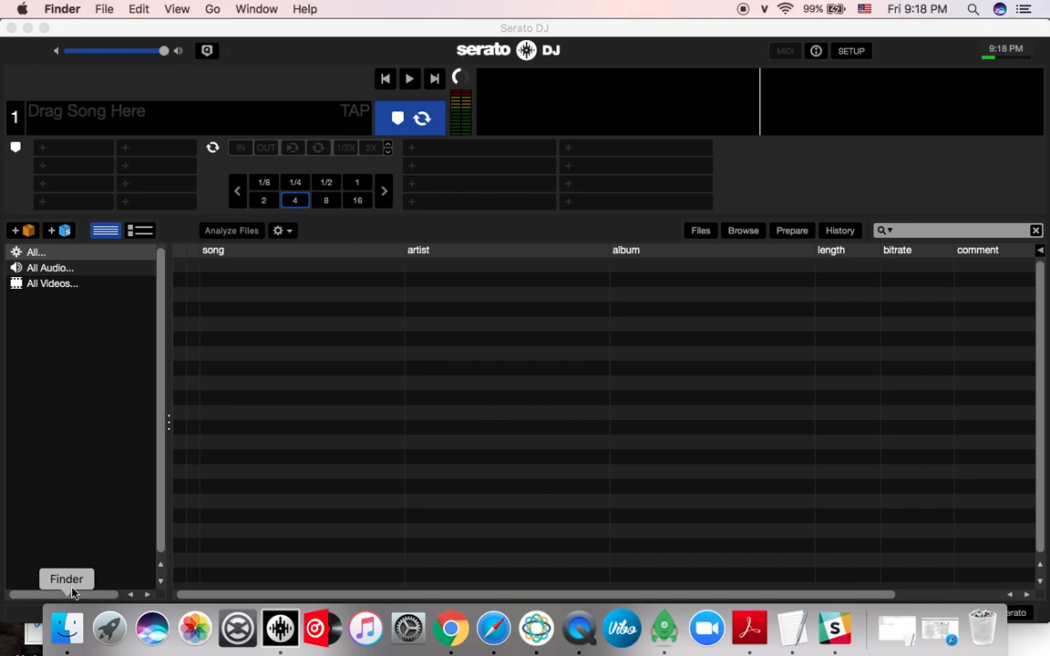
click(65, 627)
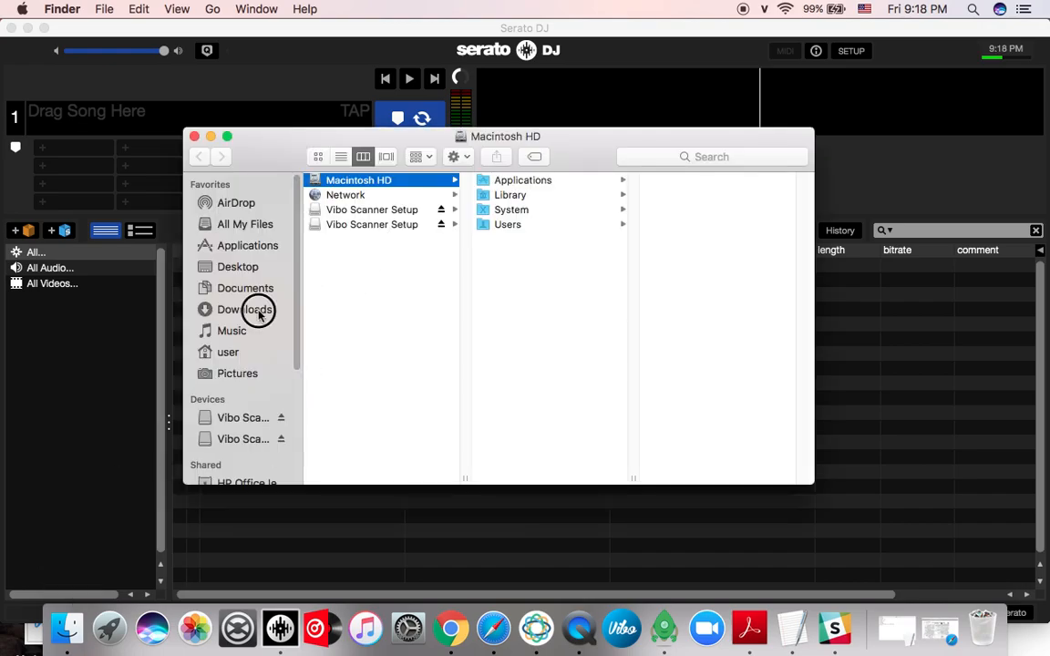
click(244, 310)
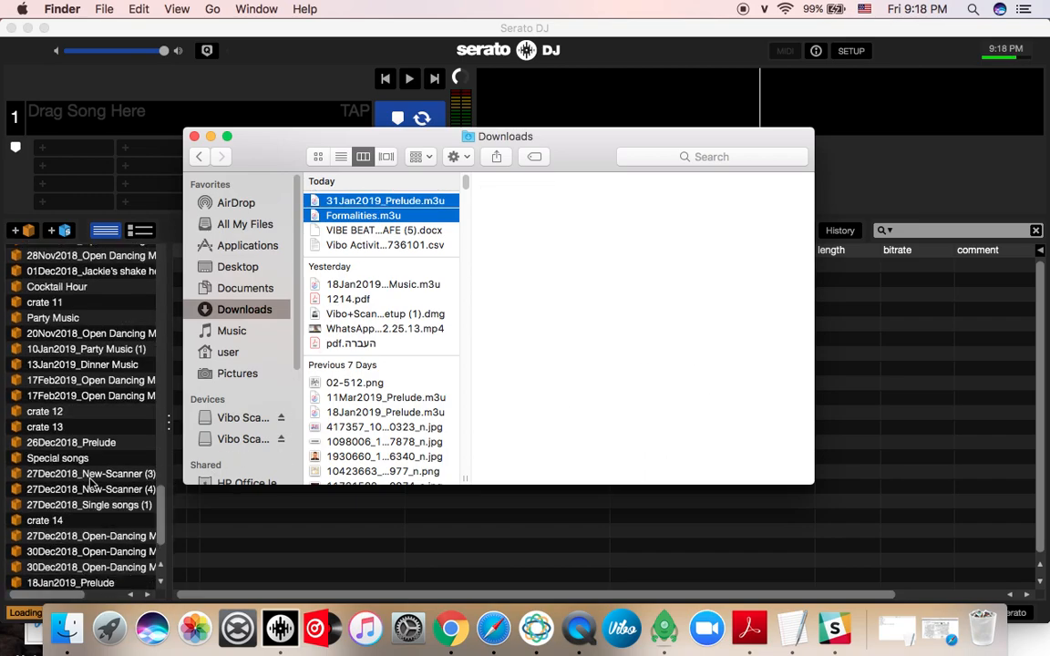
scroll(down, 3)
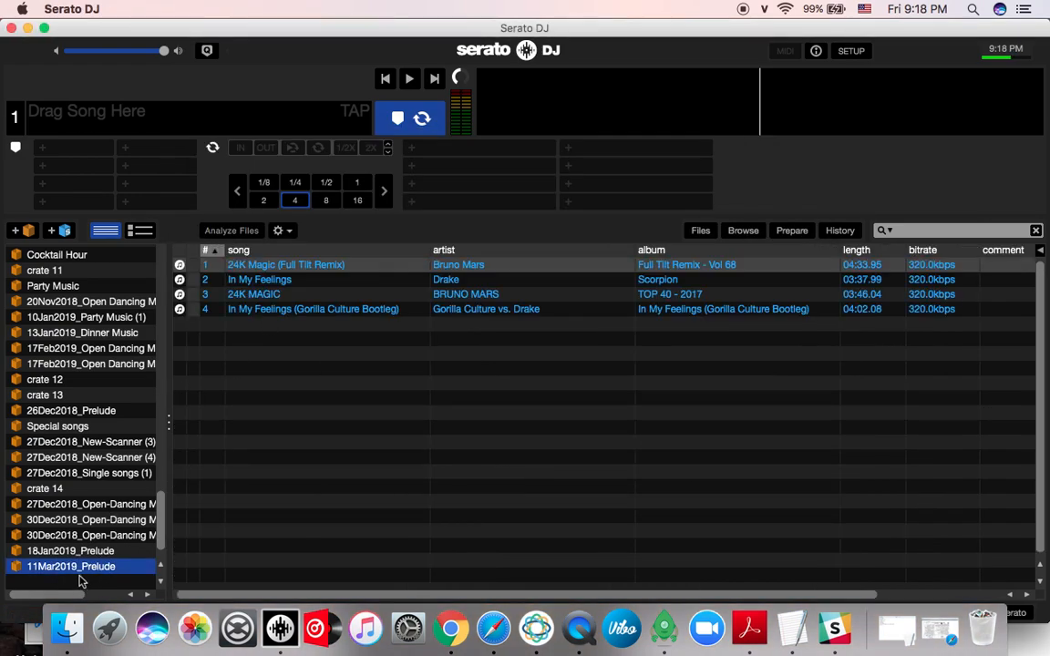
mouse_move(65, 627)
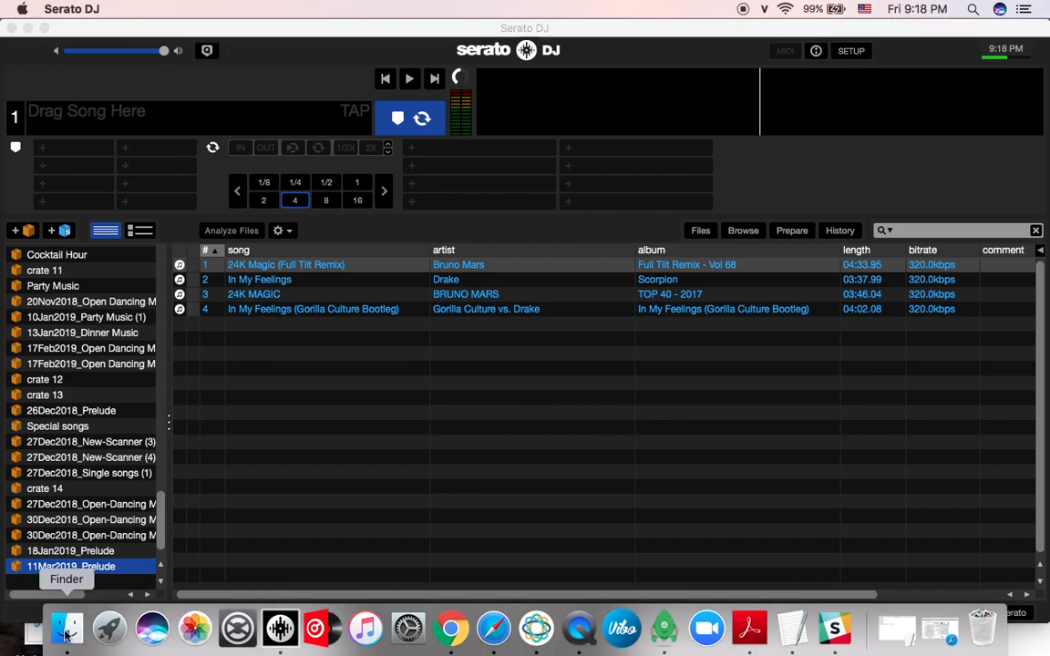
- Import Formalities and 31Jan2019_Prelude as Serato crates and load a Prelude track onto the deck
click(65, 627)
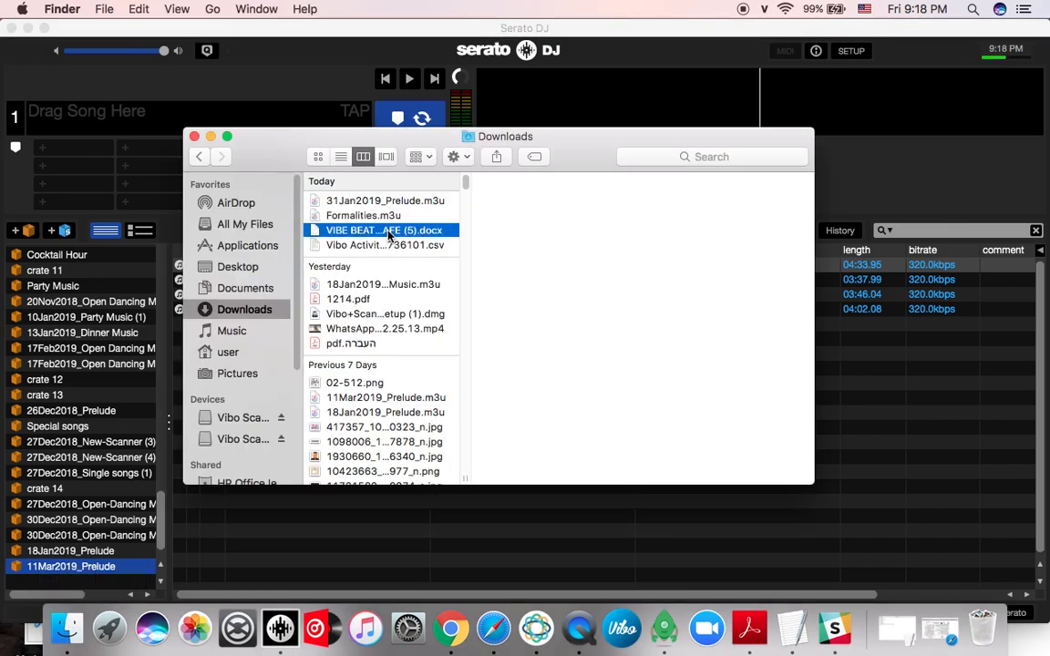
click(362, 215)
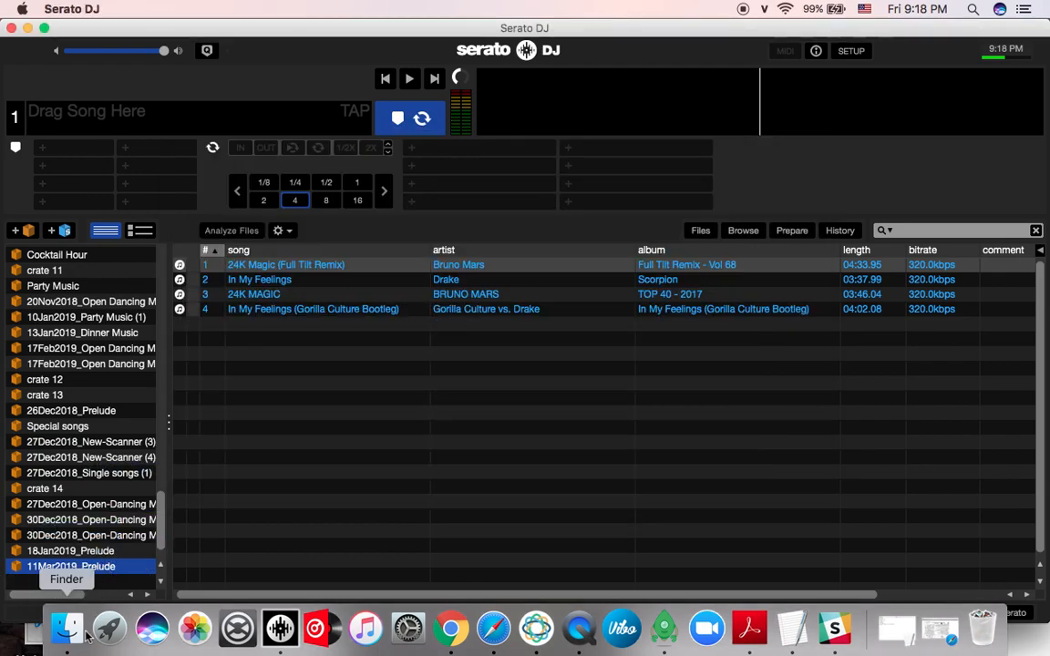
click(66, 627)
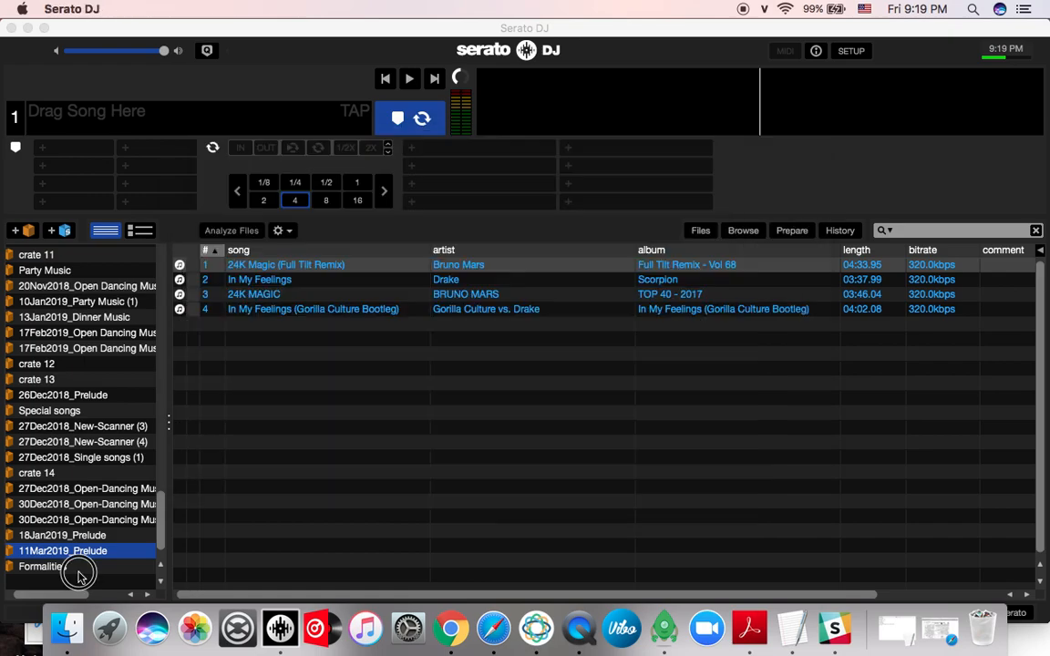
click(43, 565)
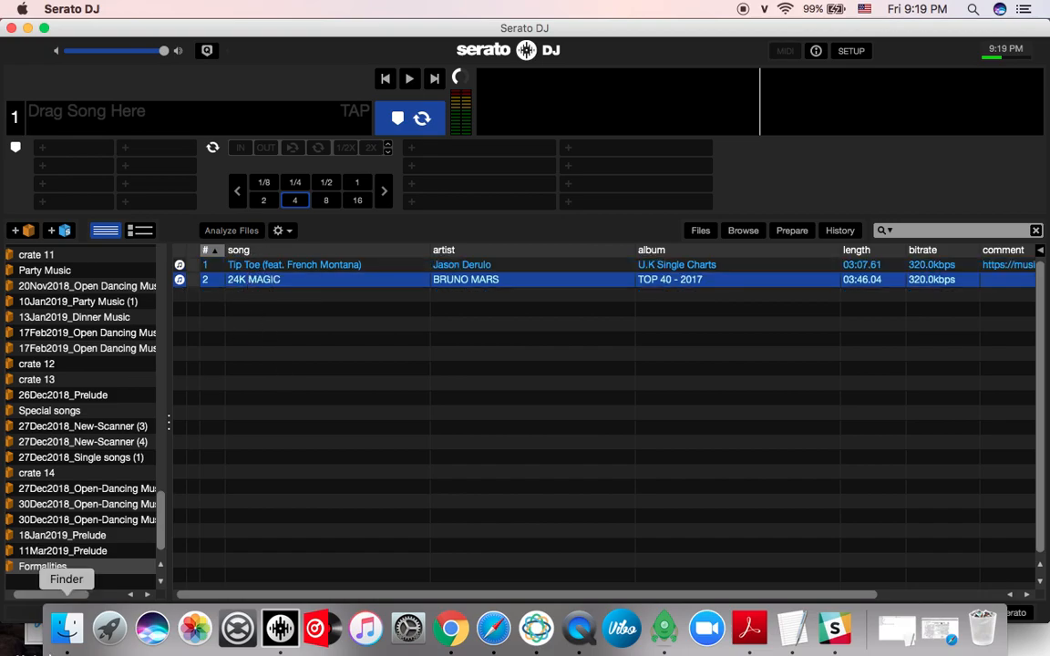
mouse_move(109, 627)
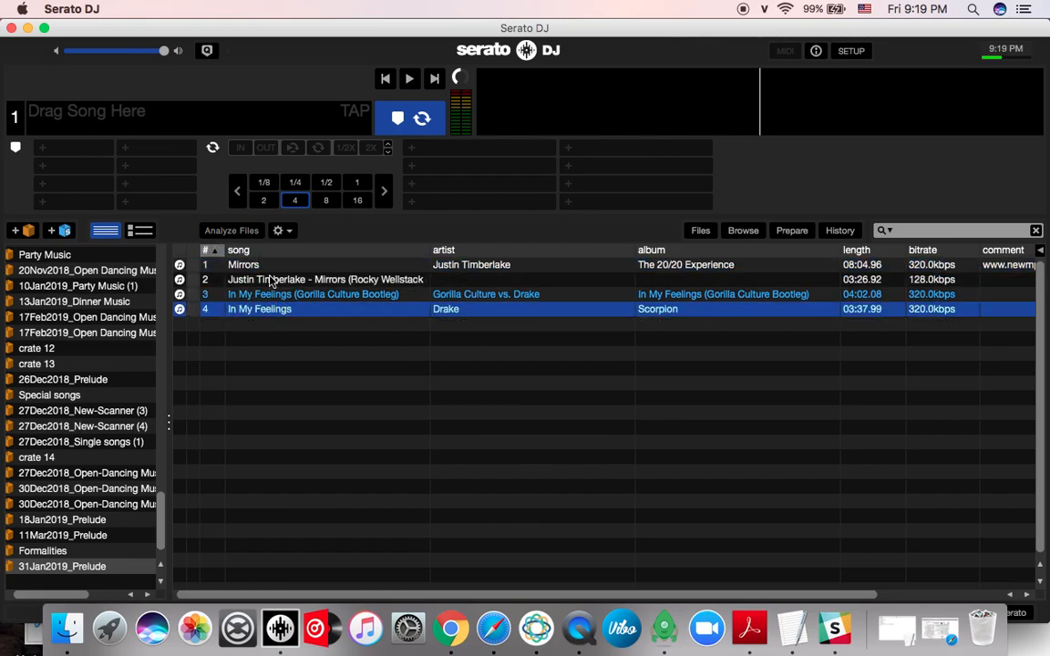
double_click(245, 264)
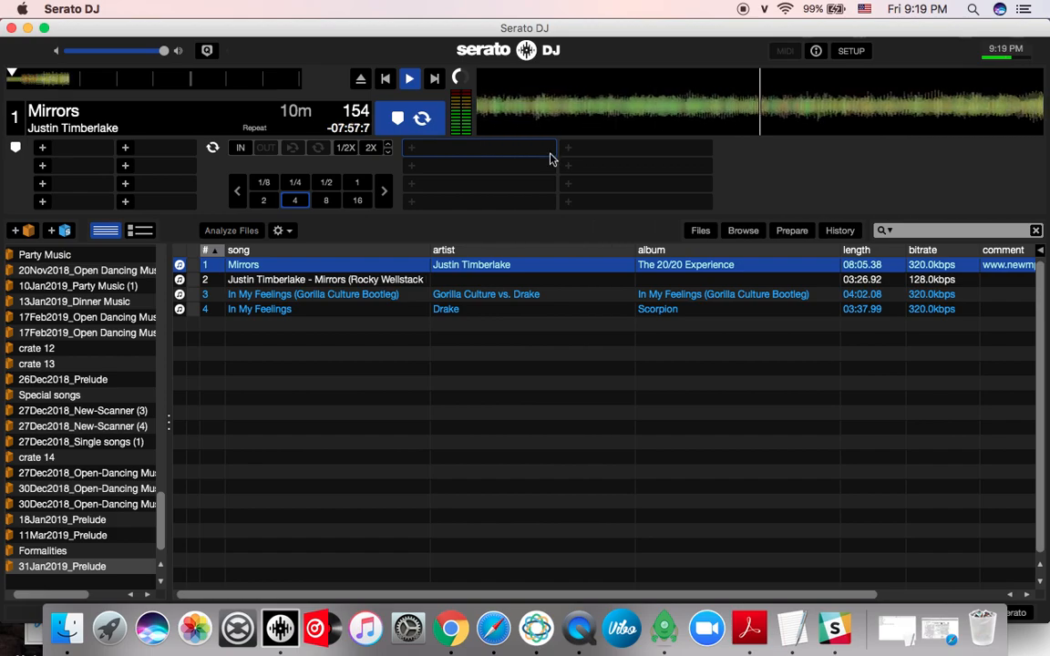
- Load Justin Timberlake's Mirrors from the 31Jan2019_Prelude crate onto deck 1
click(409, 79)
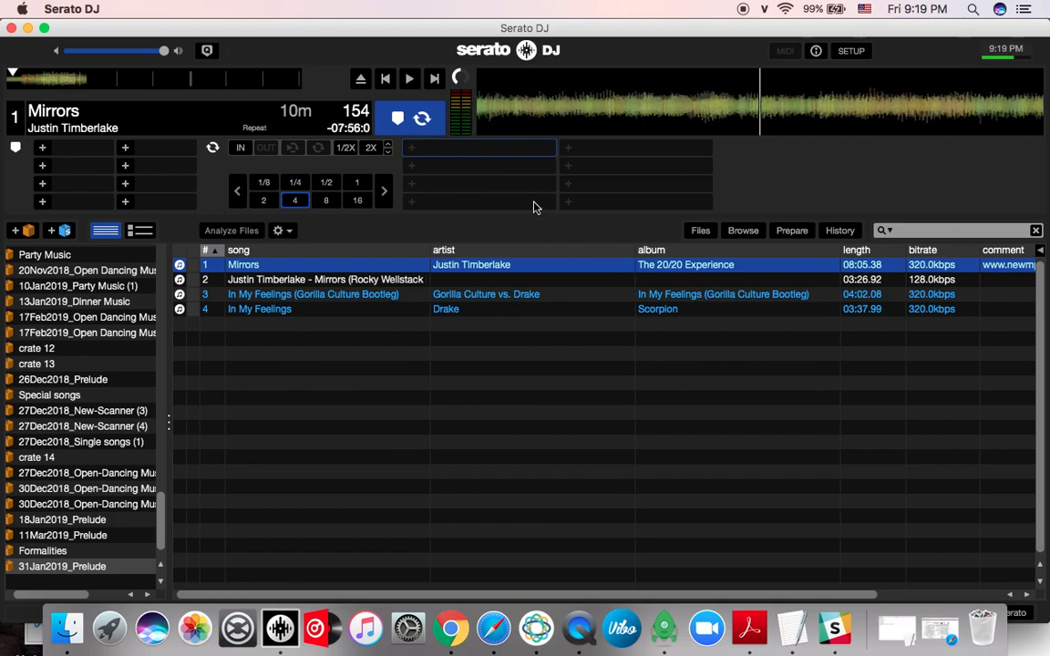
mouse_move(317, 629)
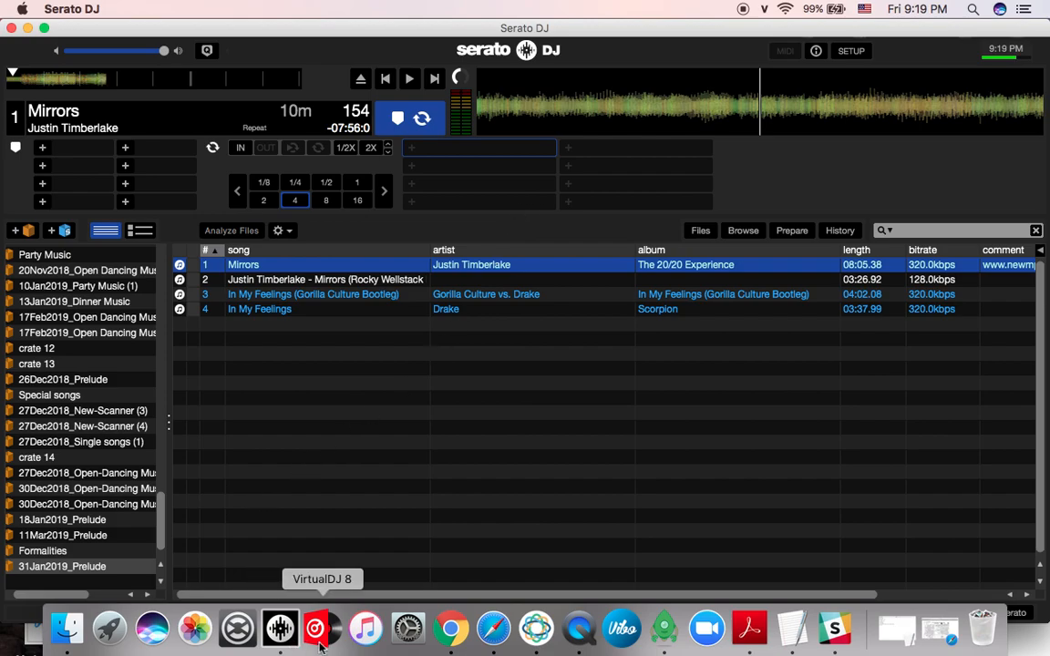
mouse_move(306, 590)
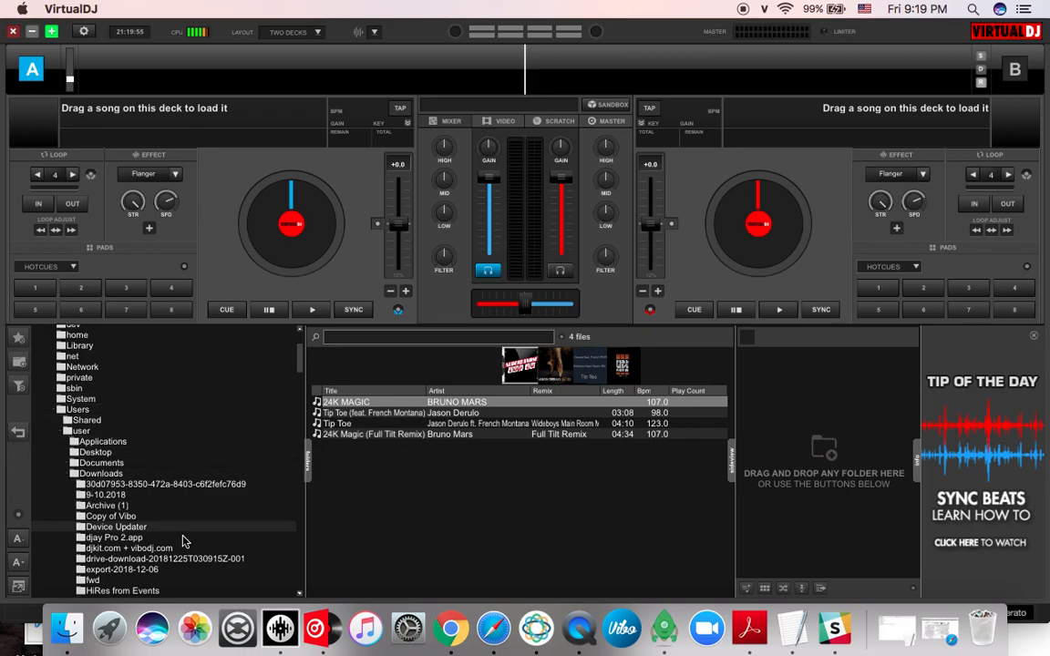
- Scroll VirtualDJ's folder list to the Formalities playlist and load Tip Toe onto deck A
scroll(down, 3)
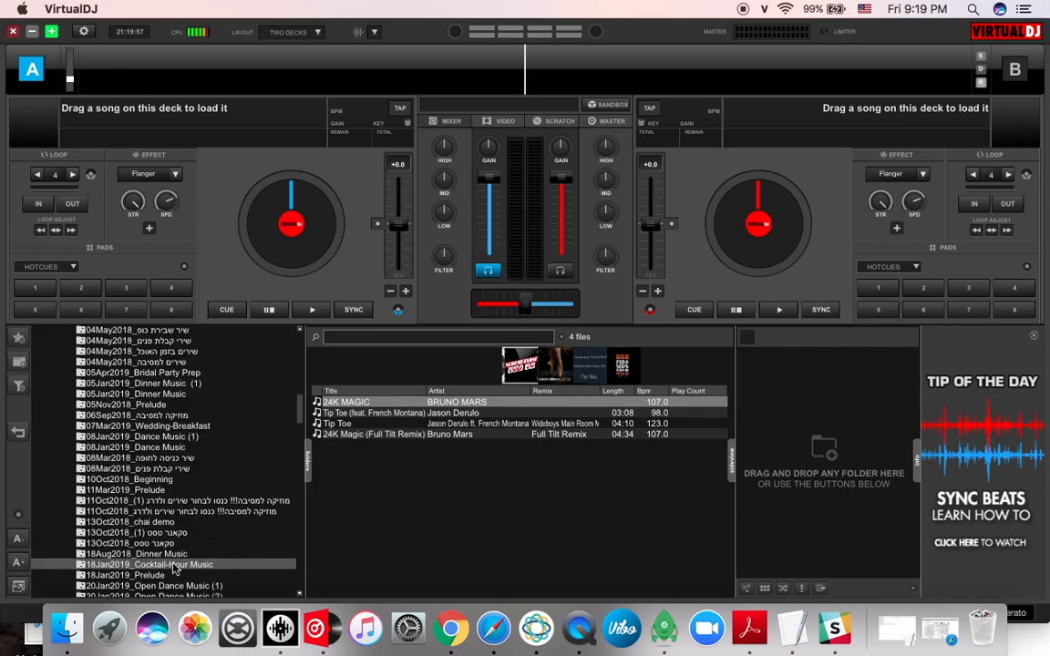
scroll(down, 3)
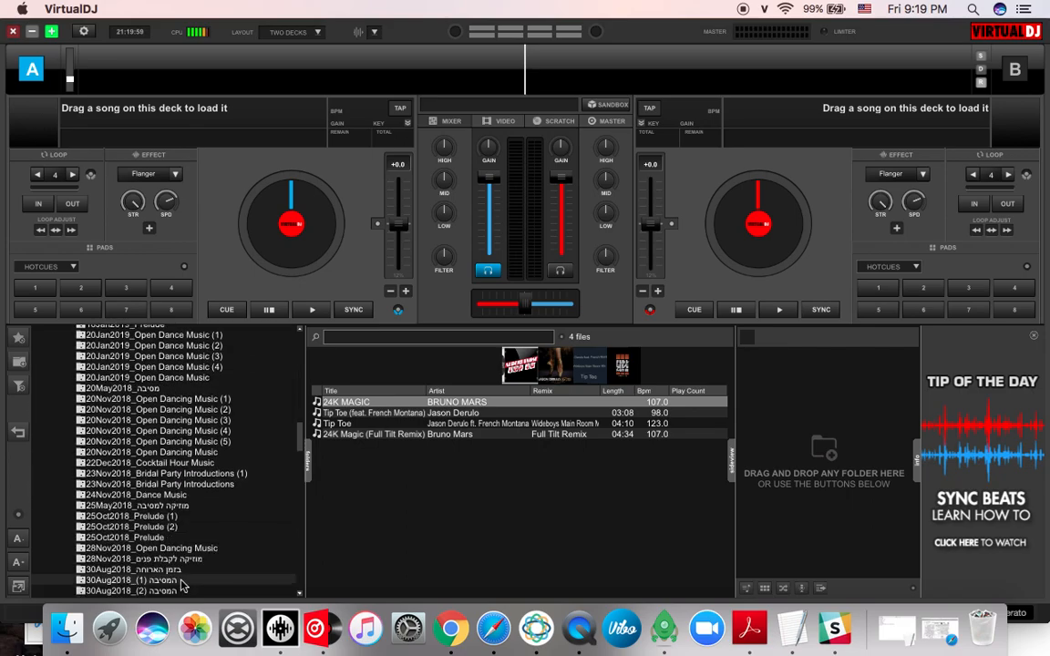
scroll(down, 3)
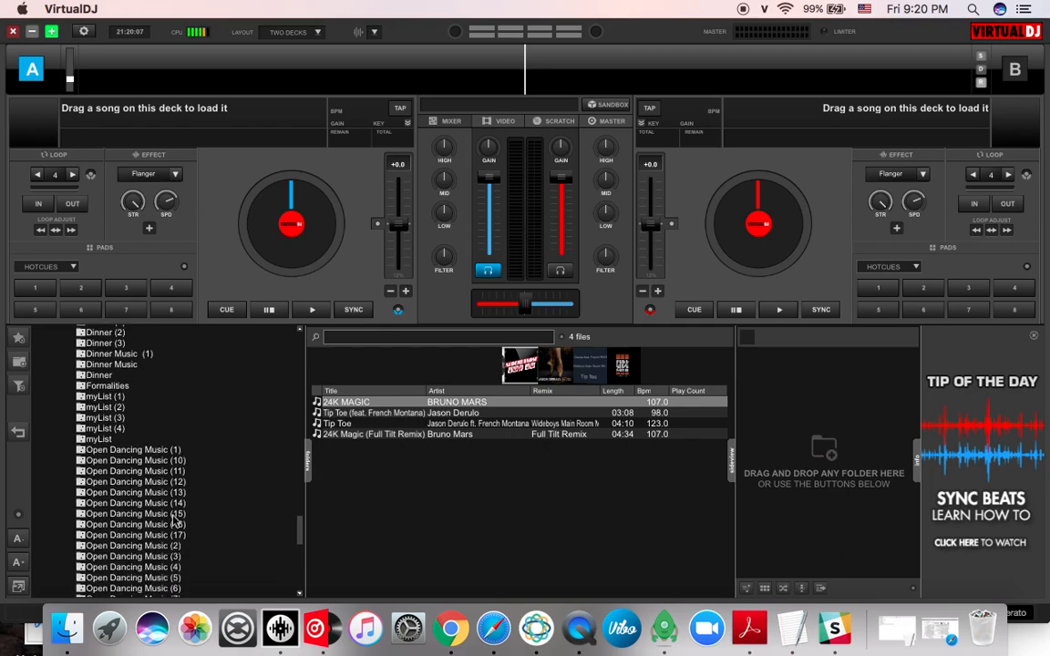
scroll(down, 3)
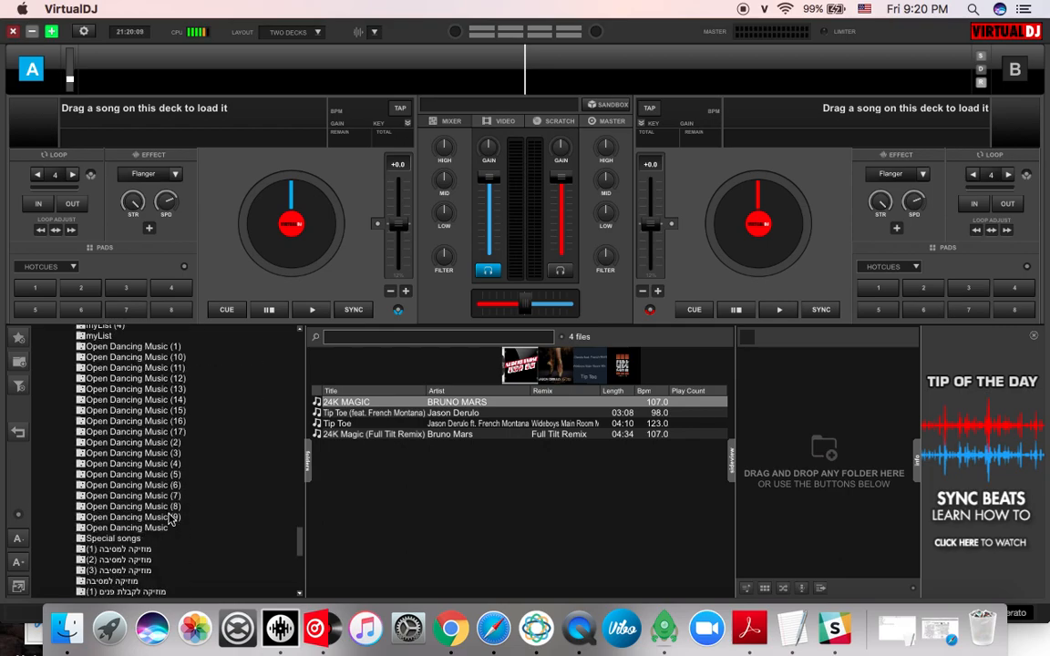
scroll(down, 3)
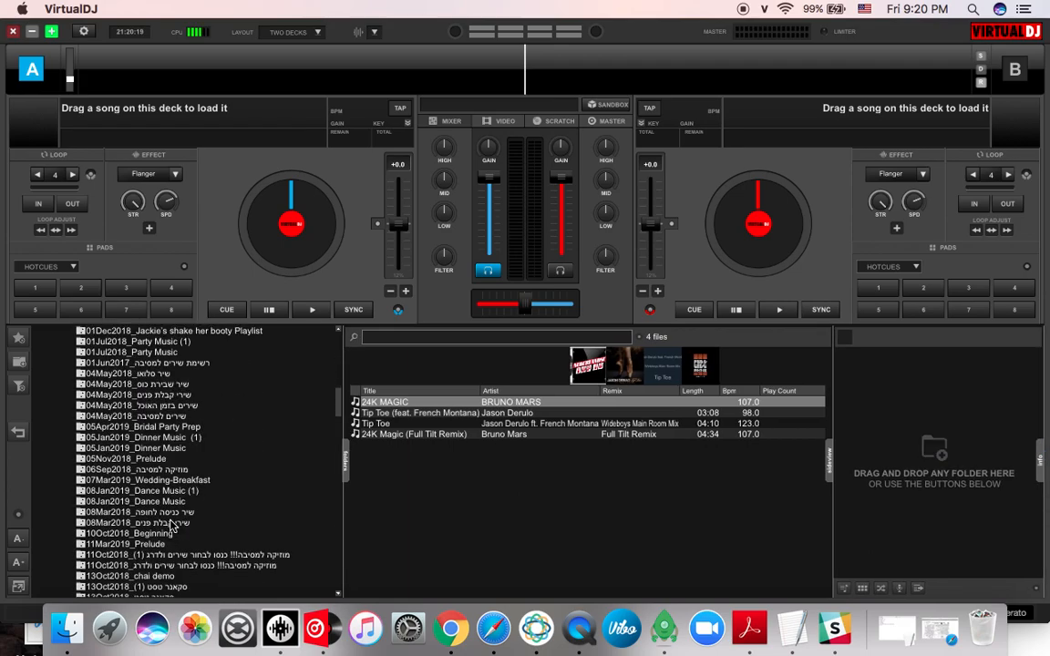
scroll(down, 3)
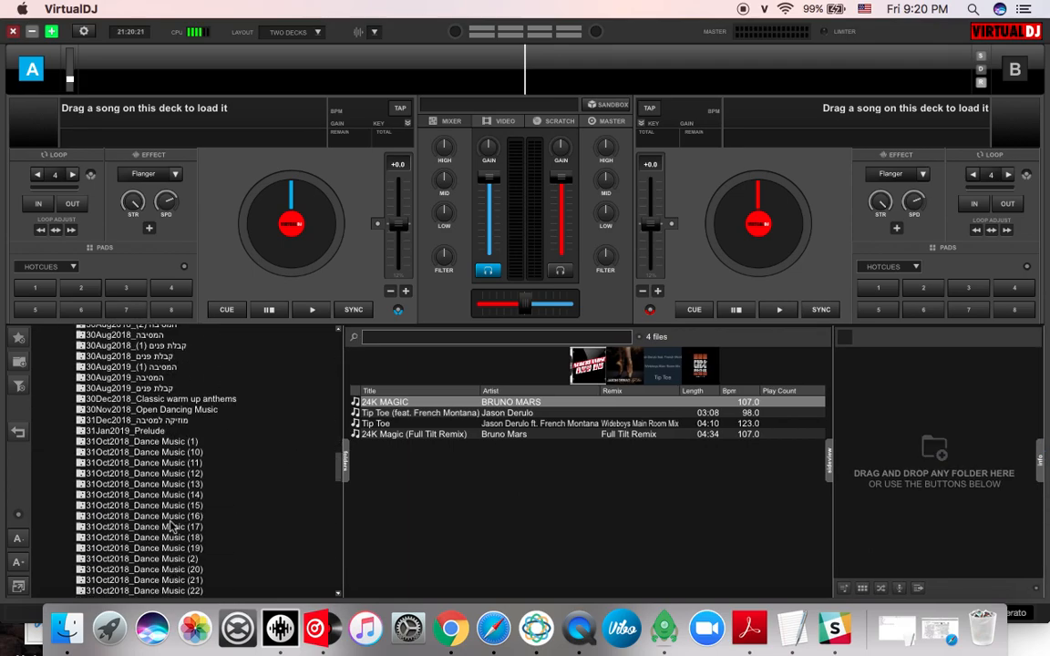
scroll(down, 3)
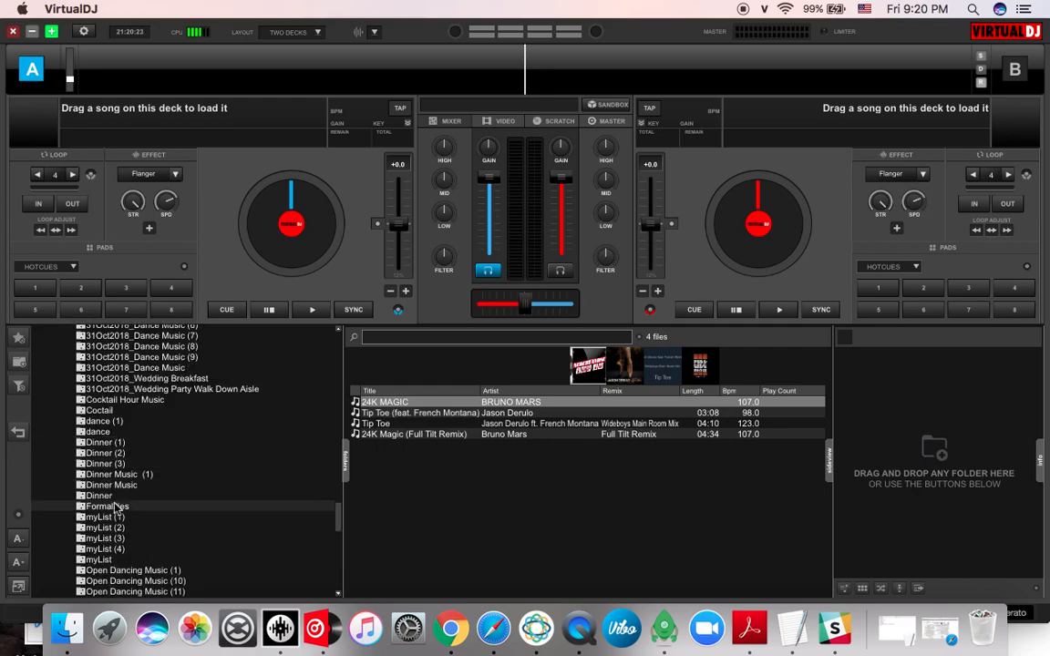
click(107, 507)
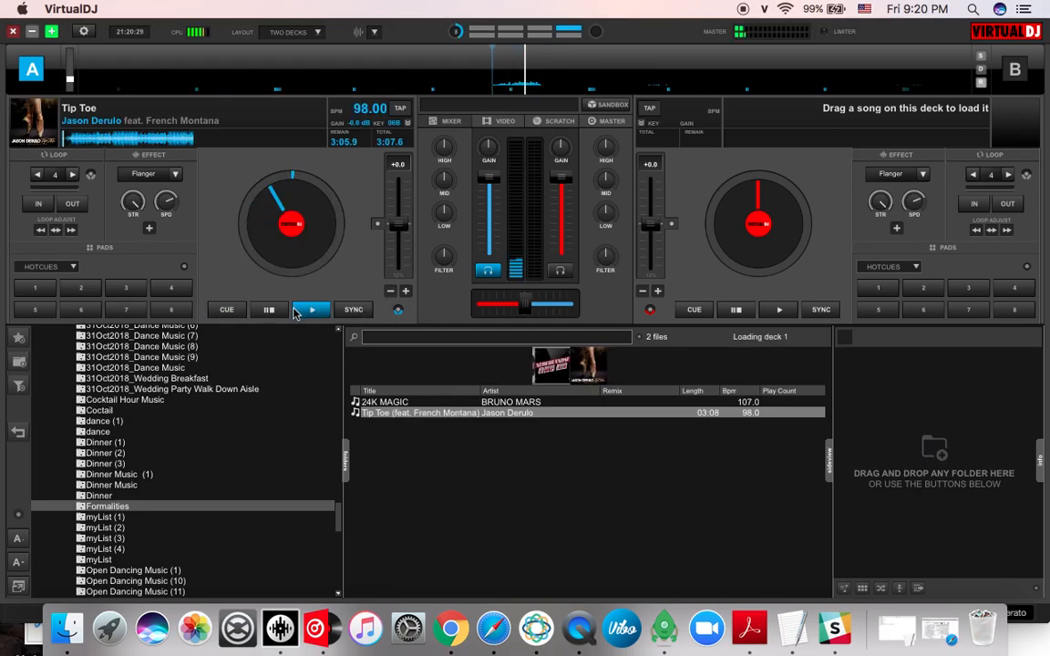
- Select the 31Jan2019_Prelude playlist to list its four Mirrors and In My Feelings tracks
click(312, 310)
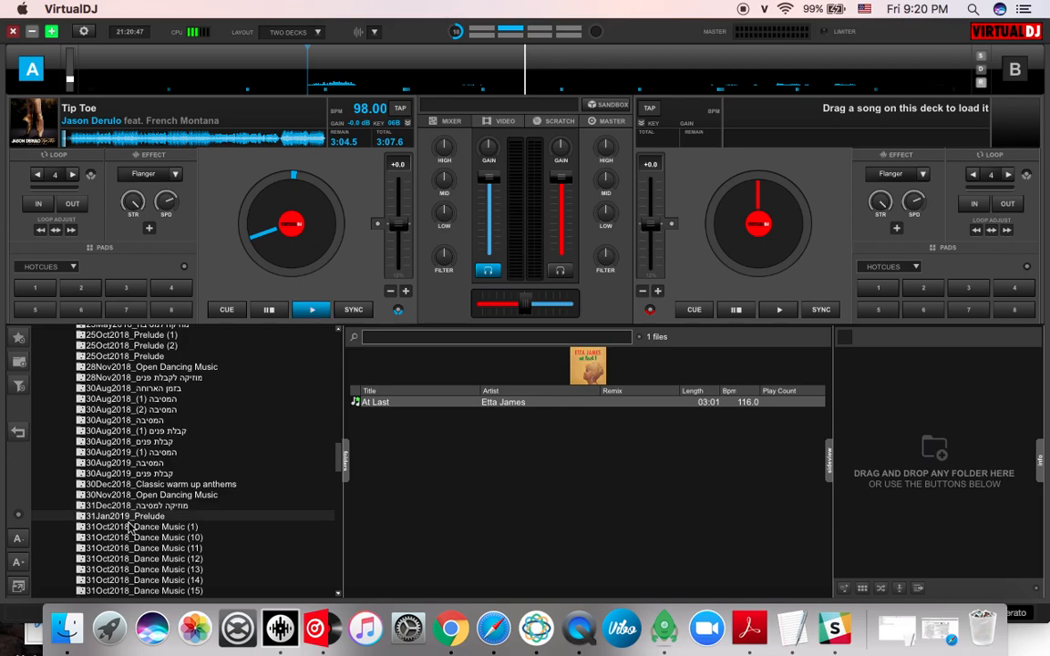
click(124, 516)
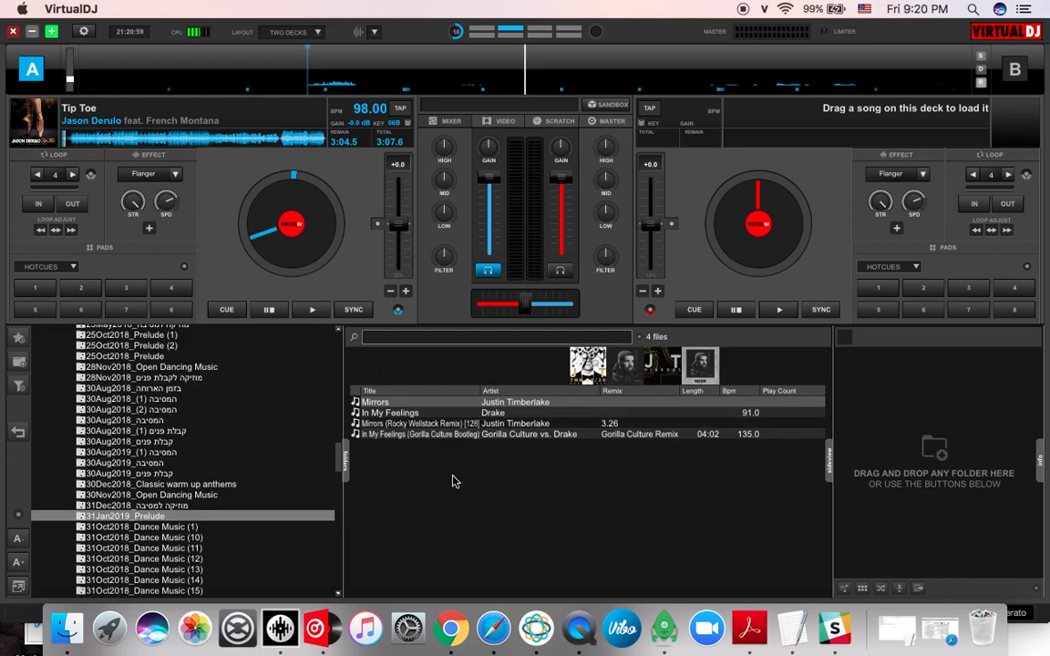
mouse_move(237, 627)
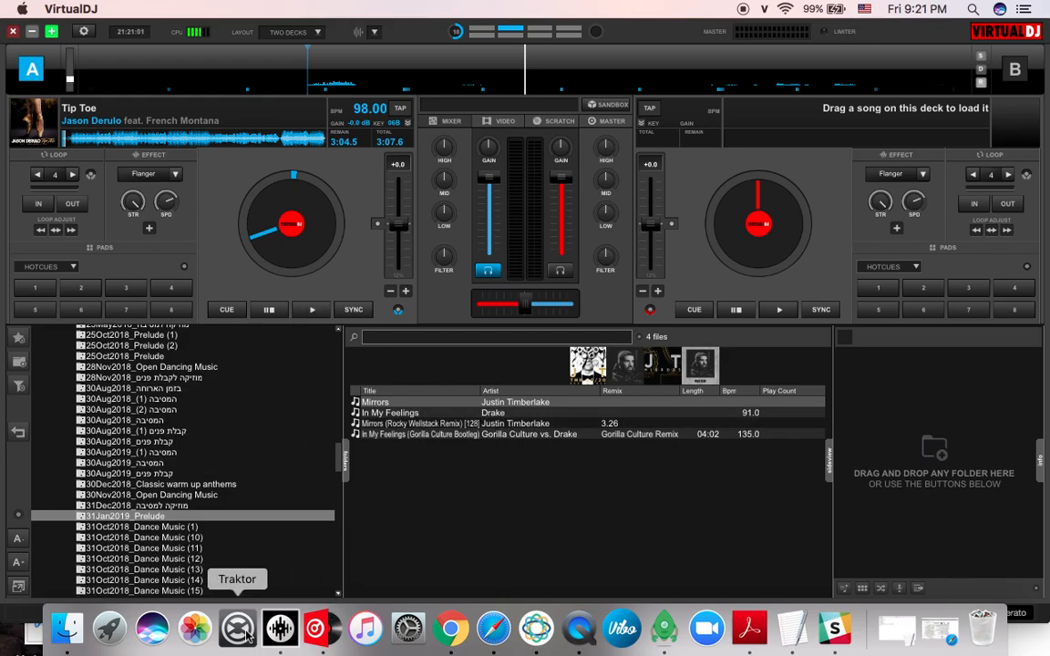
mouse_move(408, 629)
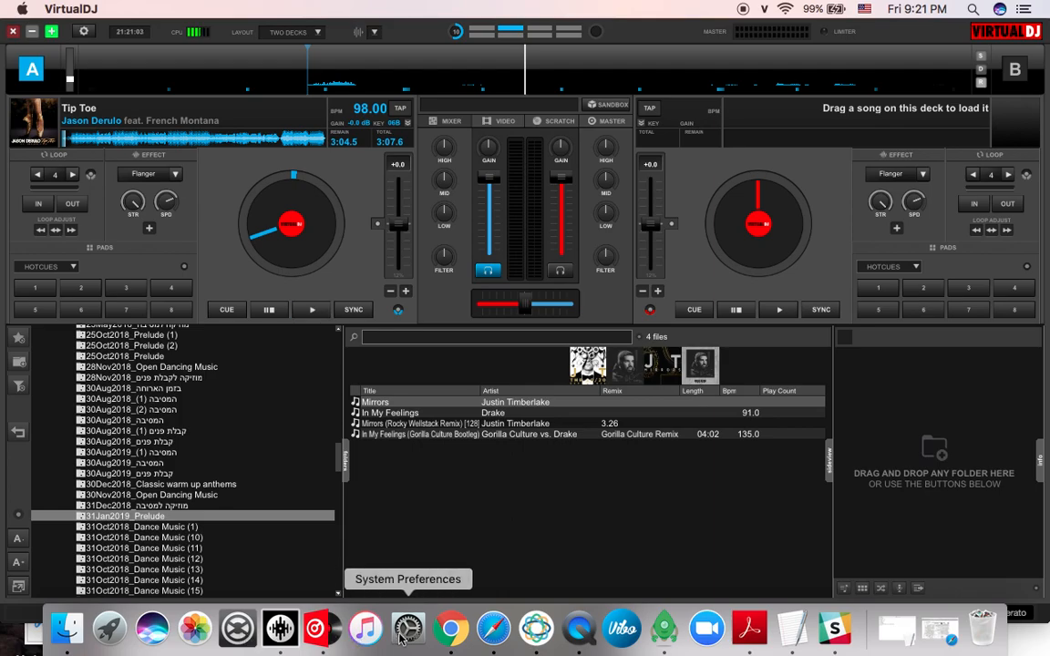
mouse_move(65, 629)
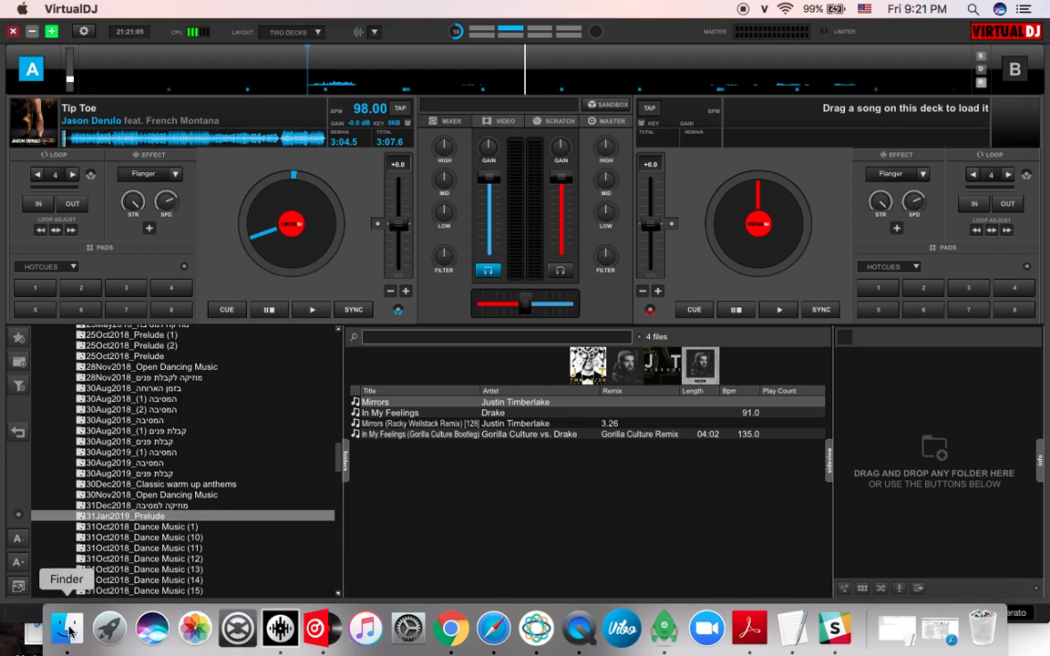
- Show Downloads in Finder with 31Jan2019_Prelude.m3u and its four track paths previewed
click(65, 627)
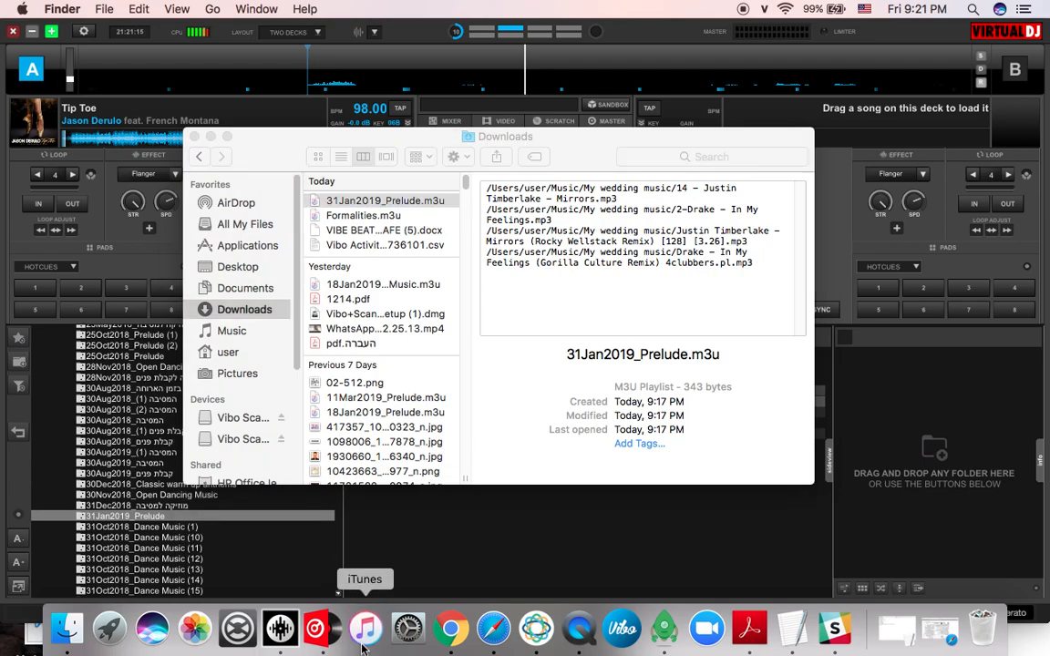
mouse_move(383, 556)
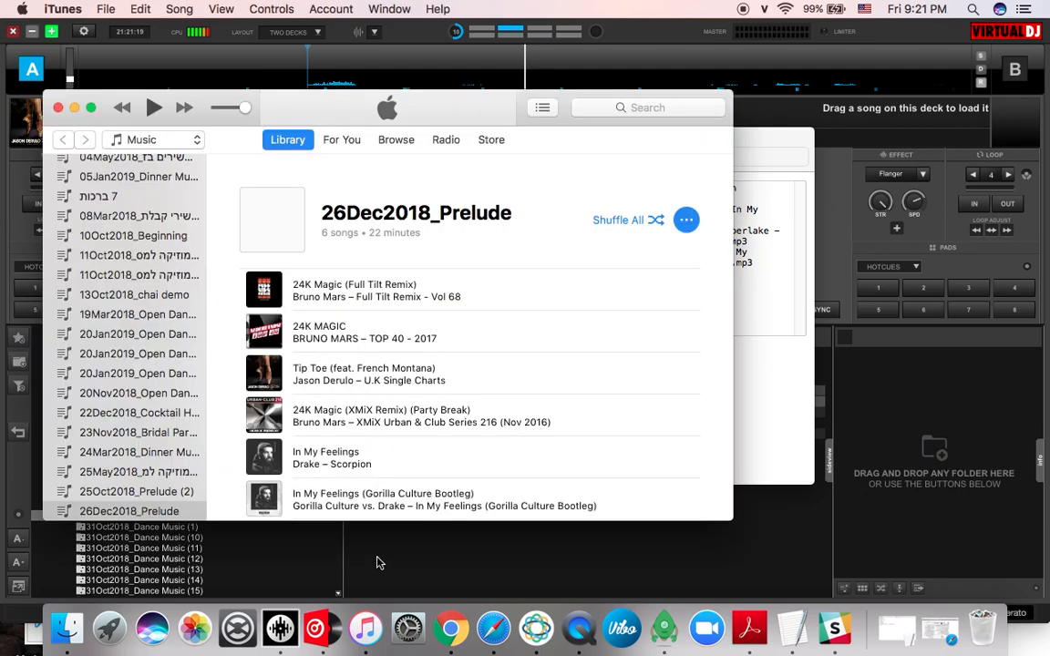
mouse_move(702, 140)
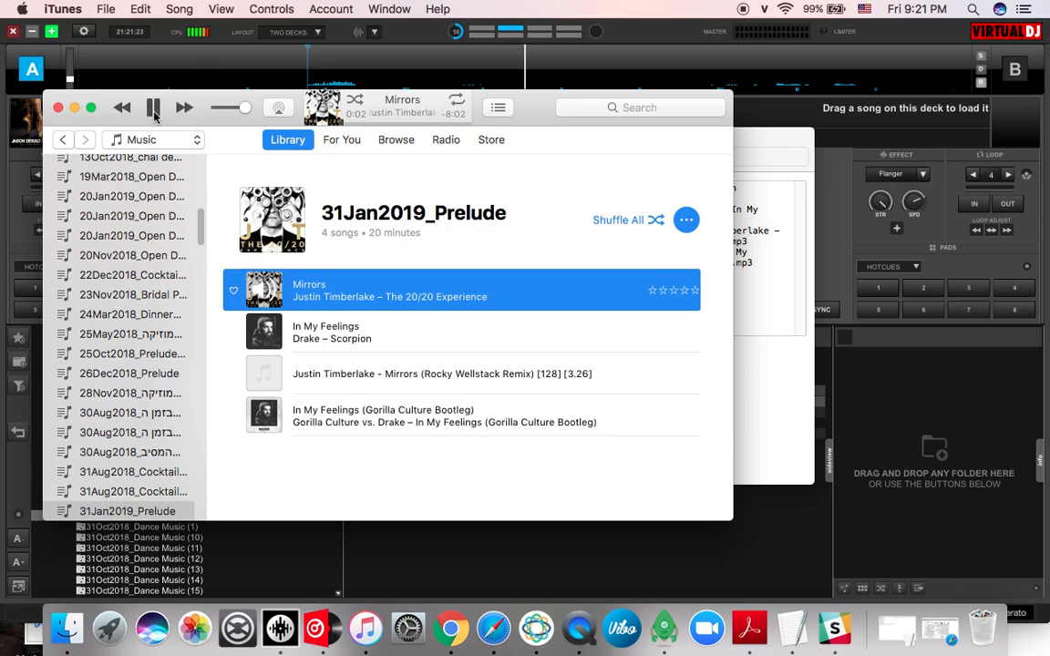
- Select iTunes' 31Jan2019_Prelude playlist and play Mirrors before returning to VirtualDJ
click(153, 108)
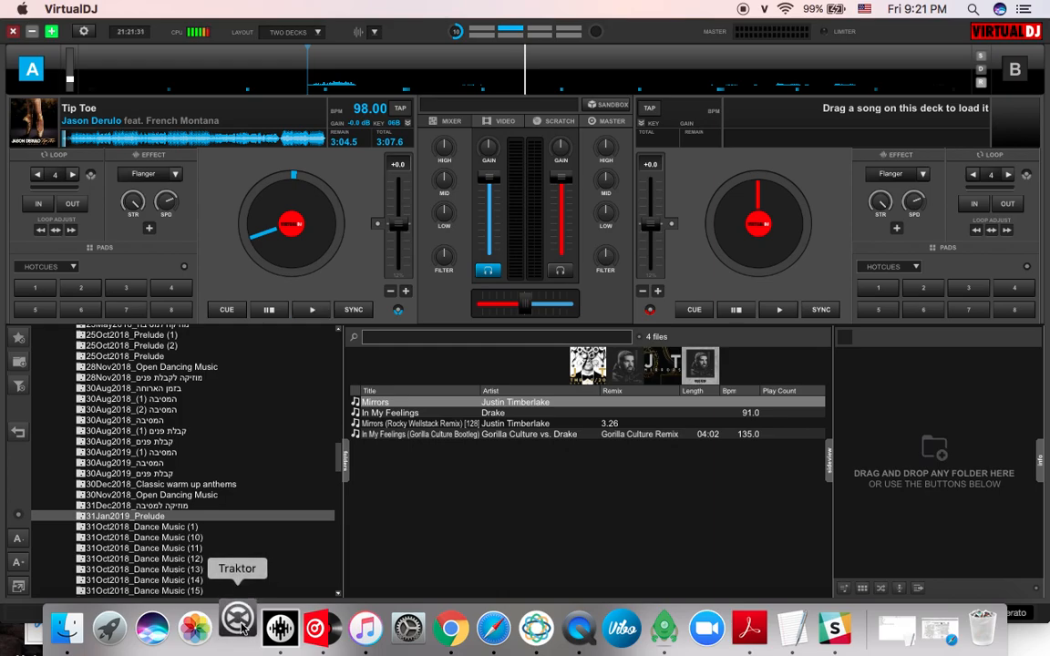
mouse_move(193, 629)
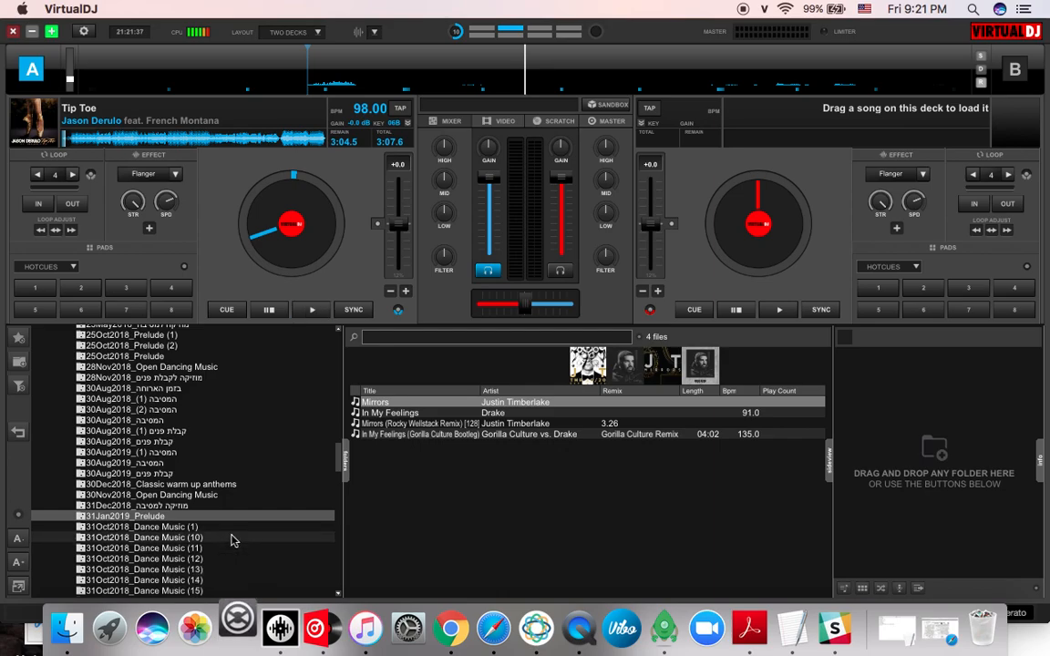
mouse_move(226, 587)
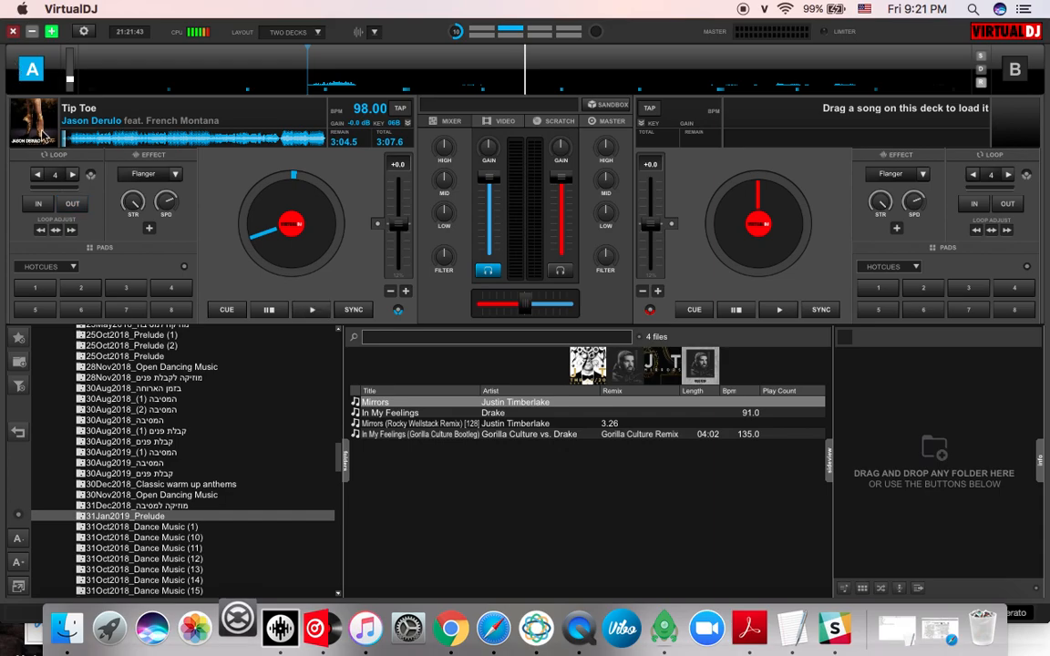
- Launch Traktor Pro from the Dock
click(279, 627)
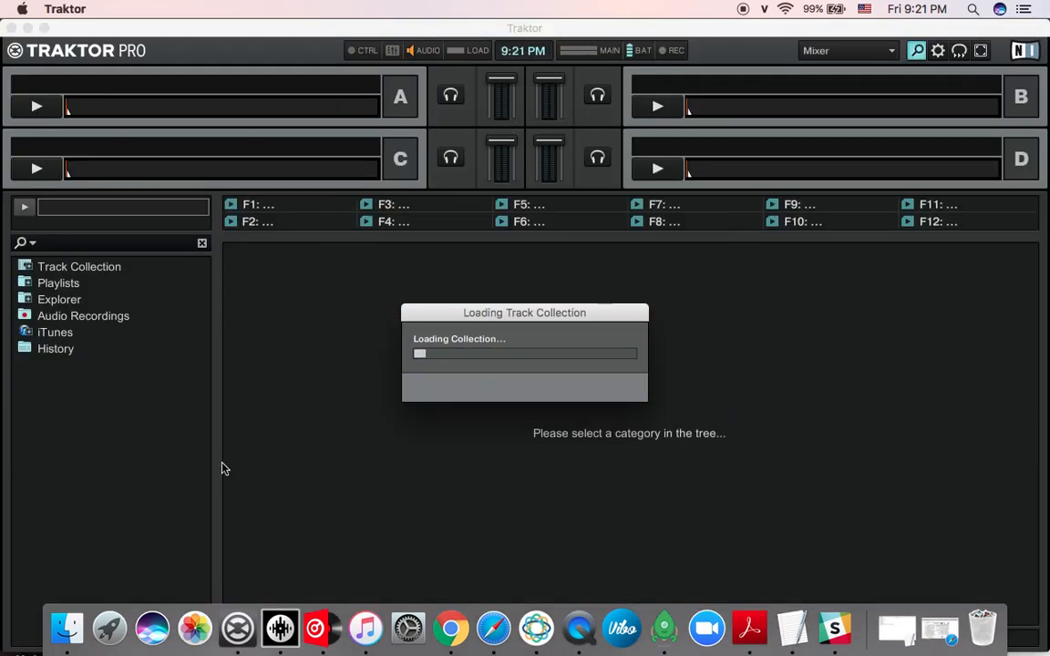
mouse_move(235, 525)
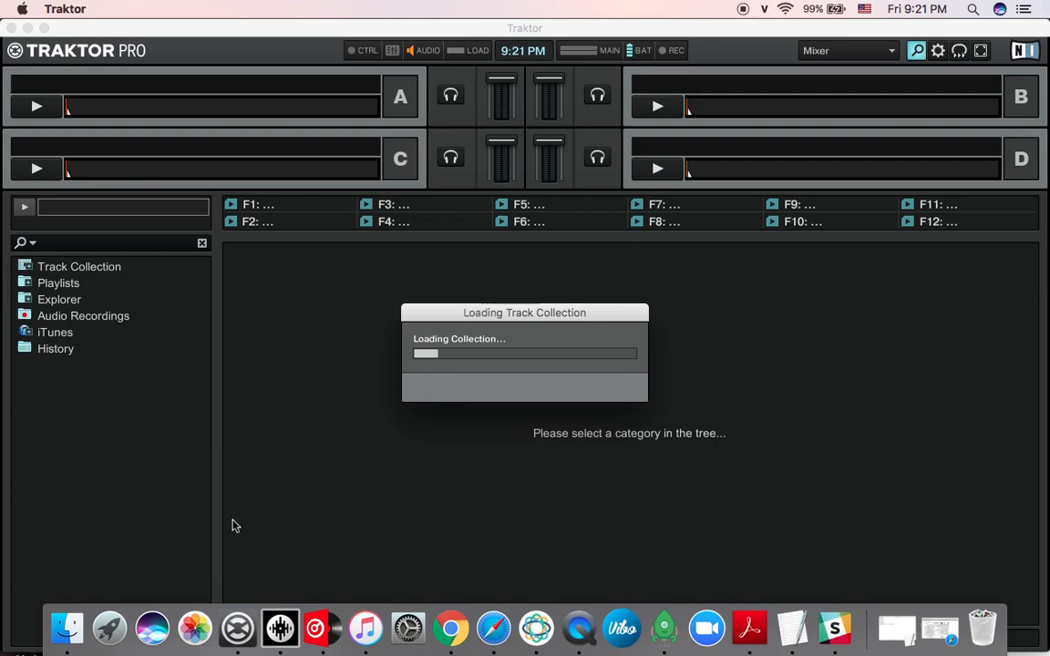
mouse_move(234, 507)
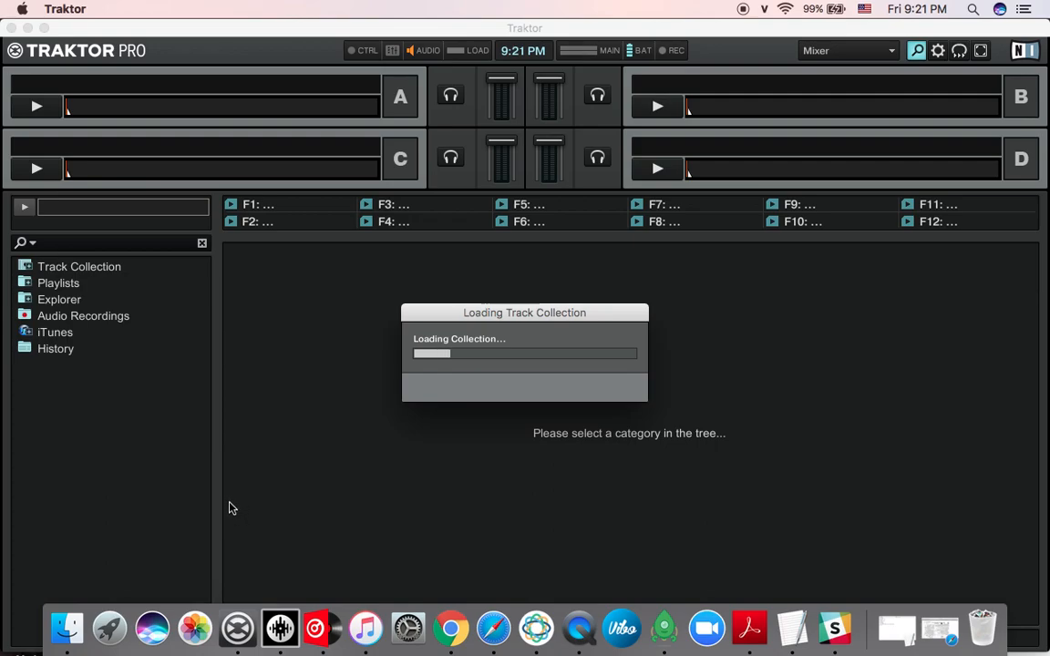
mouse_move(313, 627)
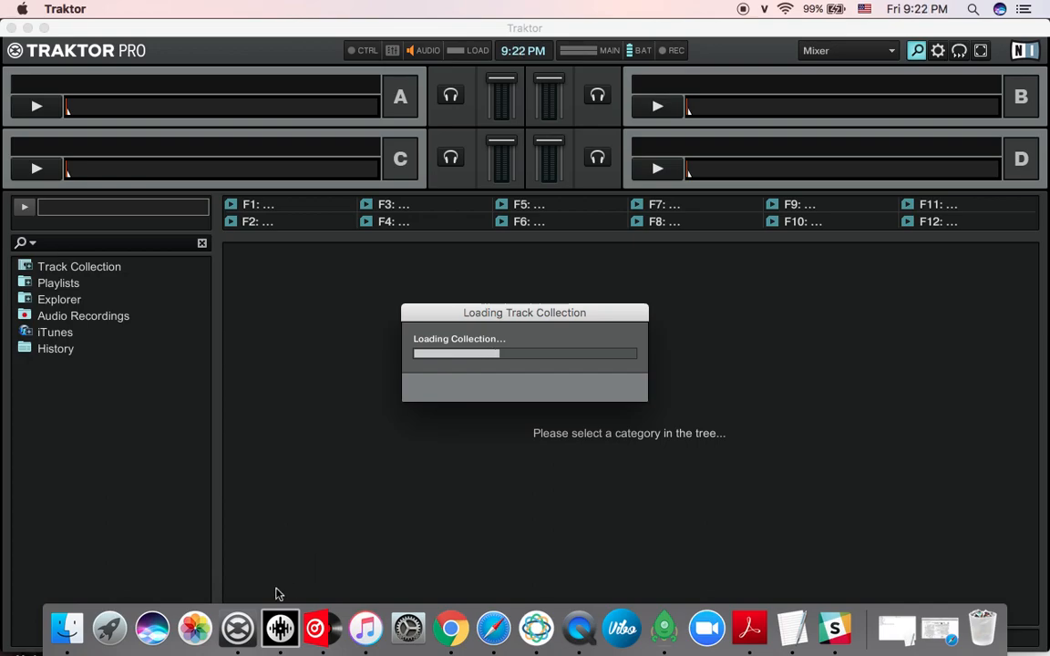
mouse_move(332, 573)
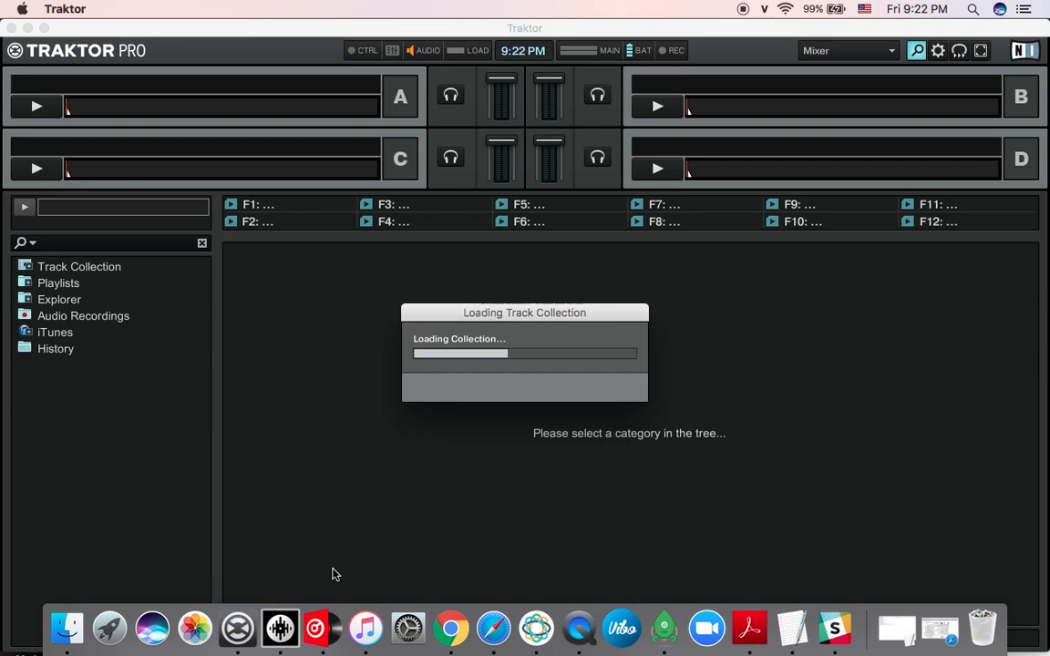
mouse_move(379, 573)
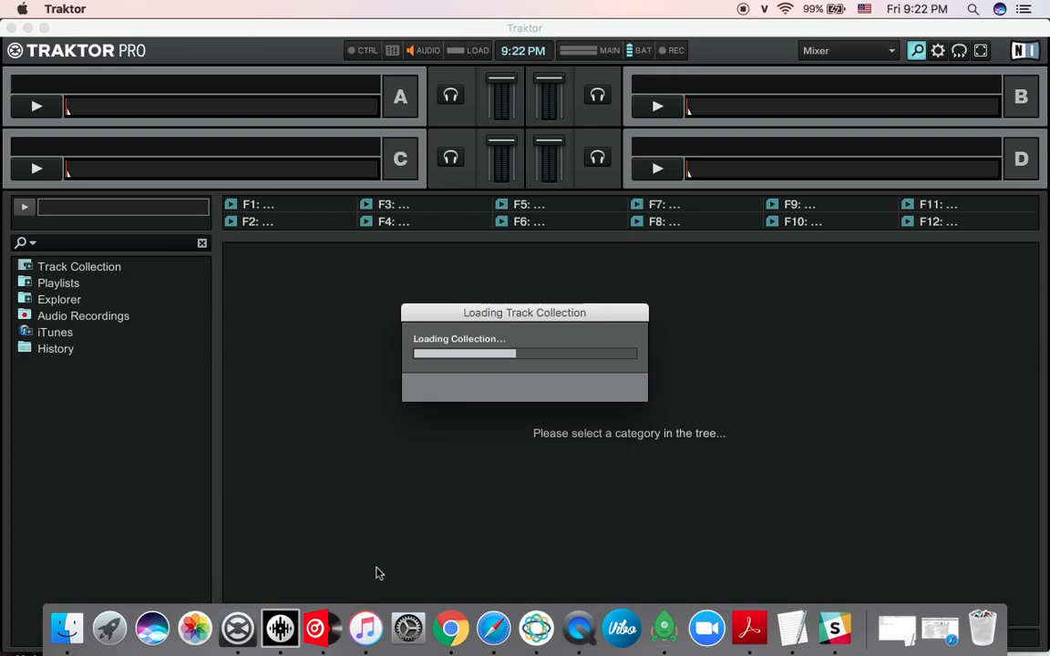
mouse_move(321, 540)
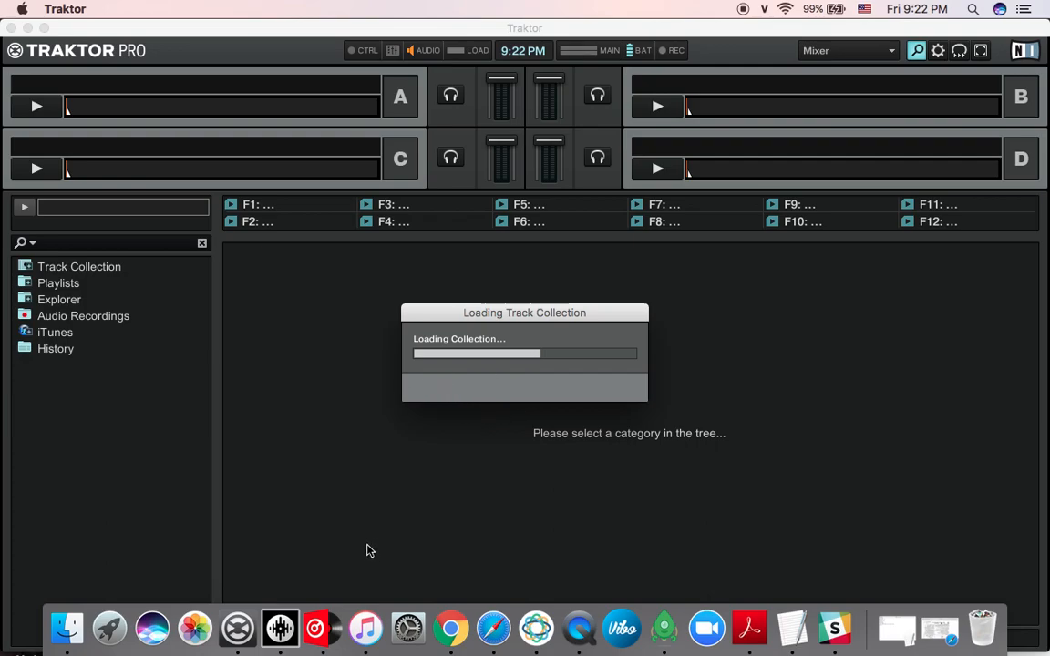
mouse_move(382, 529)
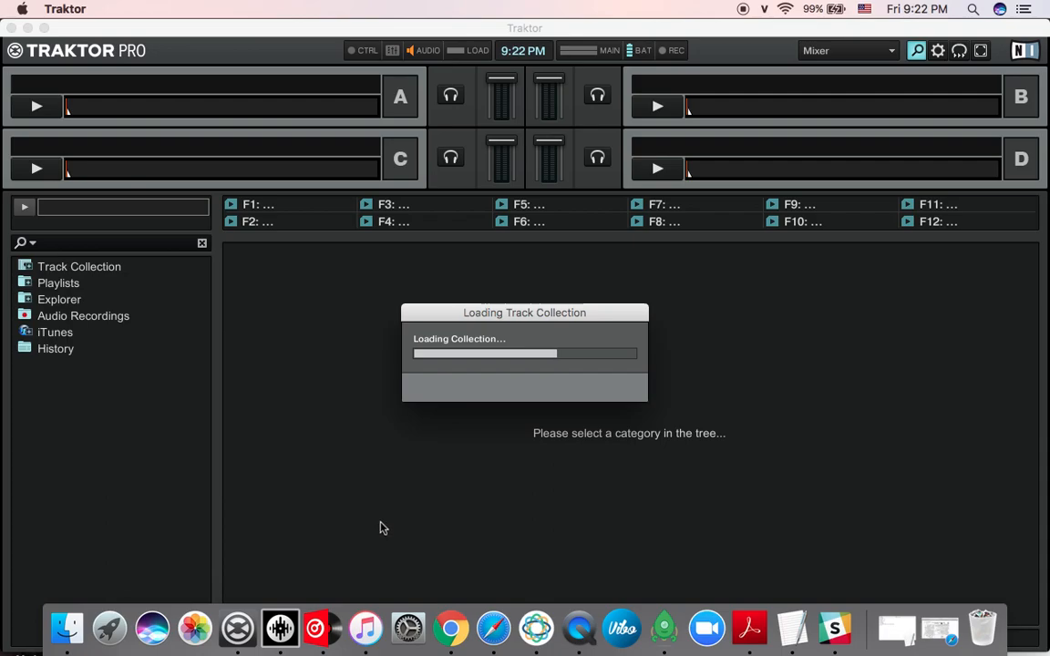
mouse_move(392, 500)
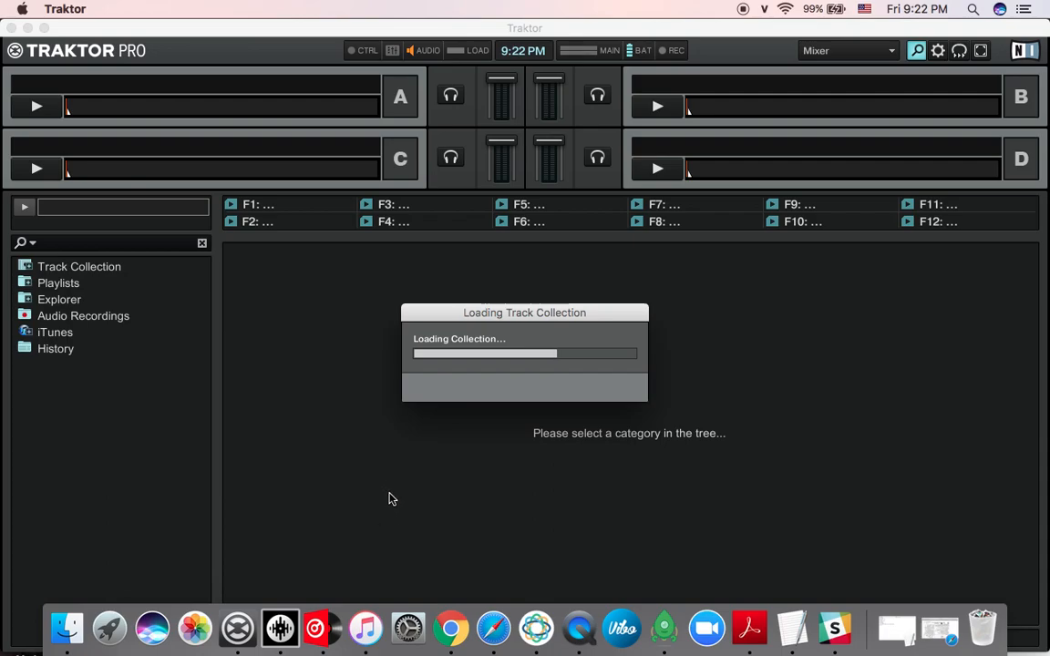
mouse_move(962, 22)
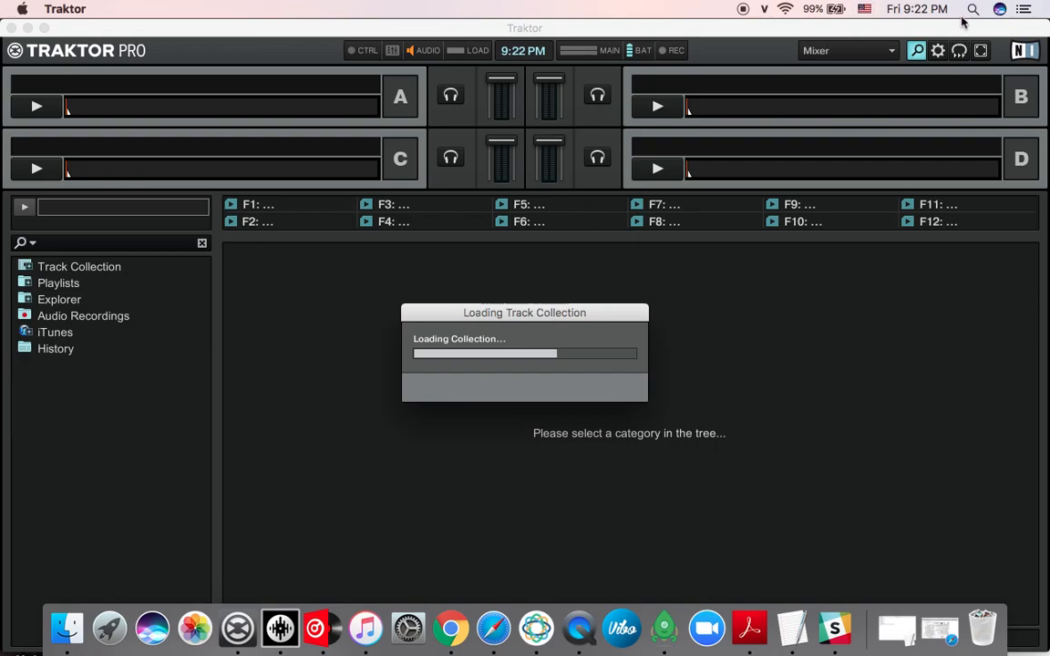
- Search for rekordbox while Traktor's track collection keeps loading
text(rekordbox)
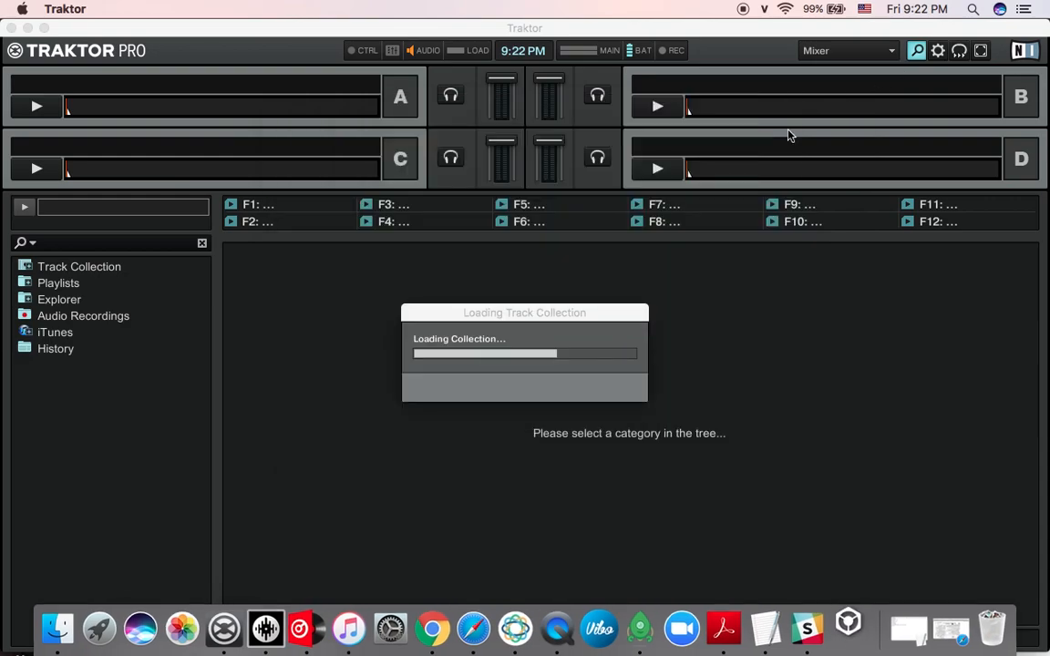
mouse_move(765, 77)
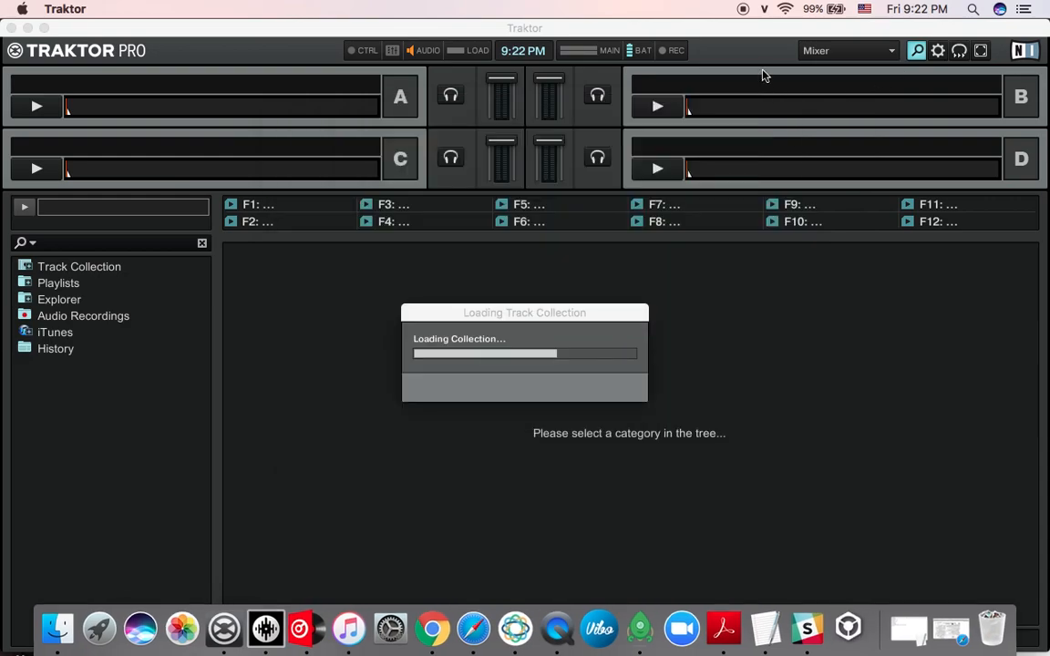
mouse_move(763, 167)
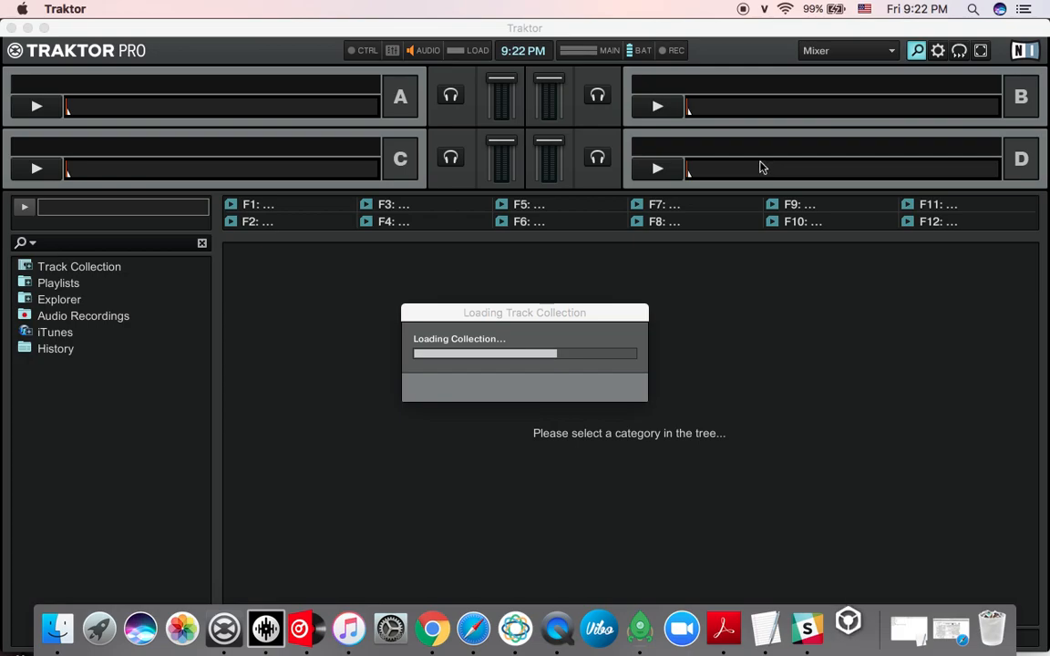
mouse_move(747, 153)
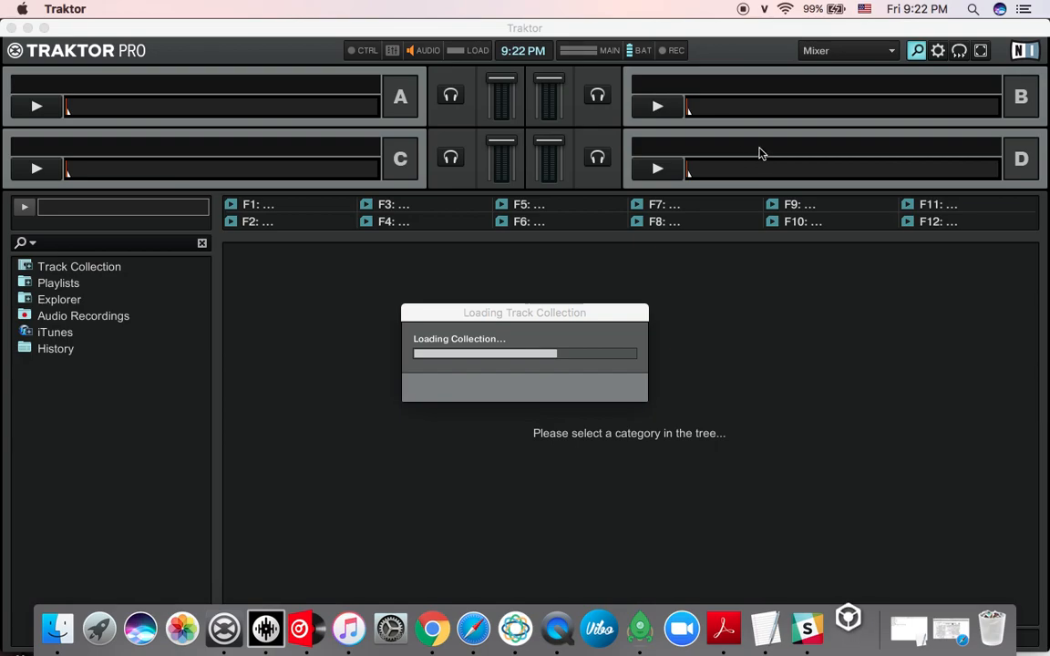
mouse_move(757, 157)
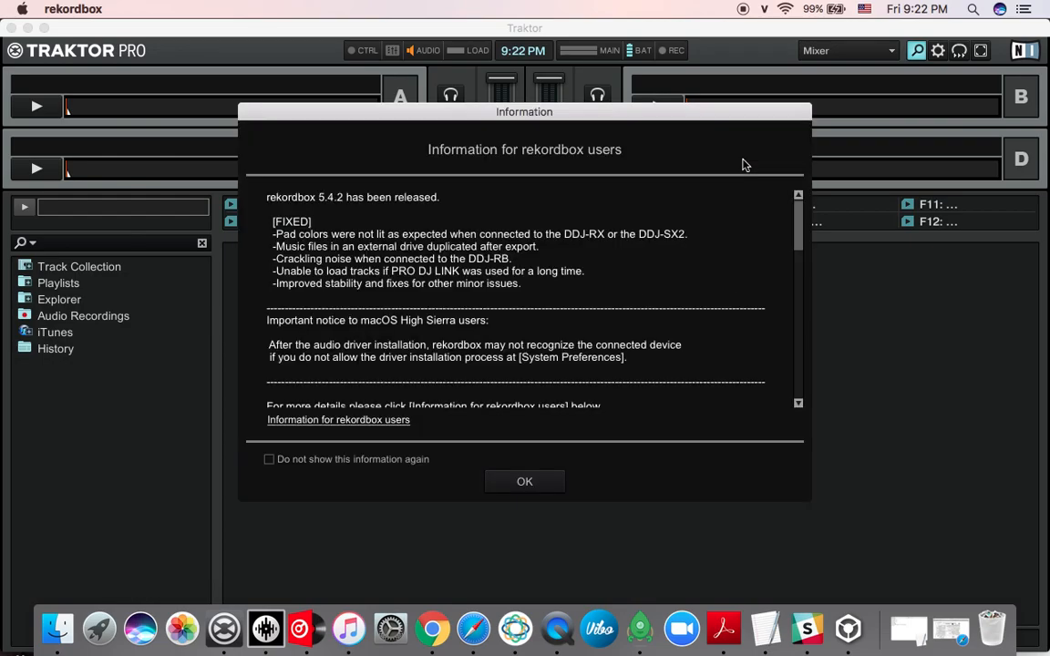
mouse_move(678, 230)
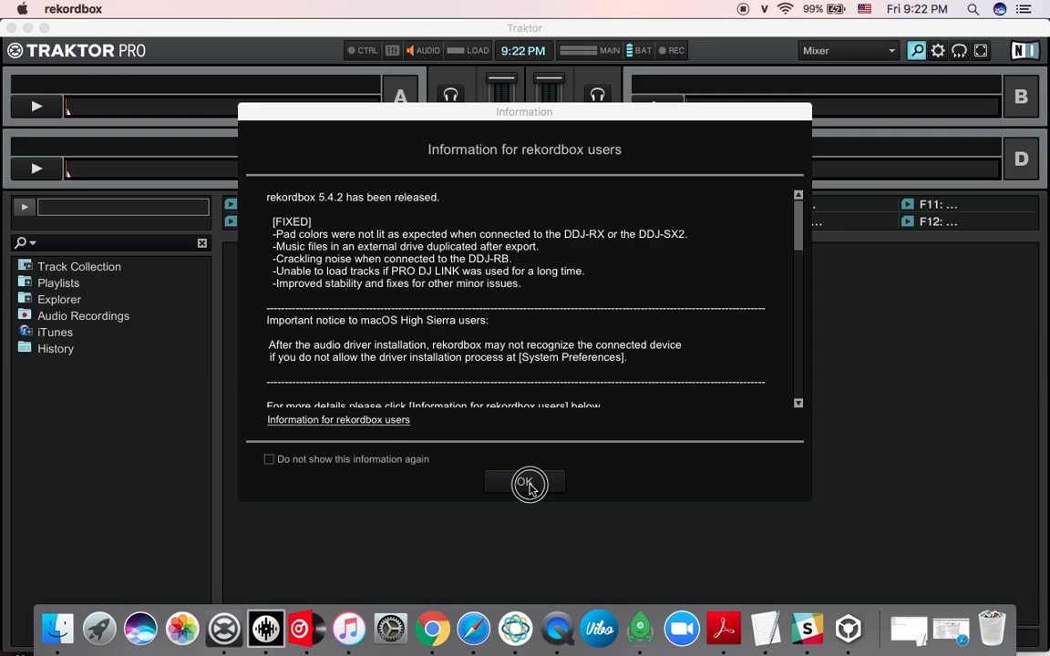
mouse_move(379, 521)
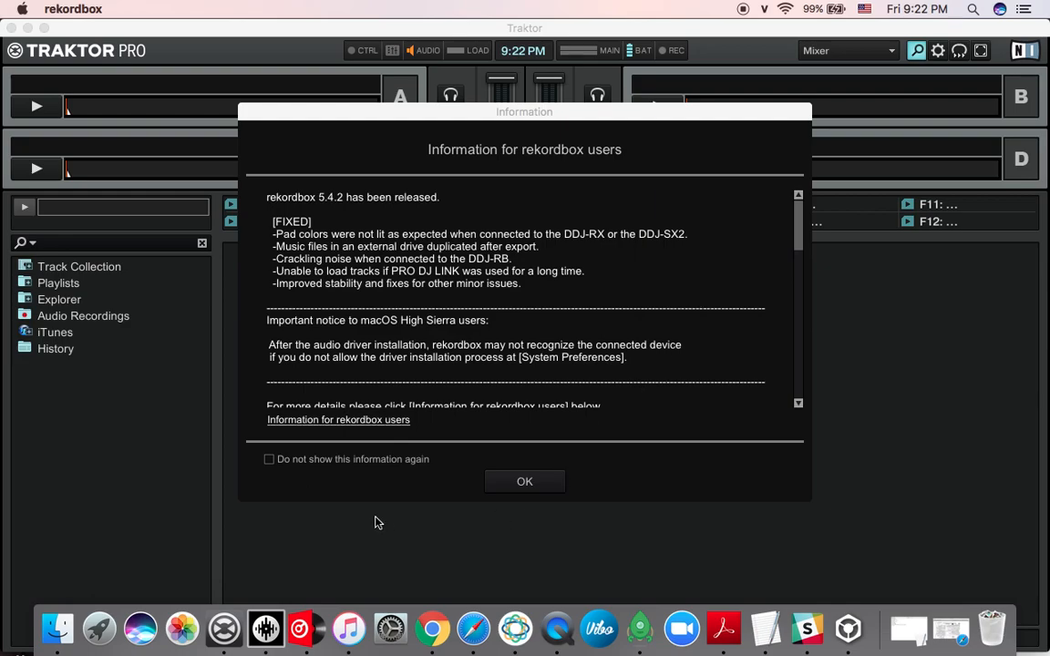
mouse_move(306, 377)
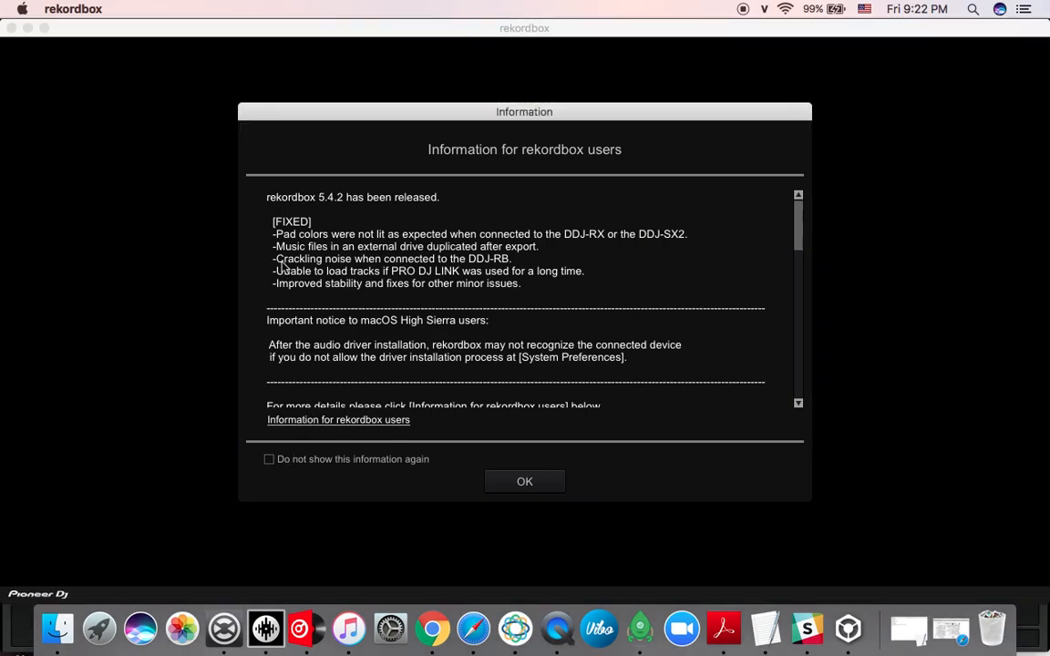
- Dismiss the release notes and update offer, and start Import Playlist from the Playlist menu
click(525, 481)
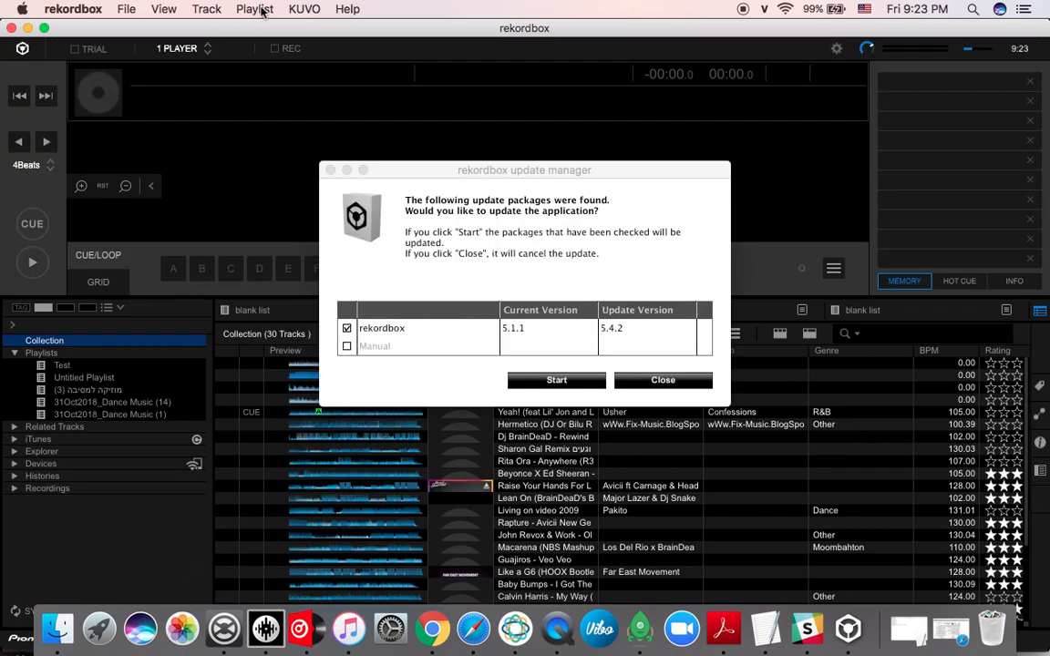
click(255, 9)
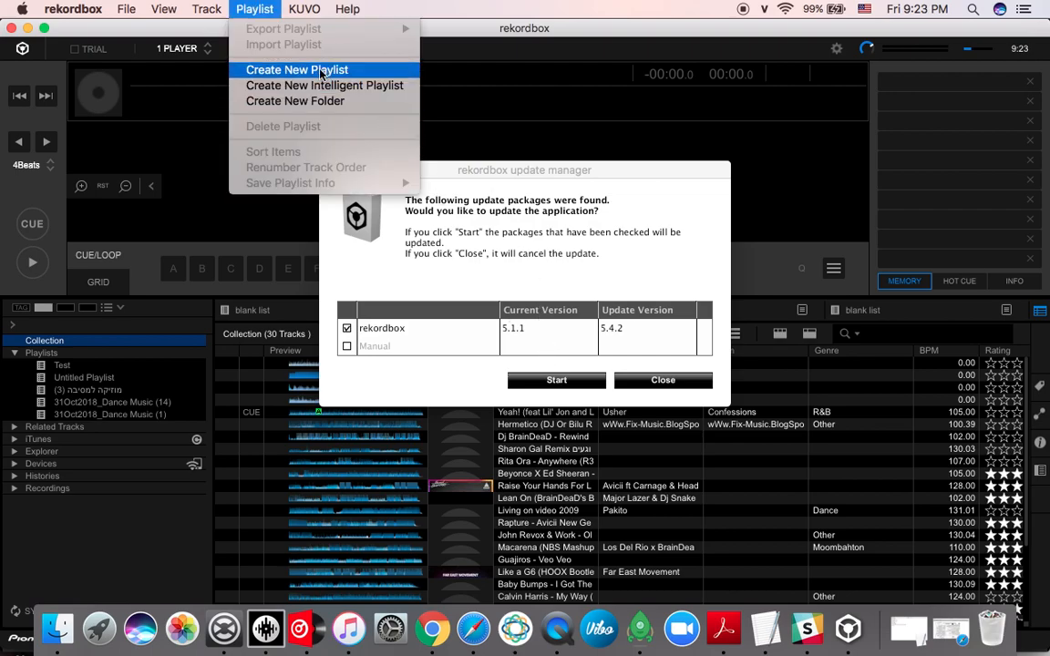
mouse_move(240, 29)
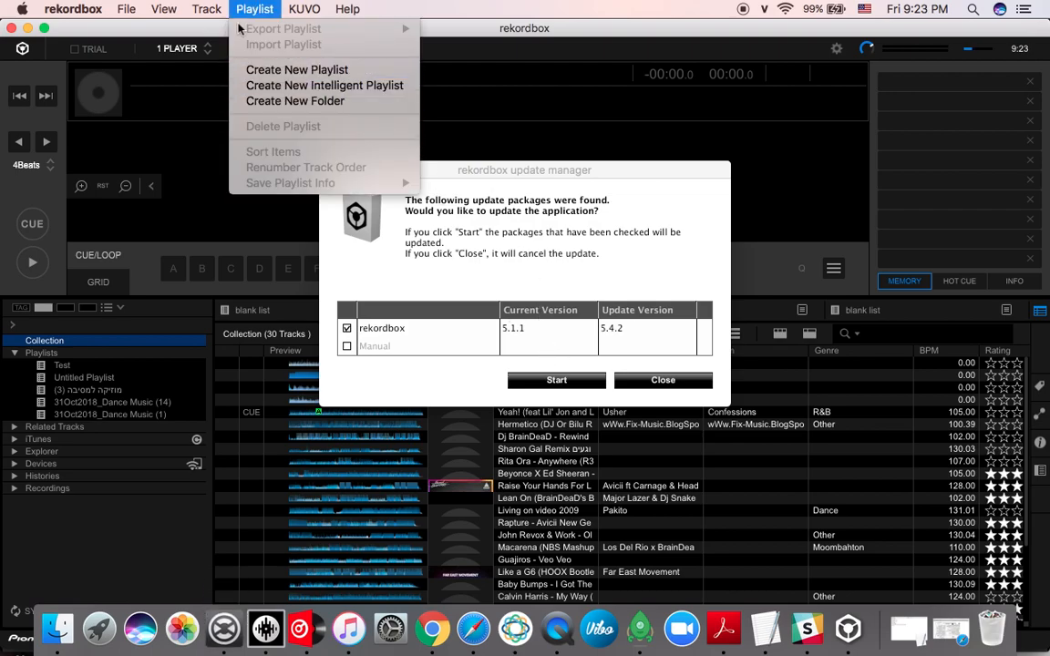
click(128, 9)
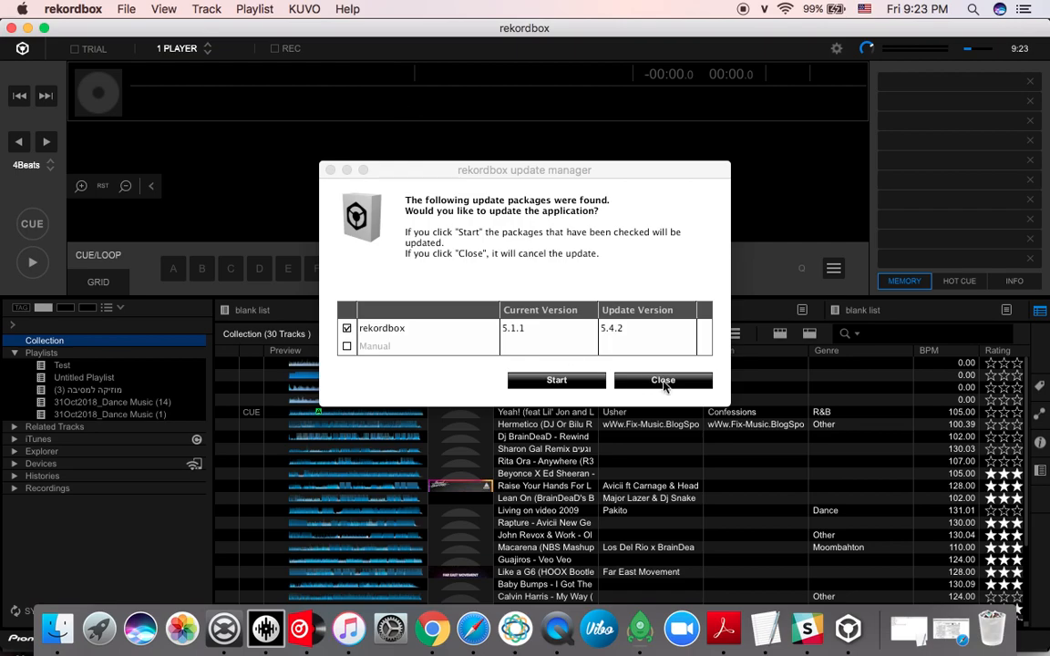
click(663, 381)
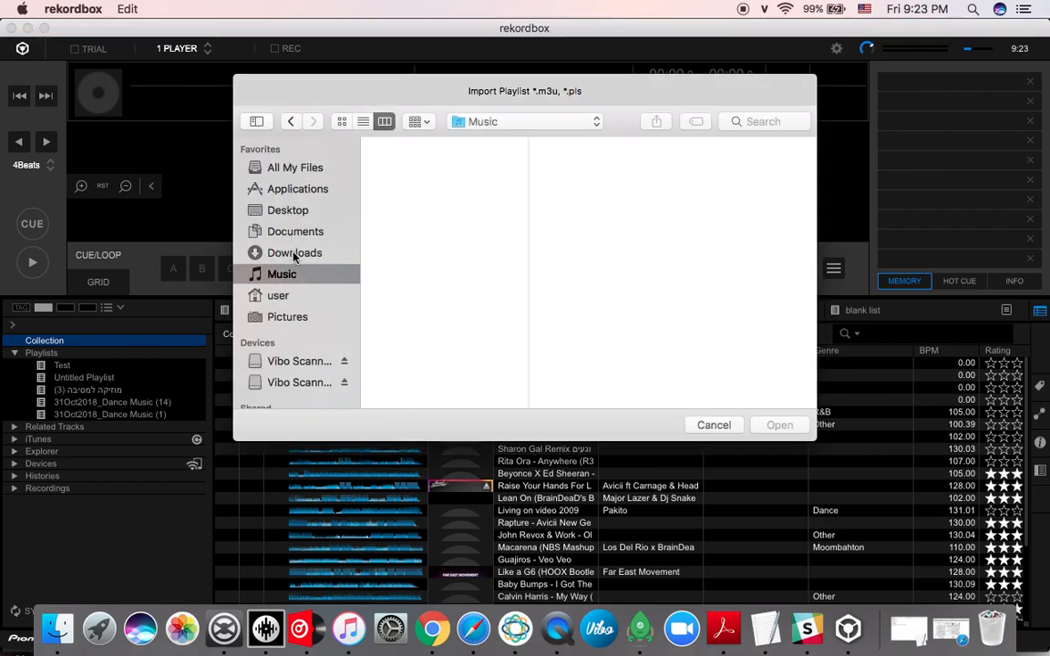
- Import Formalities.m3u from the Downloads folder as a rekordbox playlist
click(281, 274)
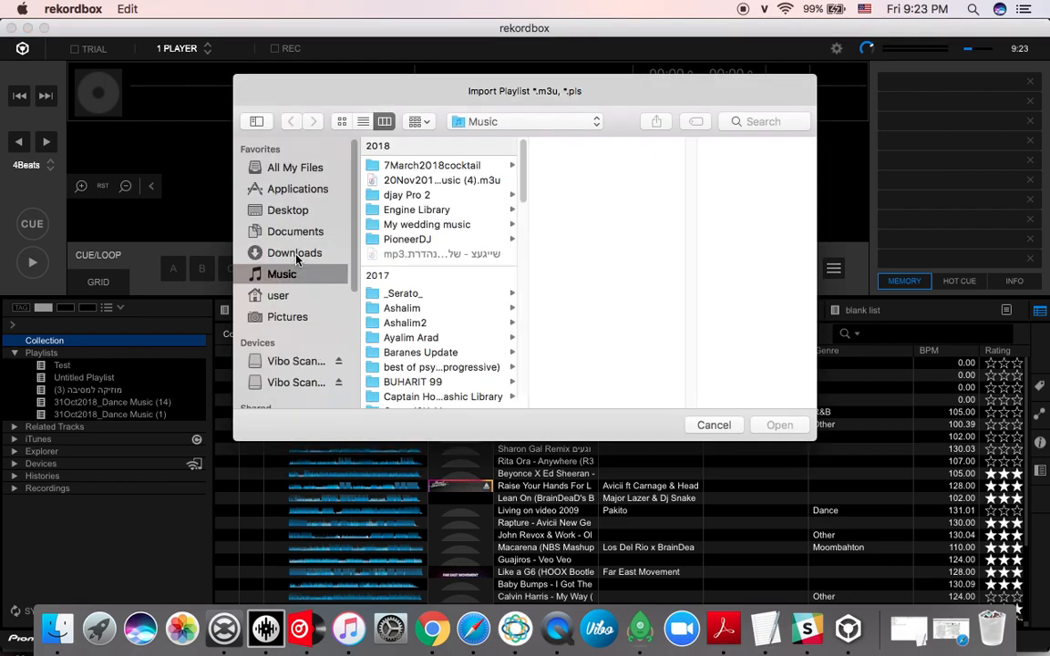
click(295, 252)
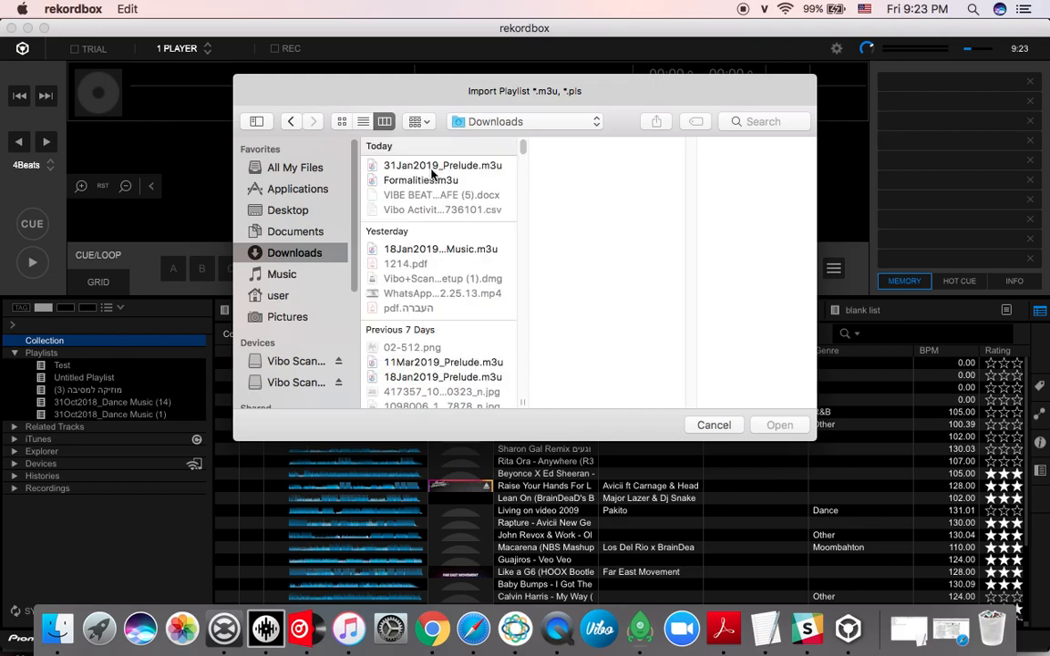
click(419, 180)
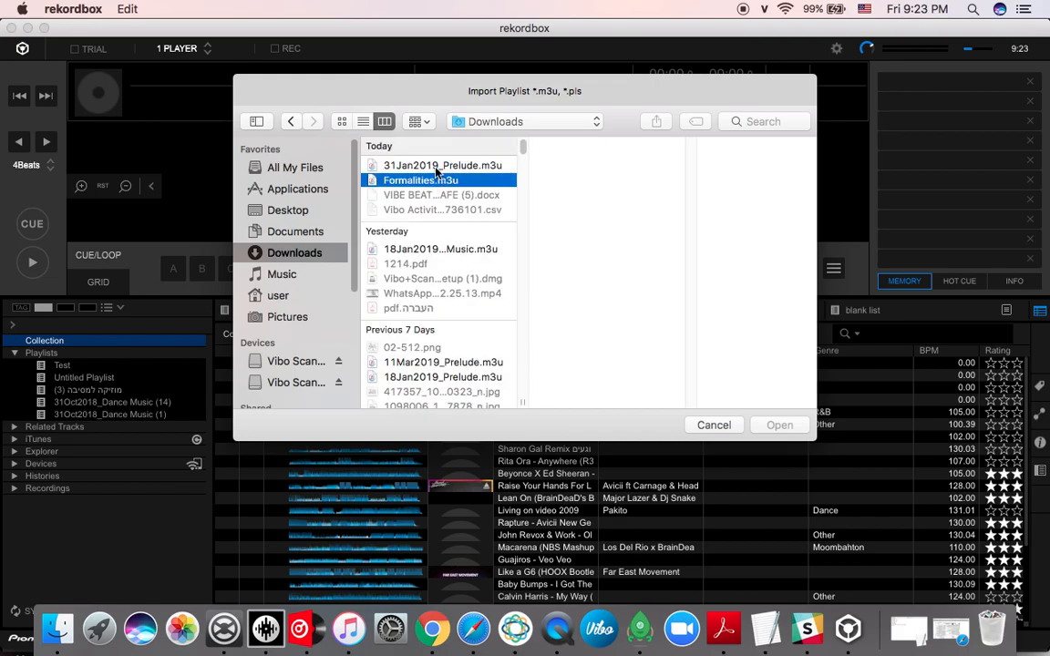
click(419, 181)
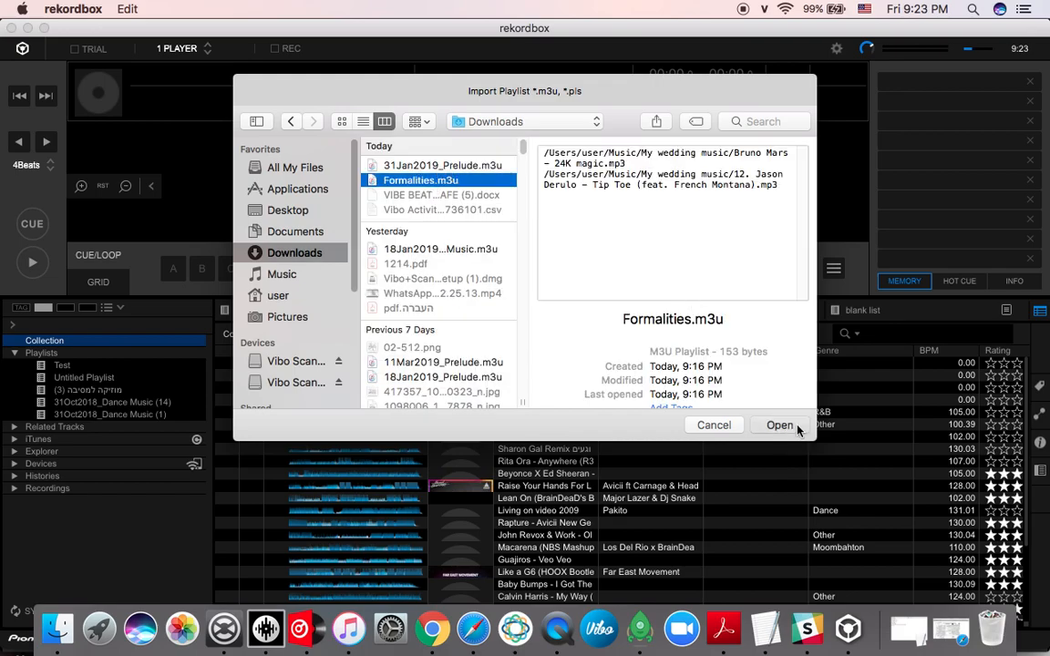
click(780, 424)
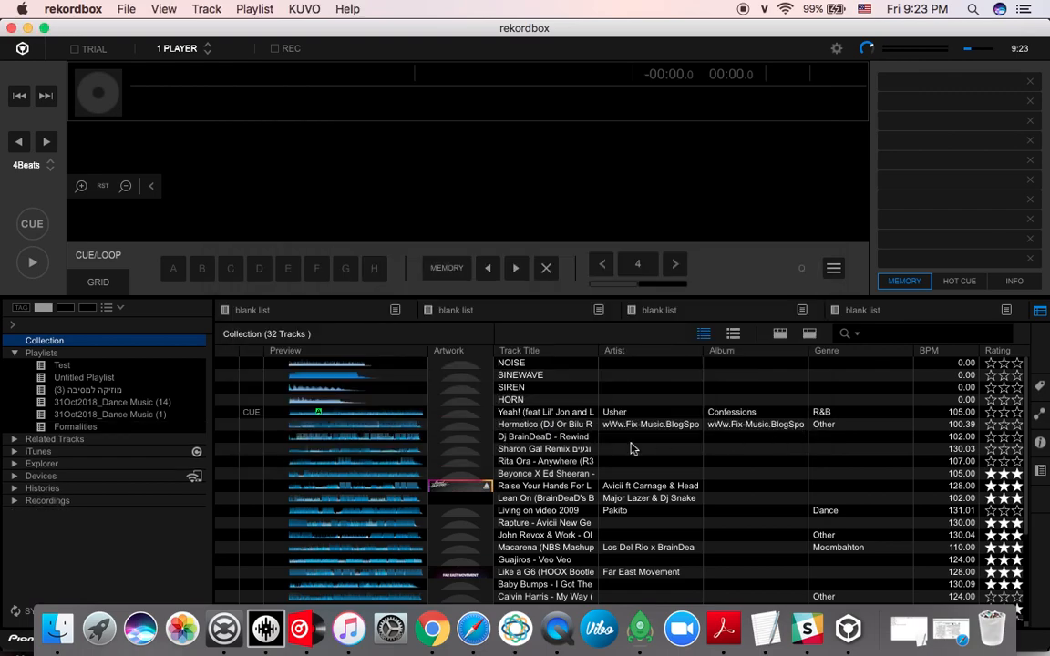
- Load Tip Toe from the Formalities playlist onto the deck, then switch to Traktor
click(77, 427)
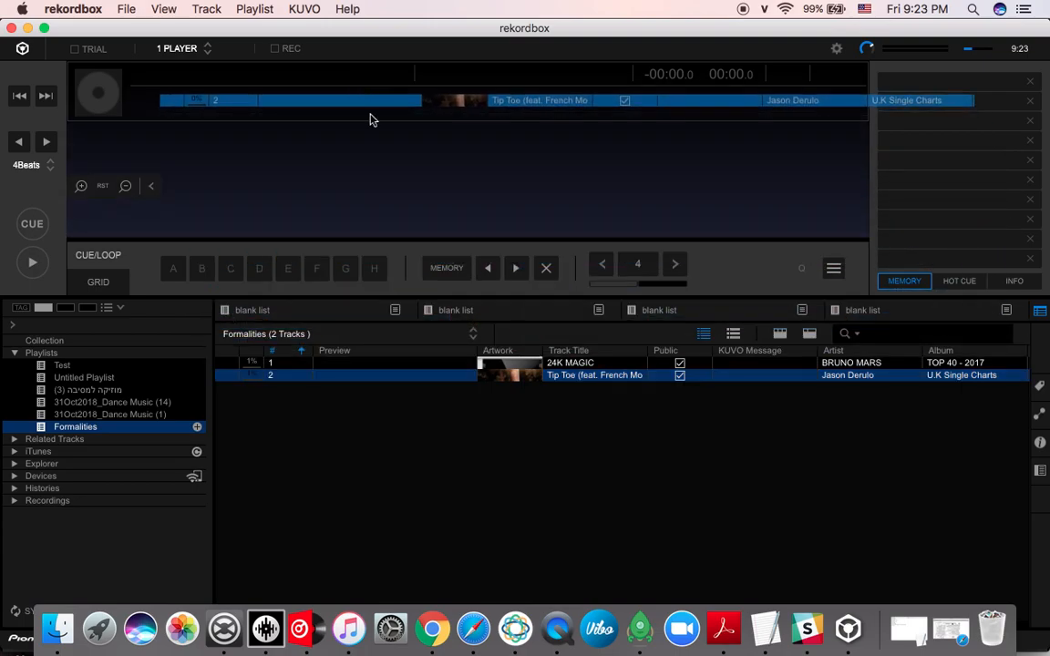
double_click(594, 376)
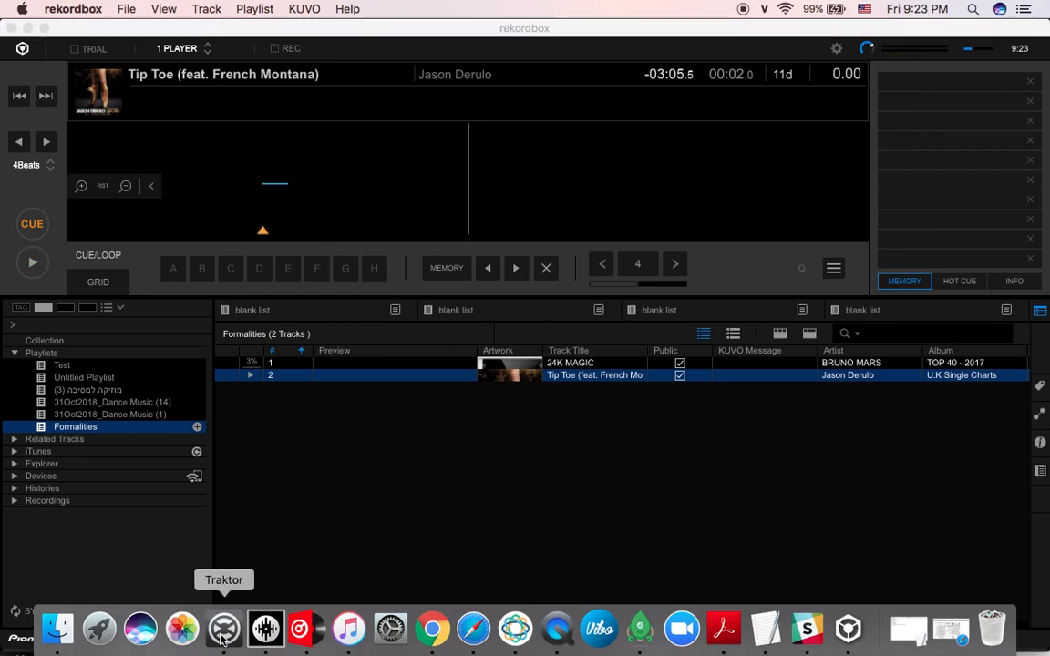
click(222, 627)
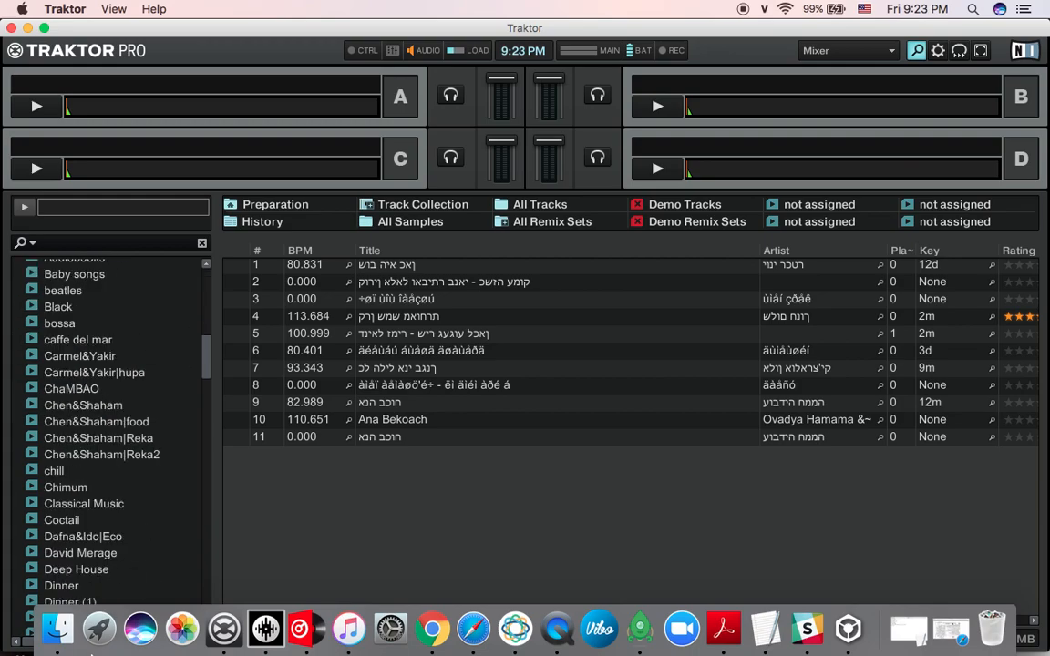
- Drag 31Jan2019_Prelude.m3u from Downloads onto Traktor's Playlists folder
click(56, 627)
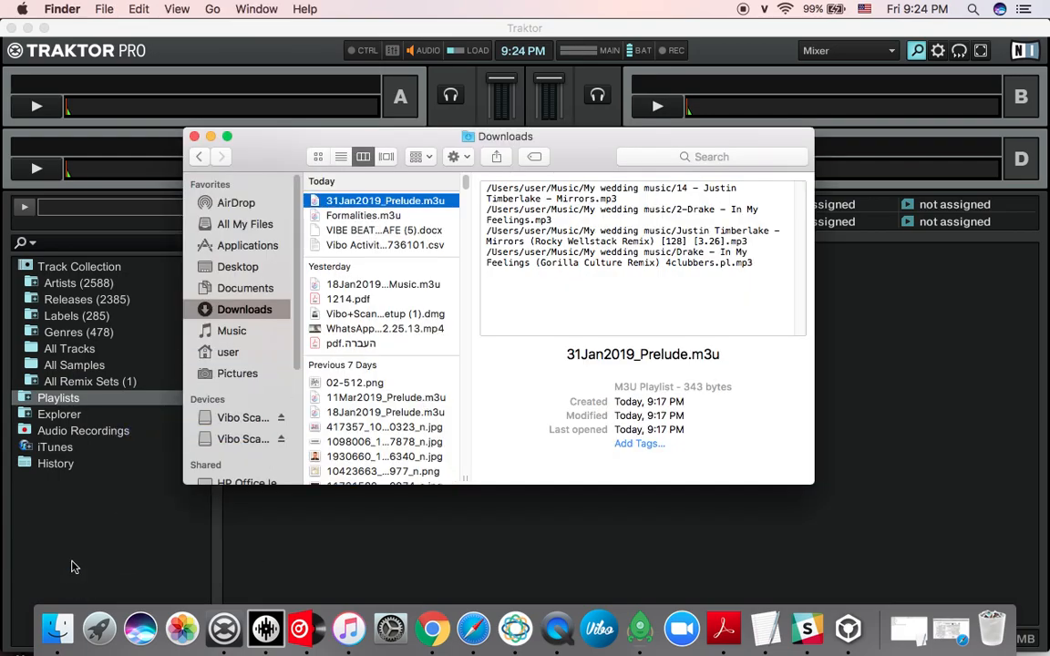
mouse_move(108, 521)
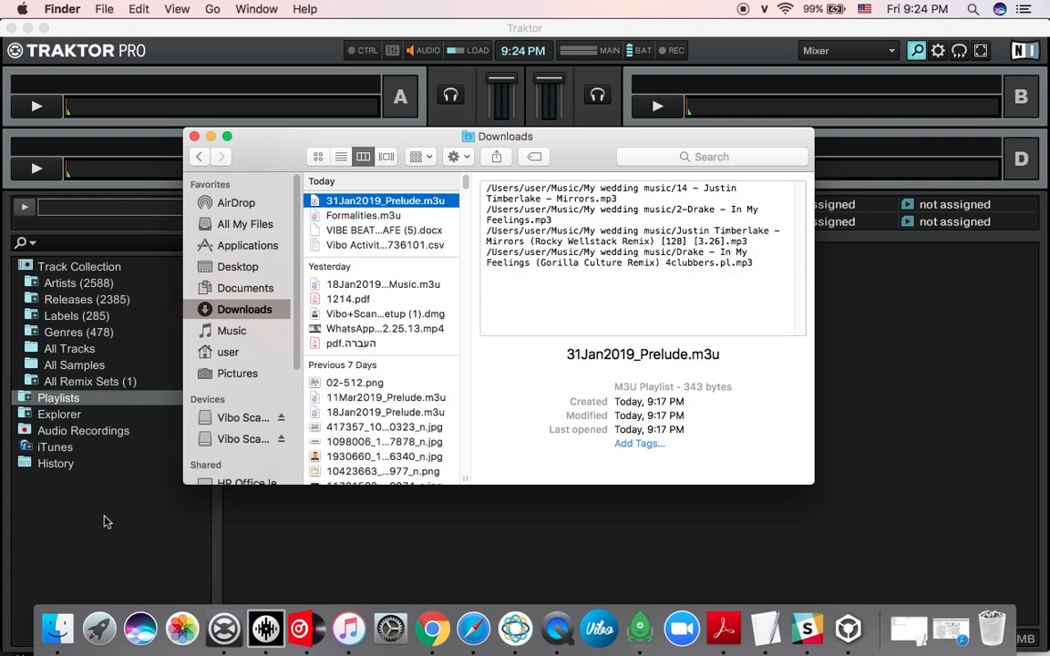
drag(384, 199, 40, 517)
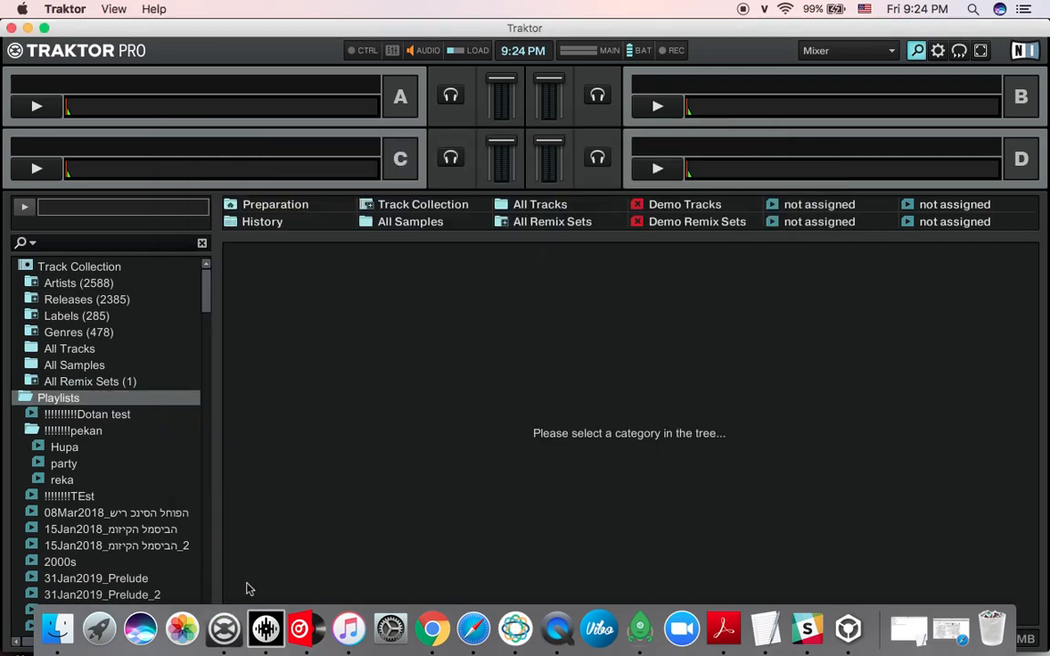
- Load In My Feelings (Gorilla Culture Bootleg) from 31Jan2019_Prelude onto deck A and briefly play it
scroll(down, 3)
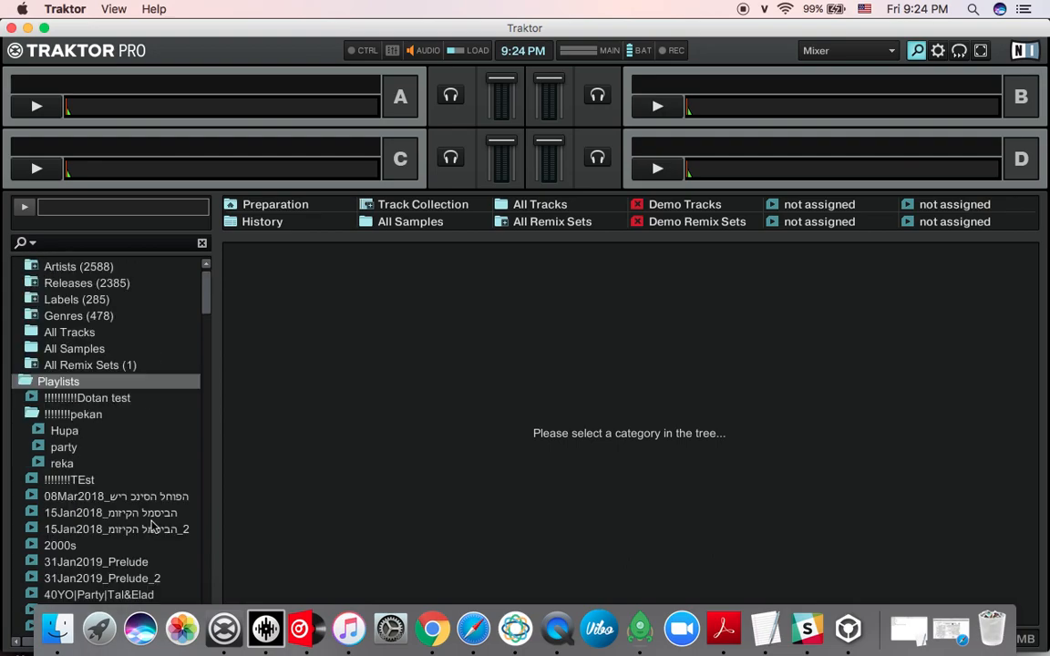
mouse_move(131, 568)
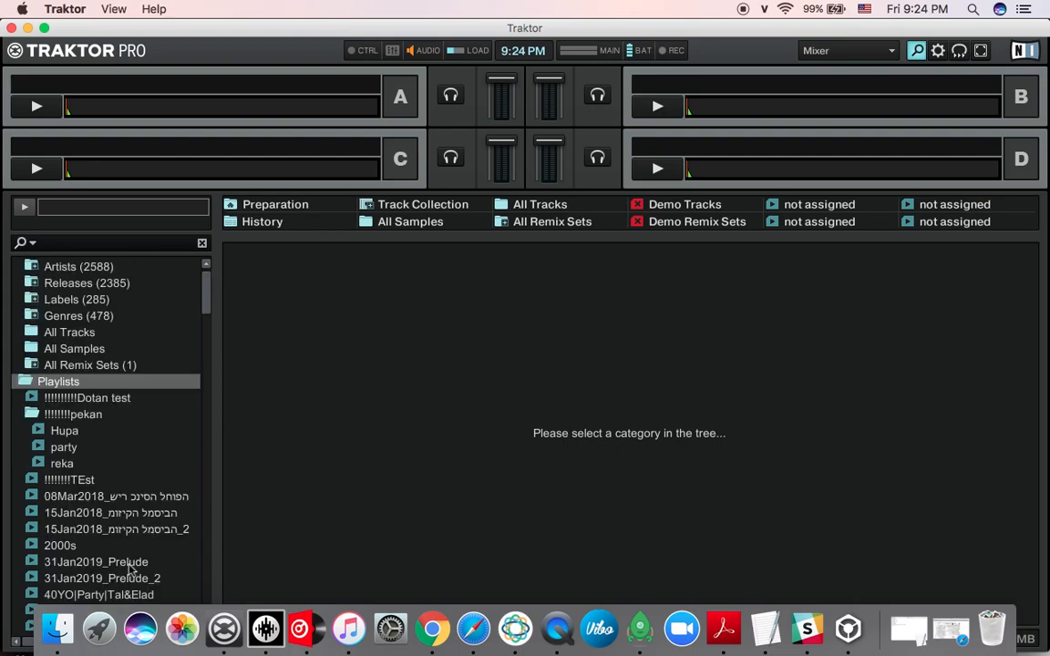
click(95, 561)
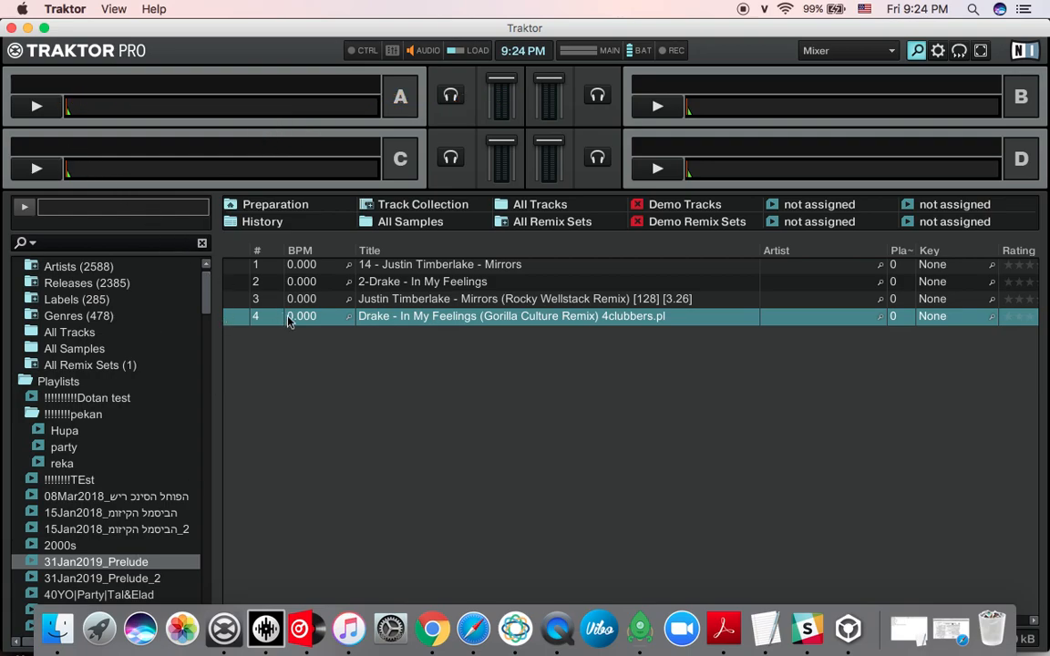
double_click(510, 315)
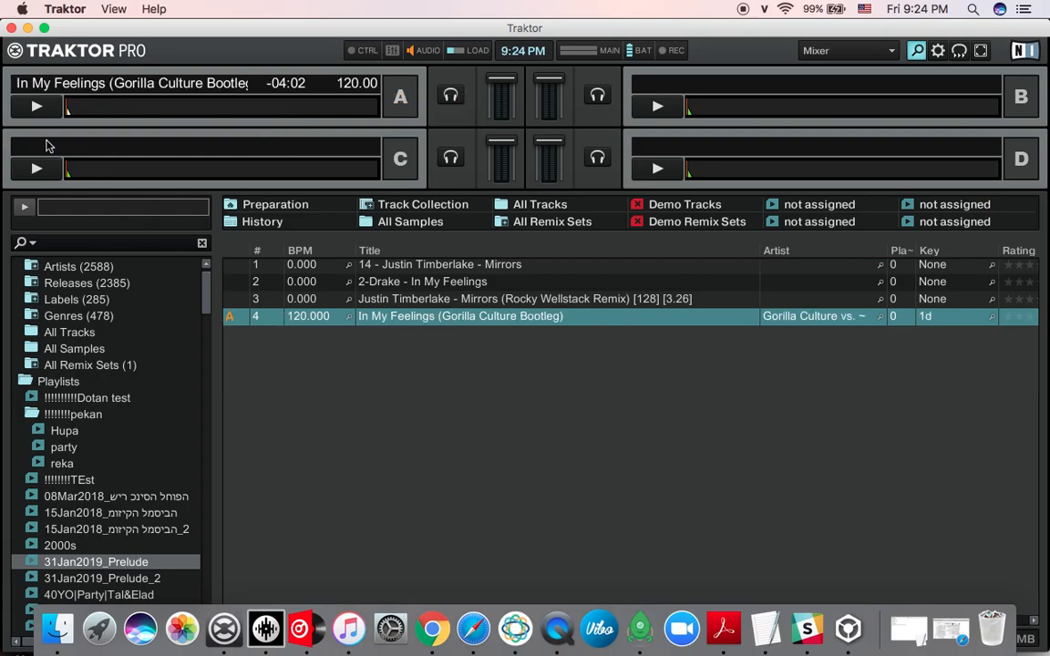
click(36, 106)
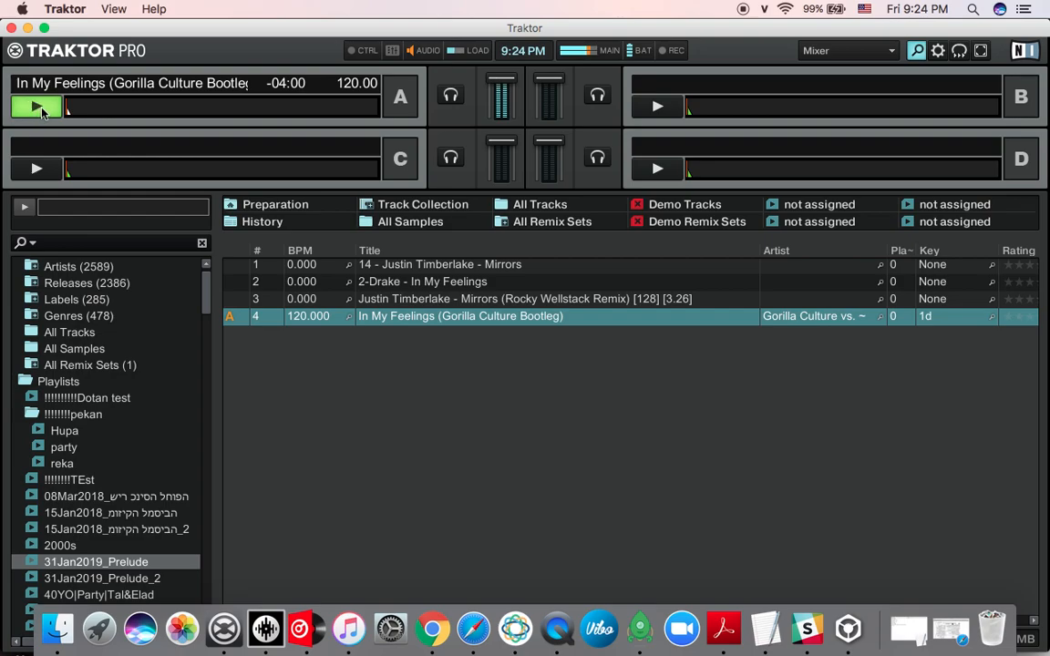
click(37, 106)
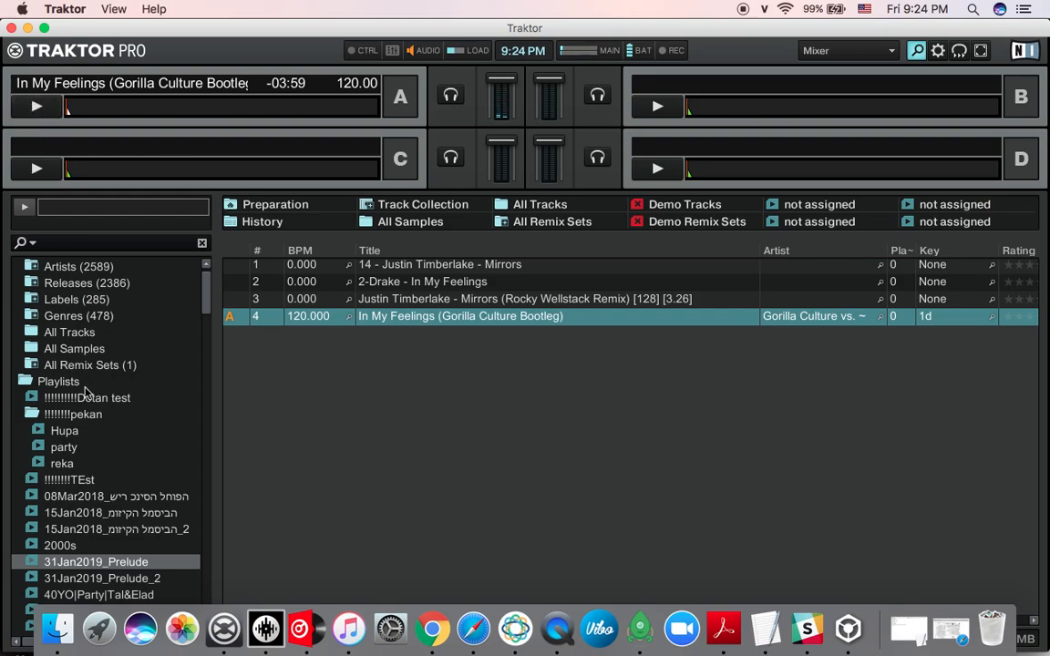
mouse_move(255, 583)
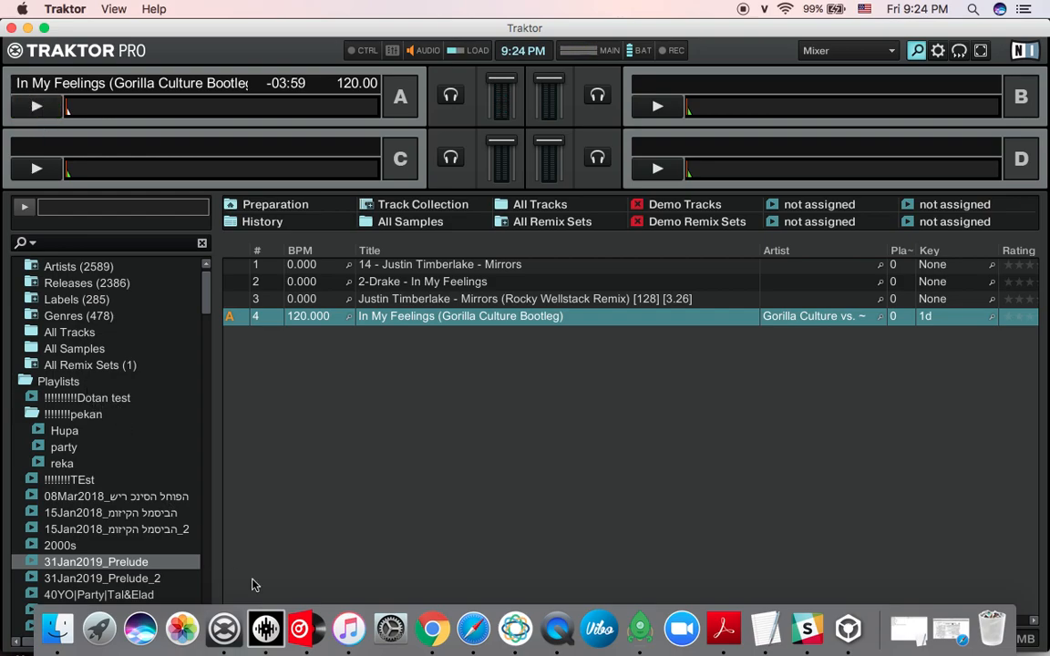
mouse_move(259, 532)
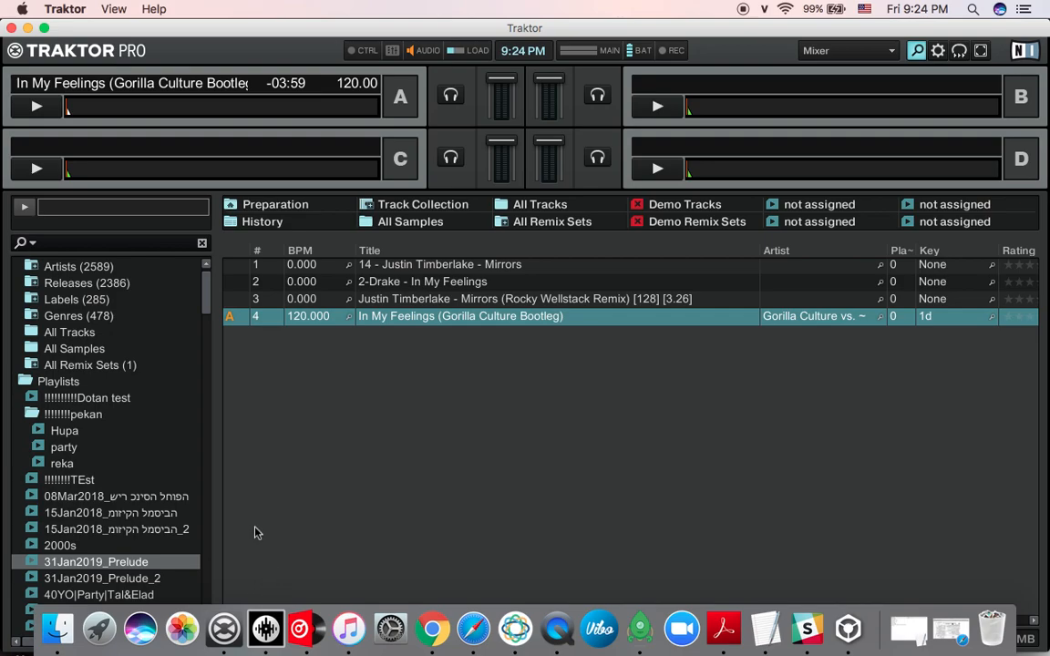